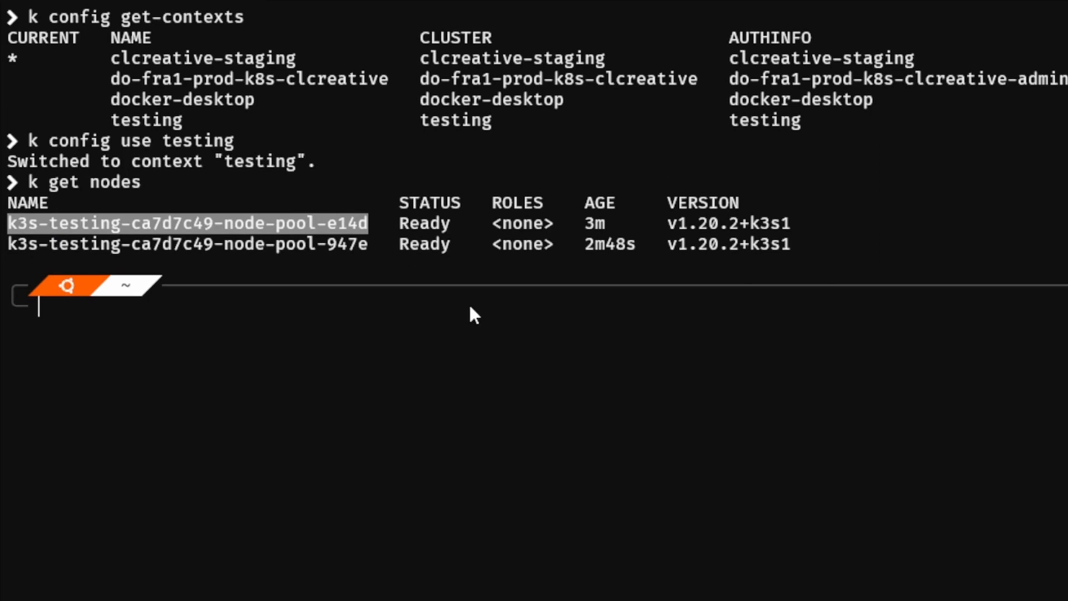
# - Run 'k get all' against the testing context to list all the cluster's resources
pyautogui.write('k get all')
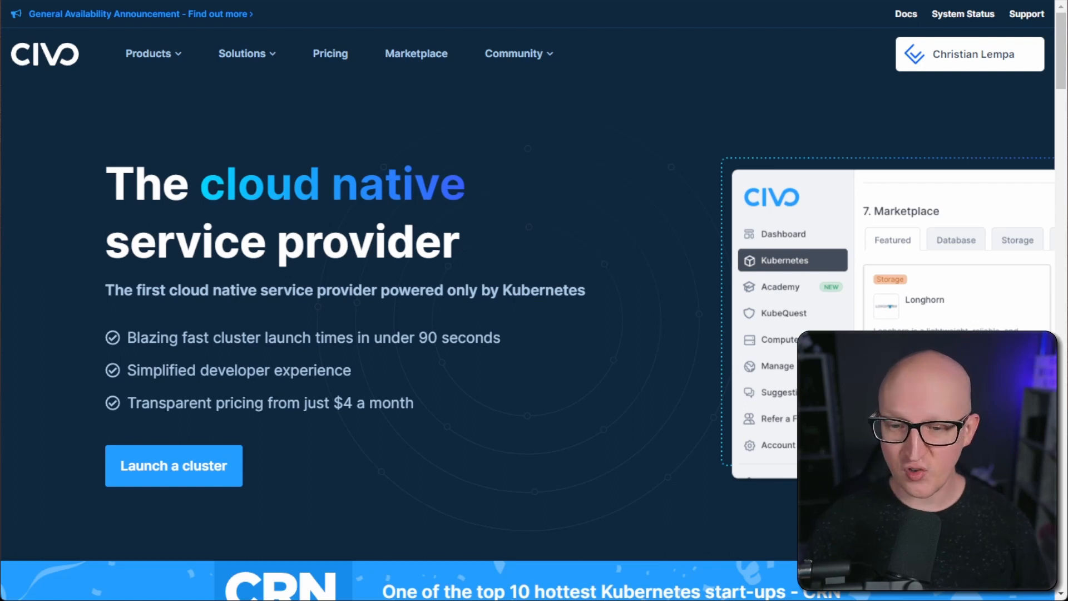
pyautogui.moveTo(247, 460)
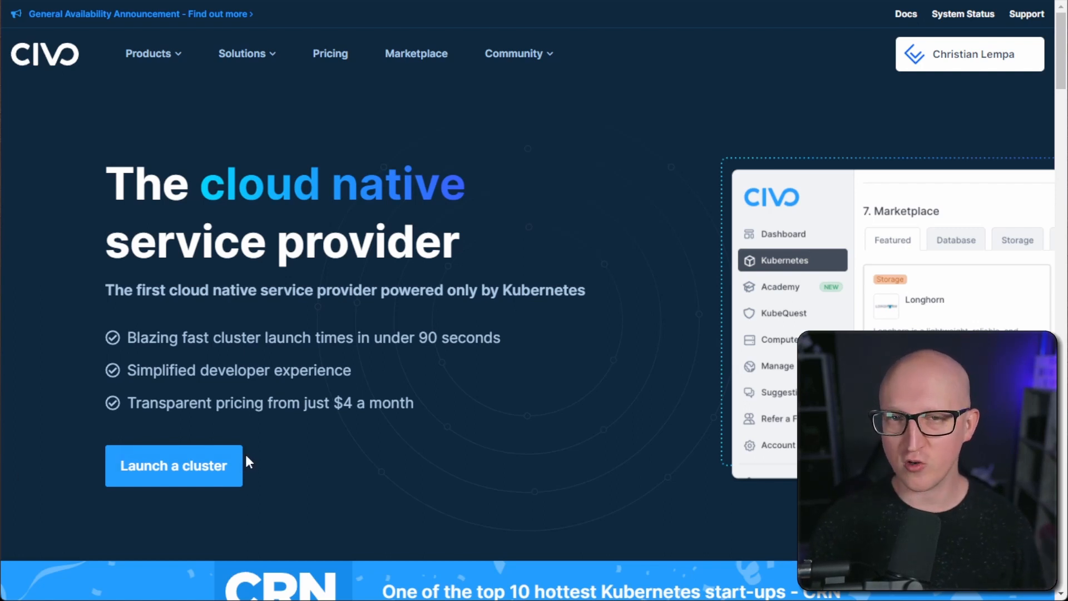
pyautogui.moveTo(352, 480)
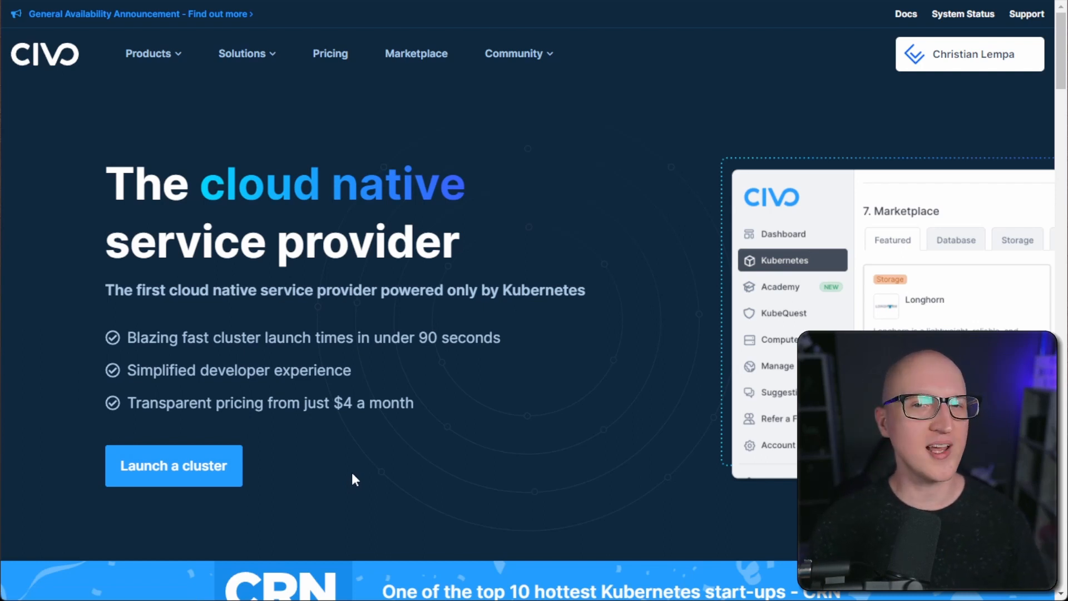
pyautogui.moveTo(454, 475)
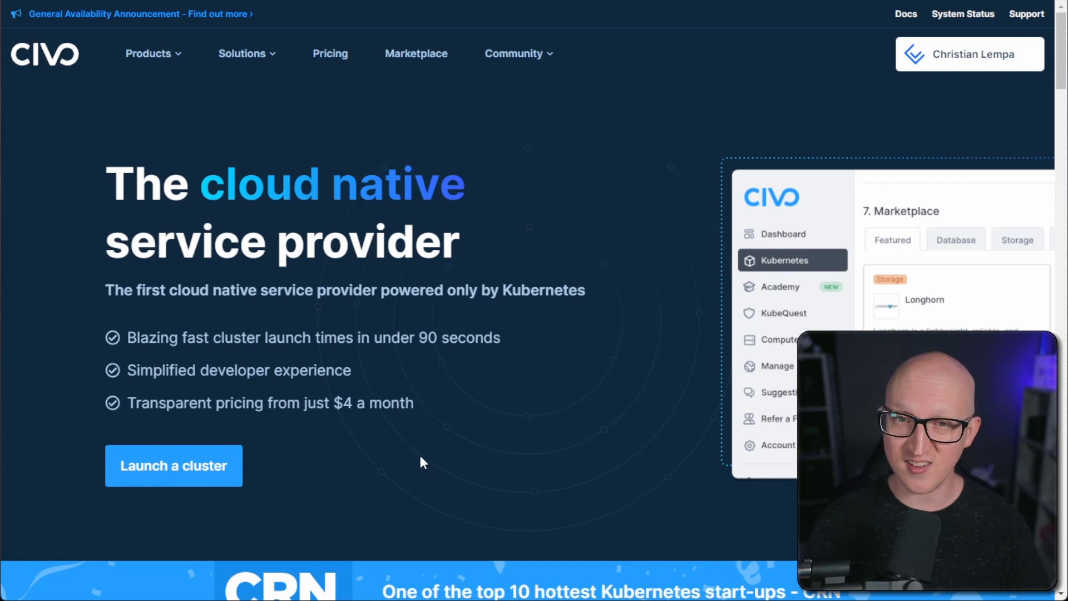
pyautogui.moveTo(415, 462)
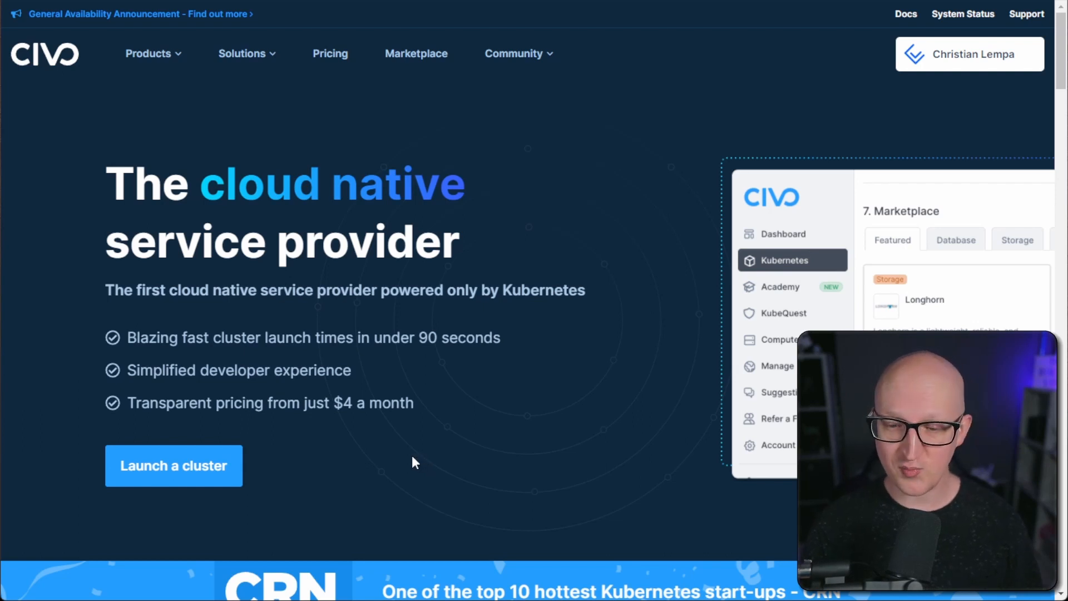
pyautogui.moveTo(398, 456)
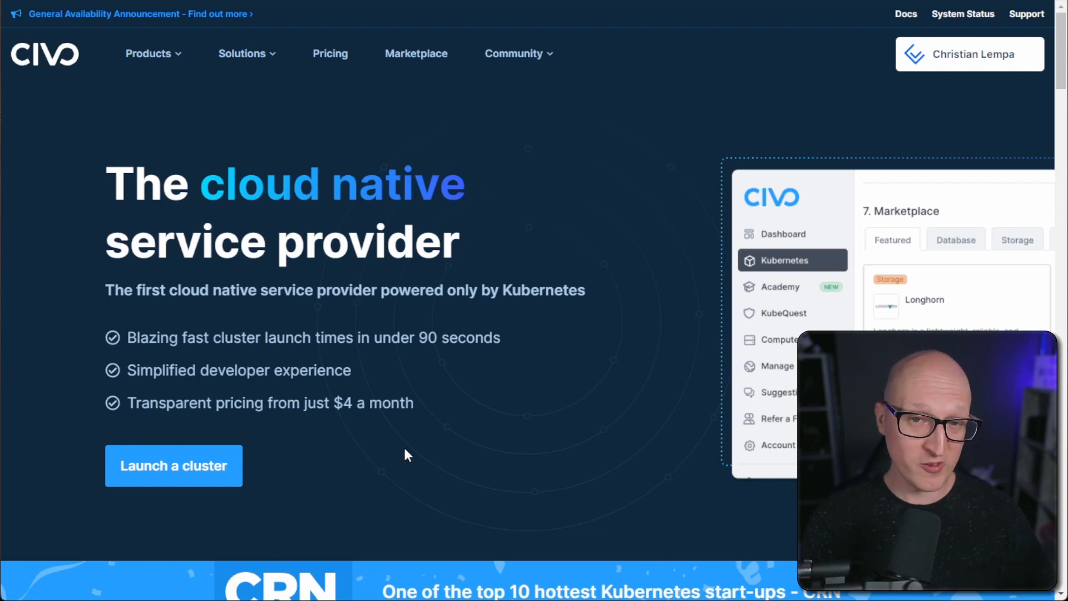
pyautogui.moveTo(436, 530)
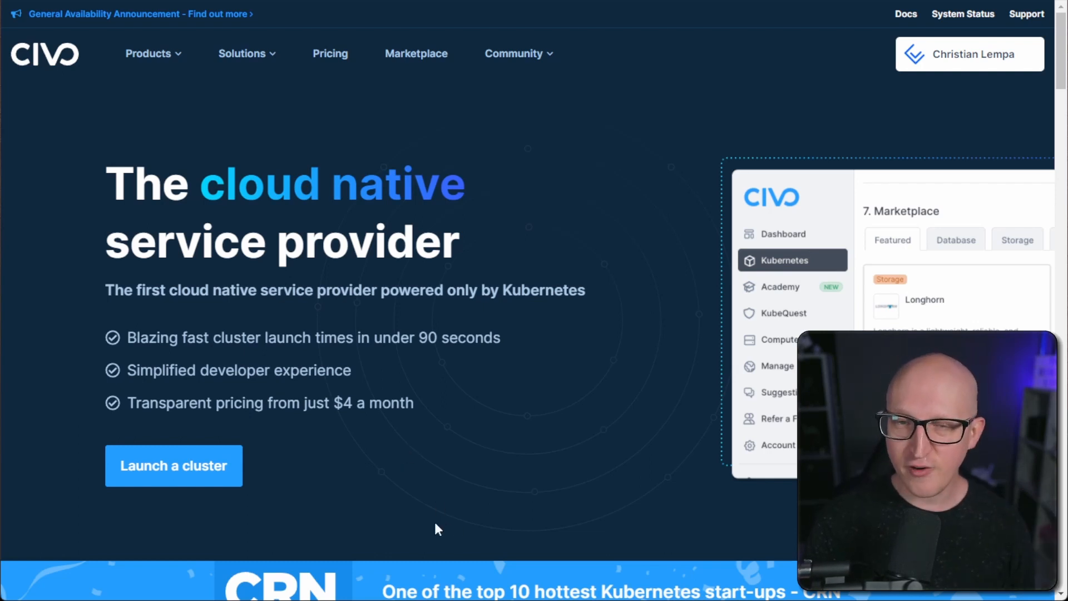
pyautogui.moveTo(296, 522)
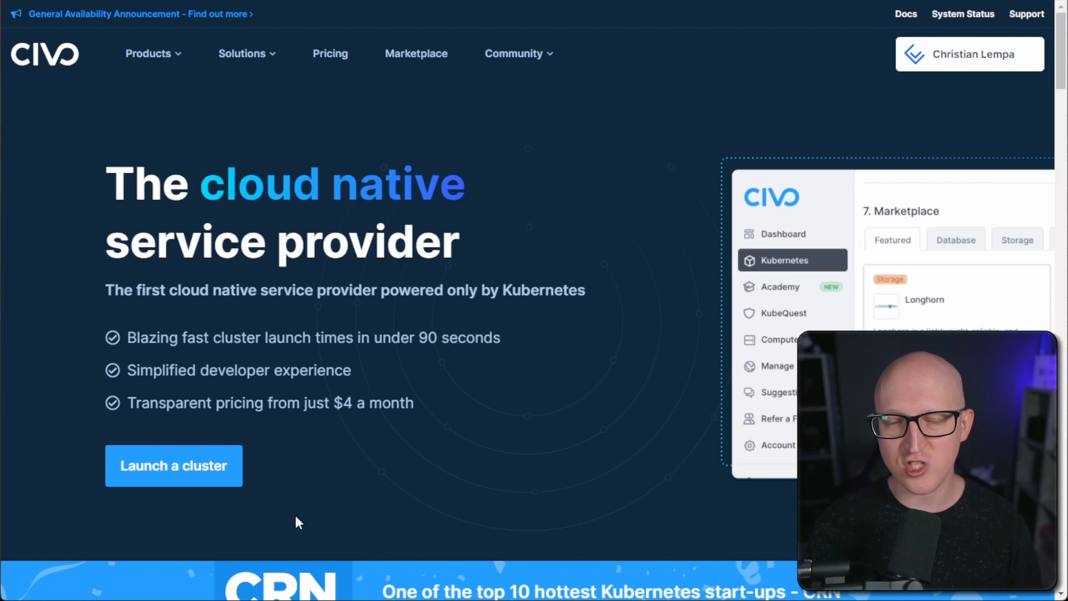
pyautogui.moveTo(322, 518)
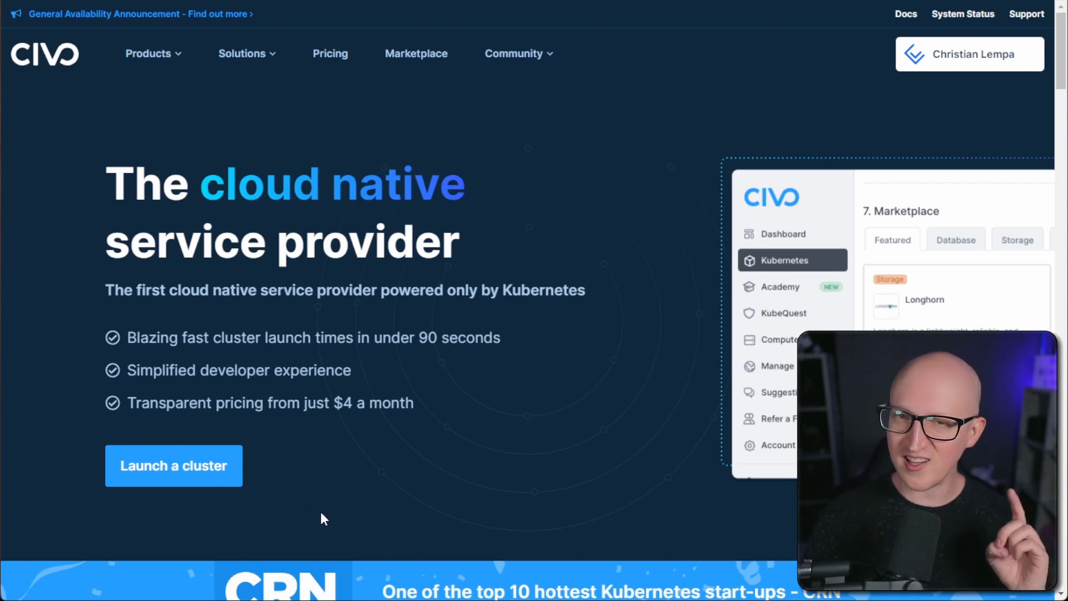
# - Scroll the home page past Kubernetes, Compute and Databases down to the 'Try Civo for free' form
pyautogui.scroll(-3)
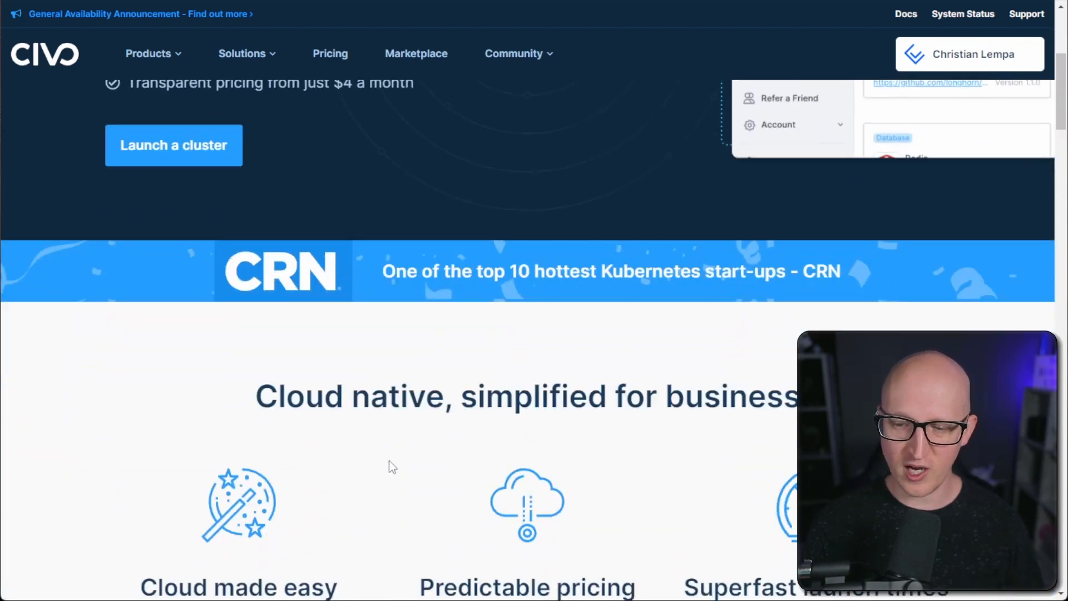
pyautogui.scroll(-3)
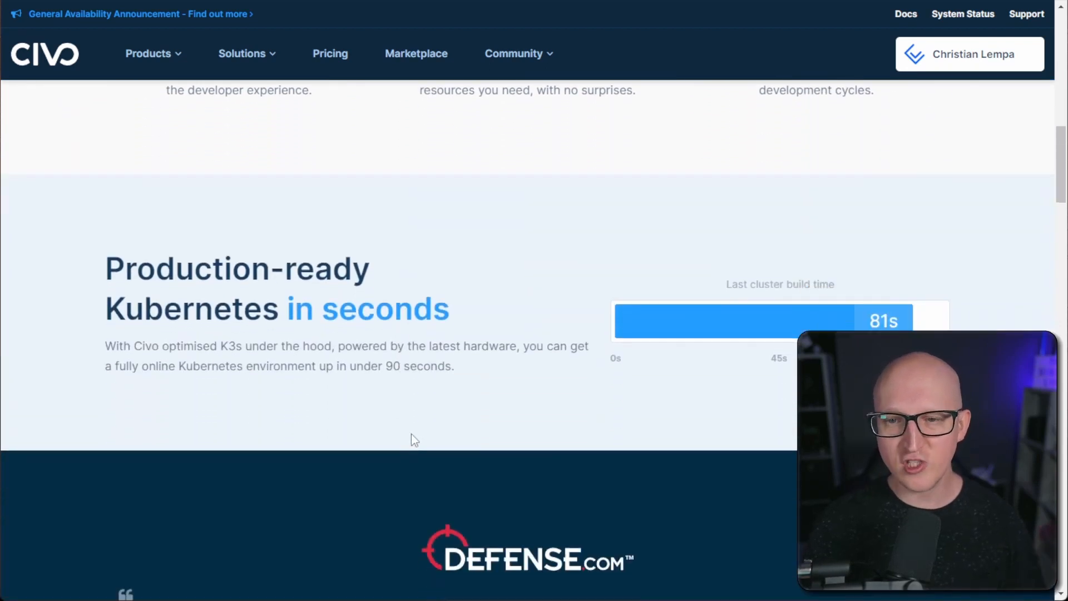
pyautogui.scroll(-3)
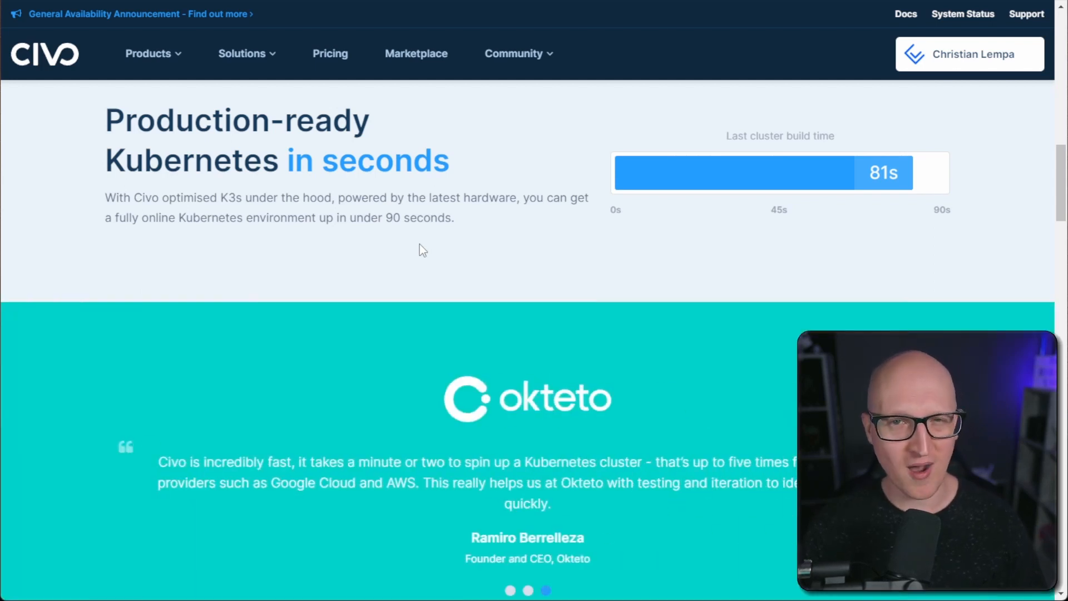
pyautogui.moveTo(509, 293)
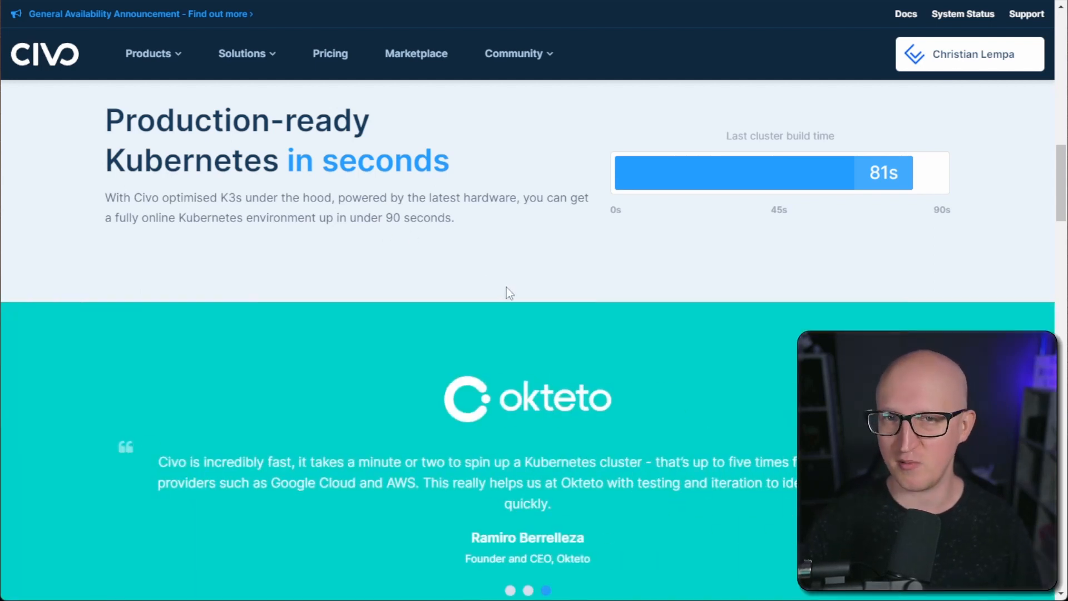
pyautogui.scroll(-3)
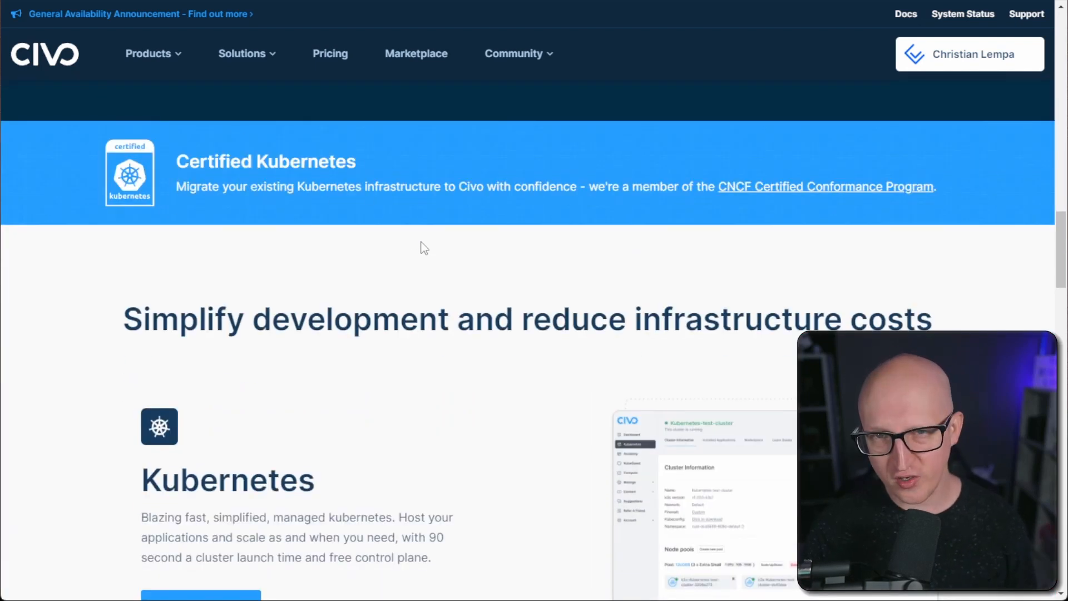
pyautogui.scroll(-3)
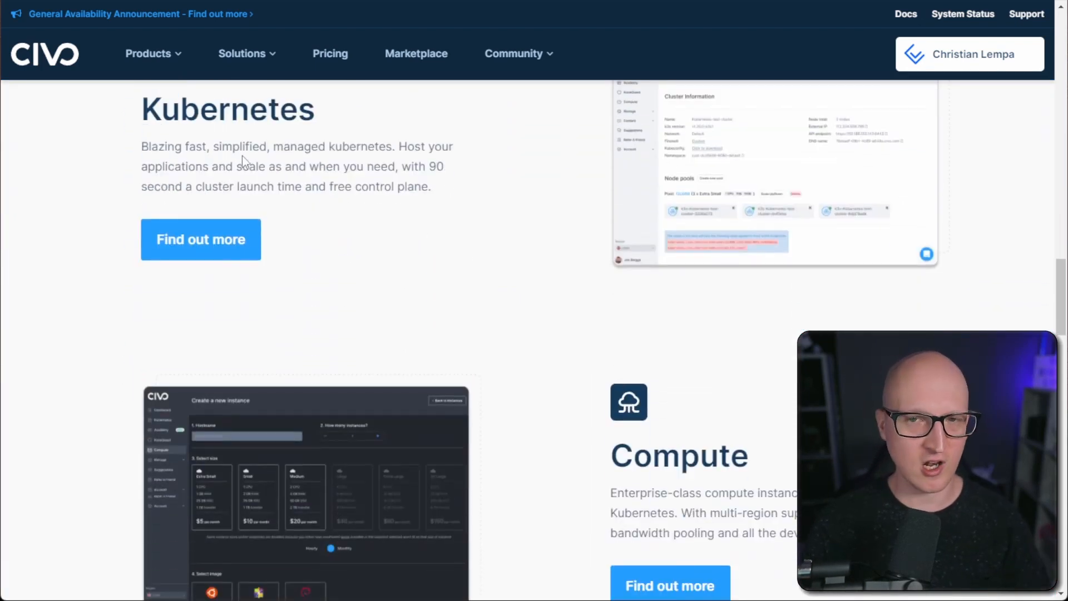
pyautogui.scroll(-3)
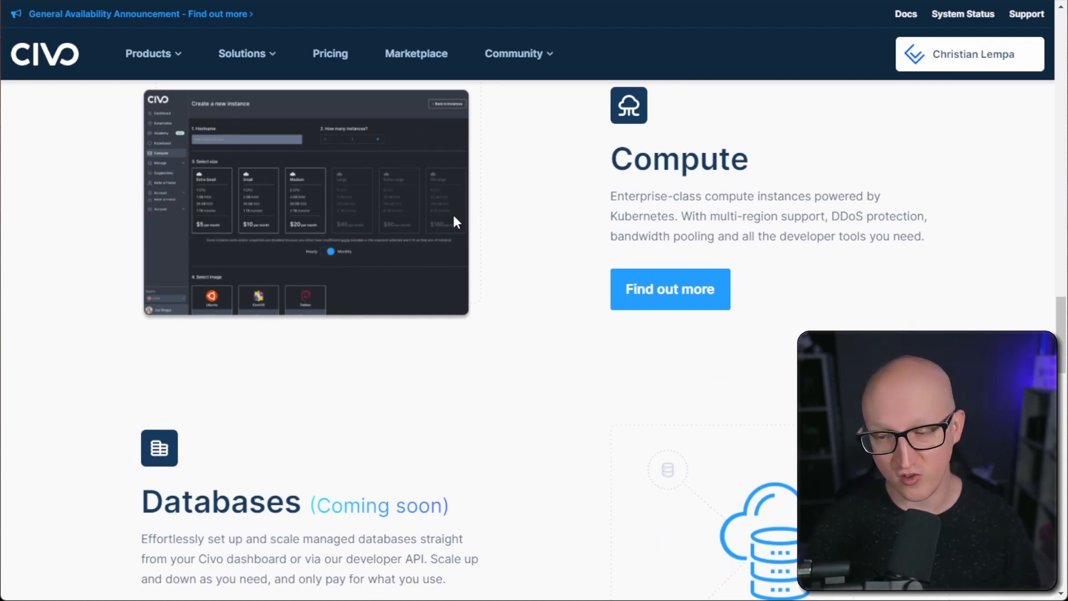
pyautogui.moveTo(578, 235)
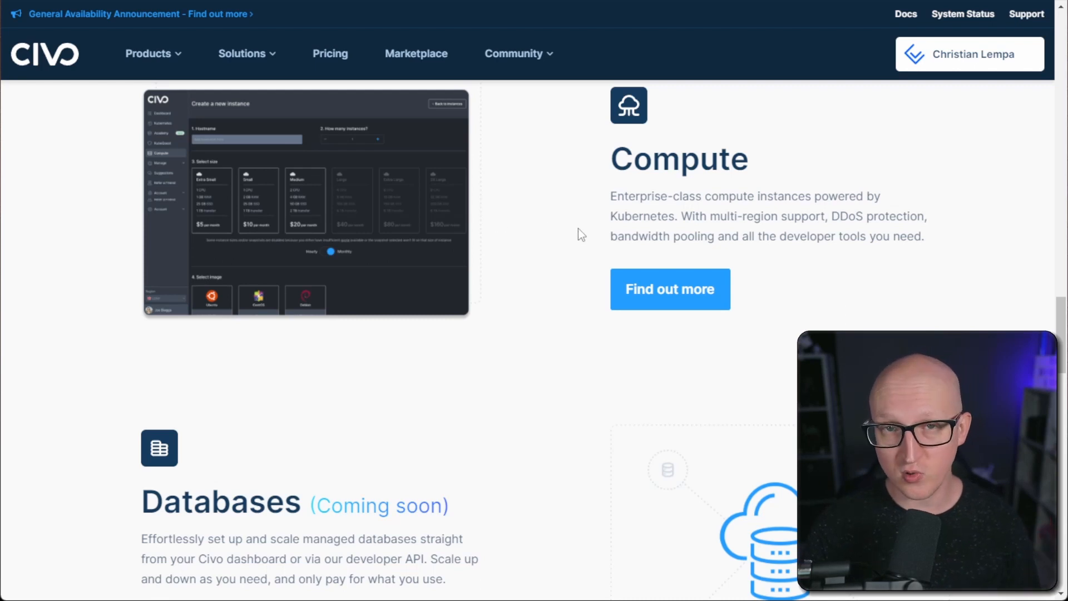
pyautogui.scroll(-3)
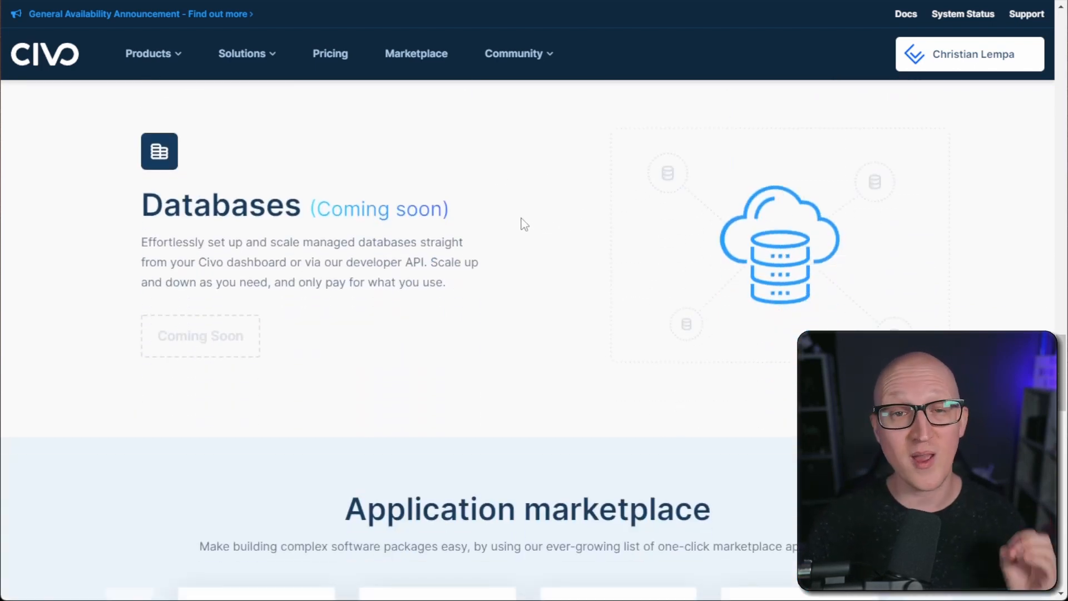
pyautogui.moveTo(518, 228)
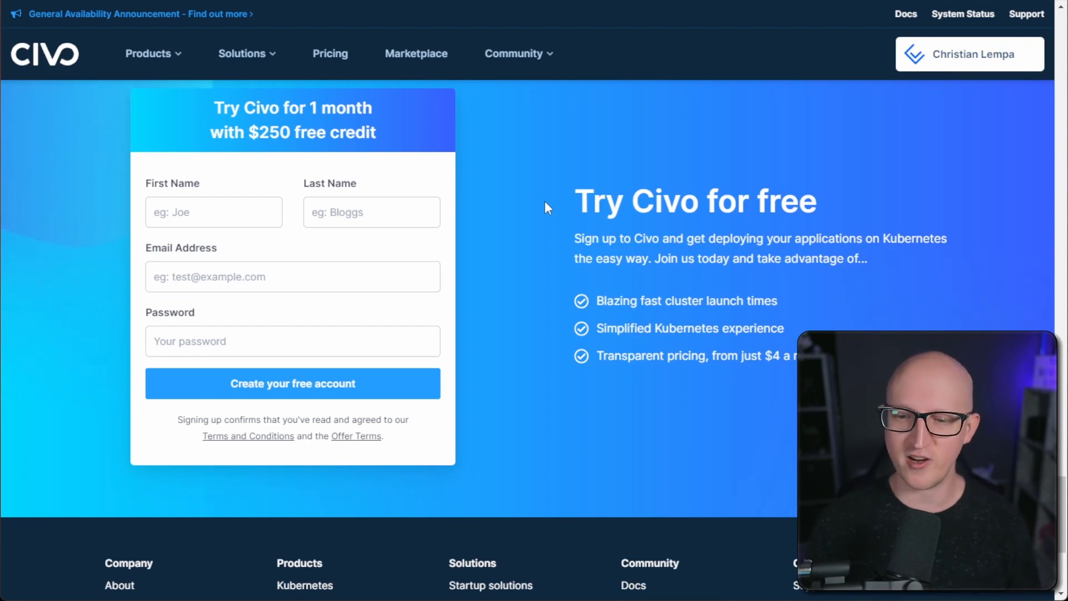
# - View the Pricing page's Kubernetes cost comparison against EKS, GKE and AKS, then return to the top
pyautogui.click(329, 53)
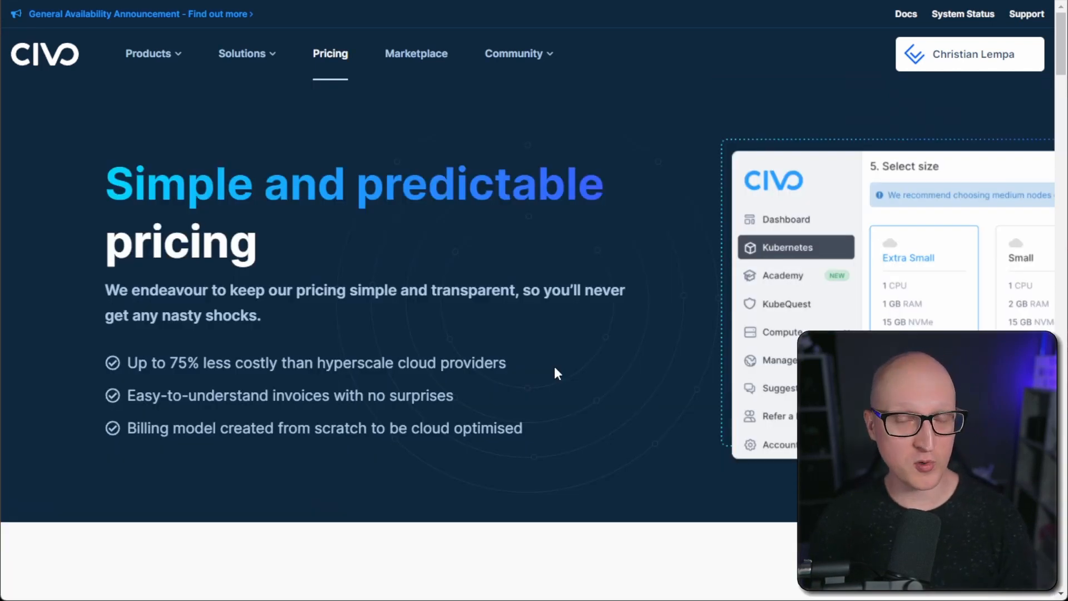
pyautogui.moveTo(450, 249)
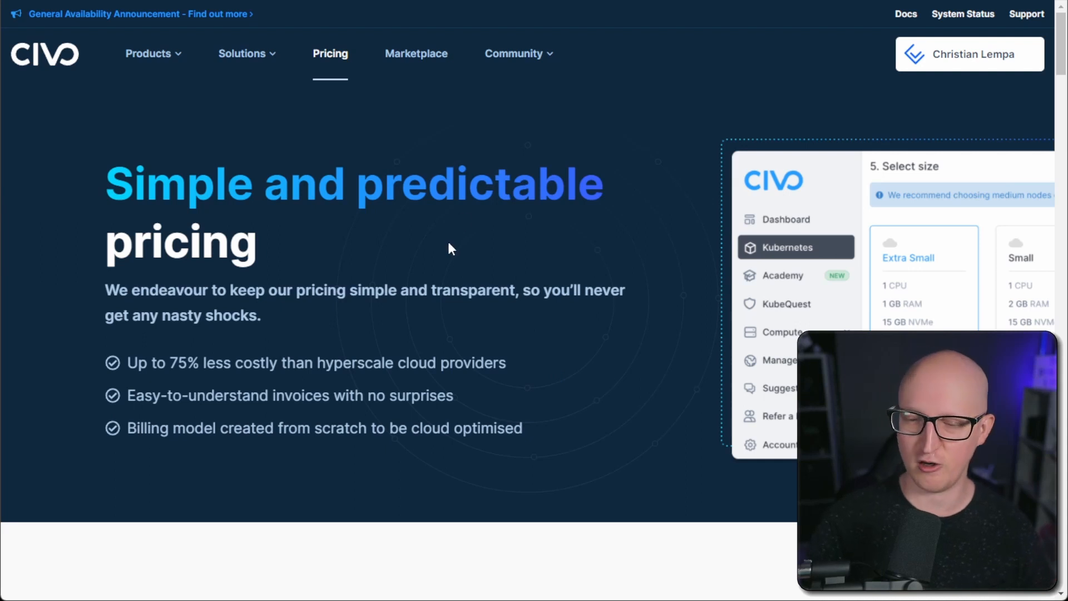
pyautogui.moveTo(397, 318)
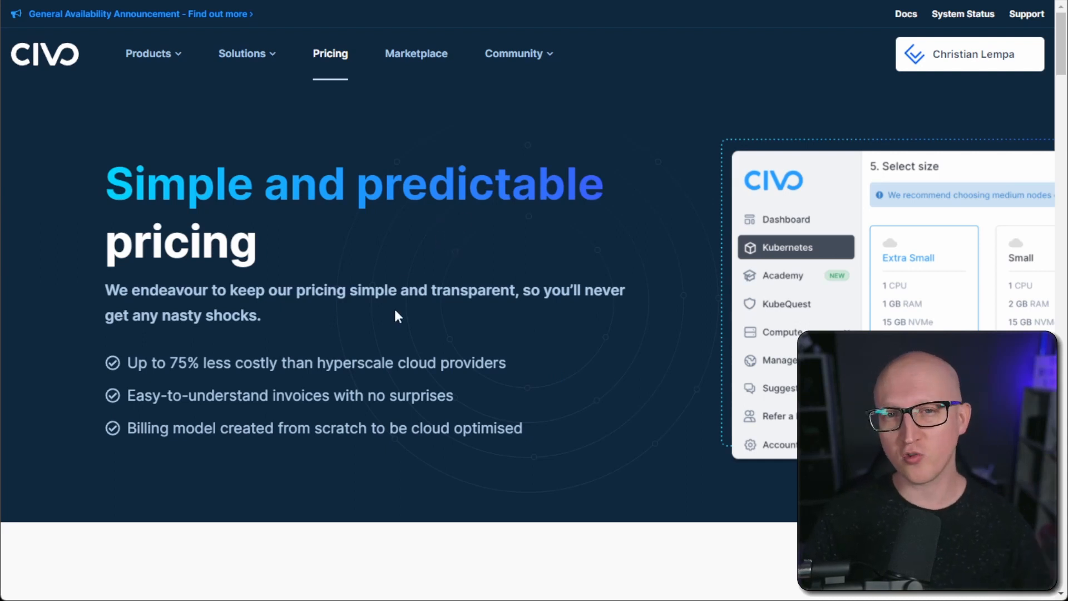
pyautogui.scroll(-3)
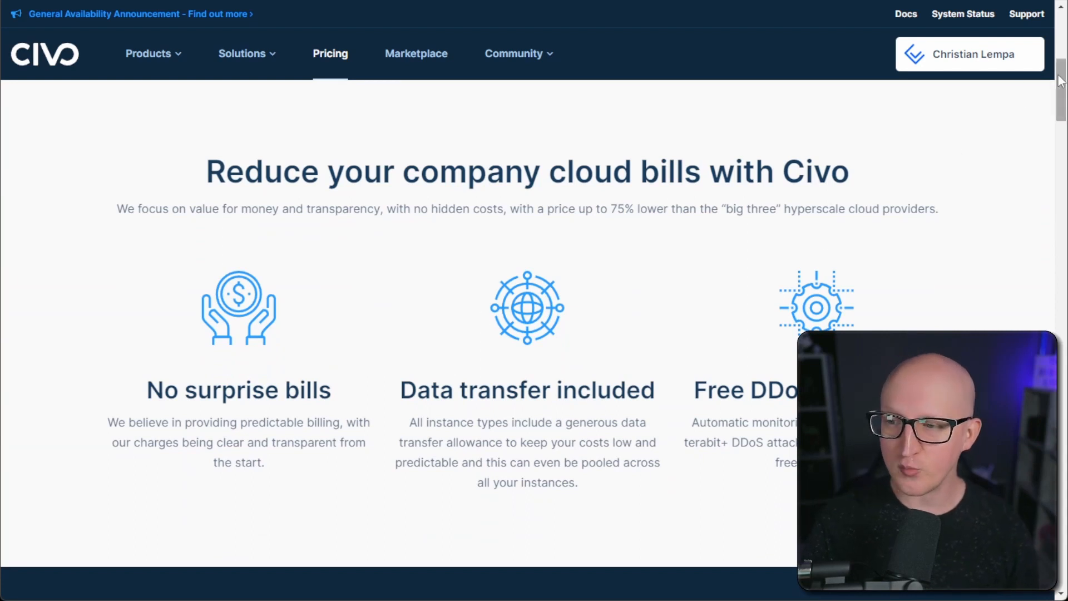
pyautogui.scroll(-3)
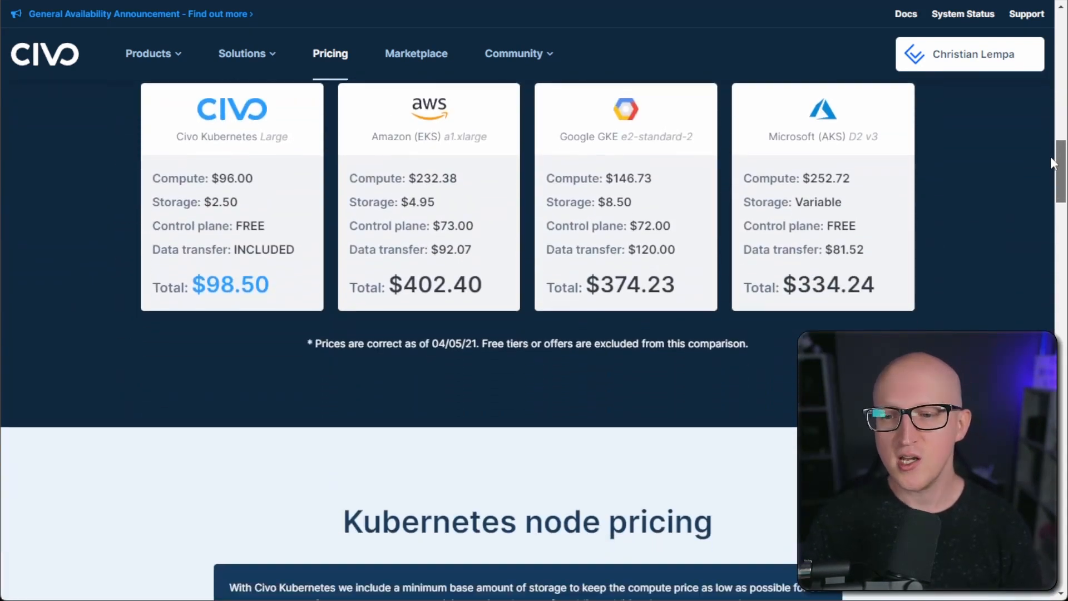
pyautogui.moveTo(725, 315)
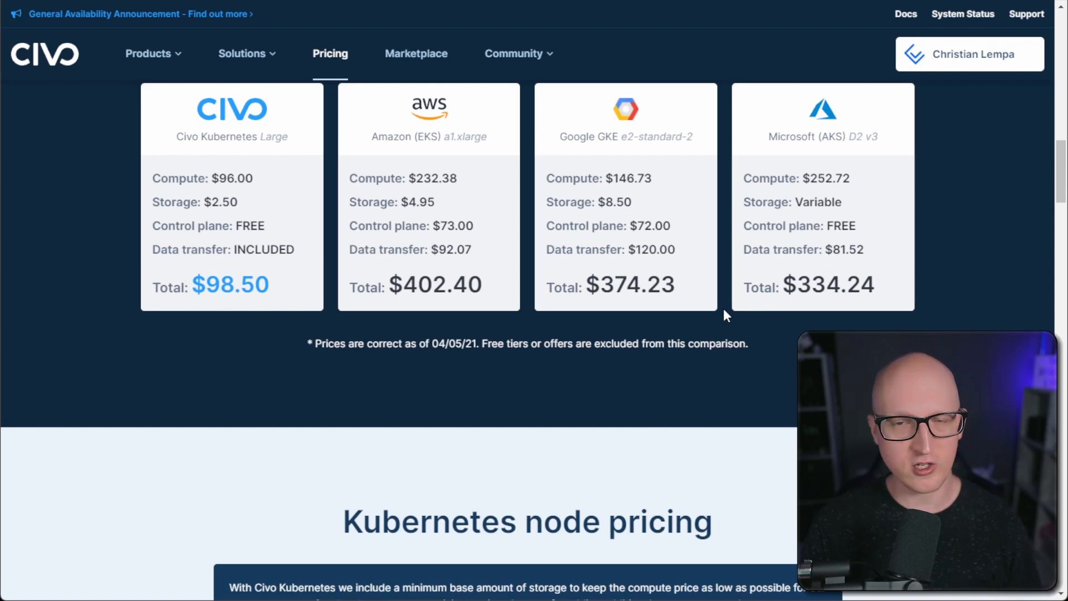
pyautogui.moveTo(523, 340)
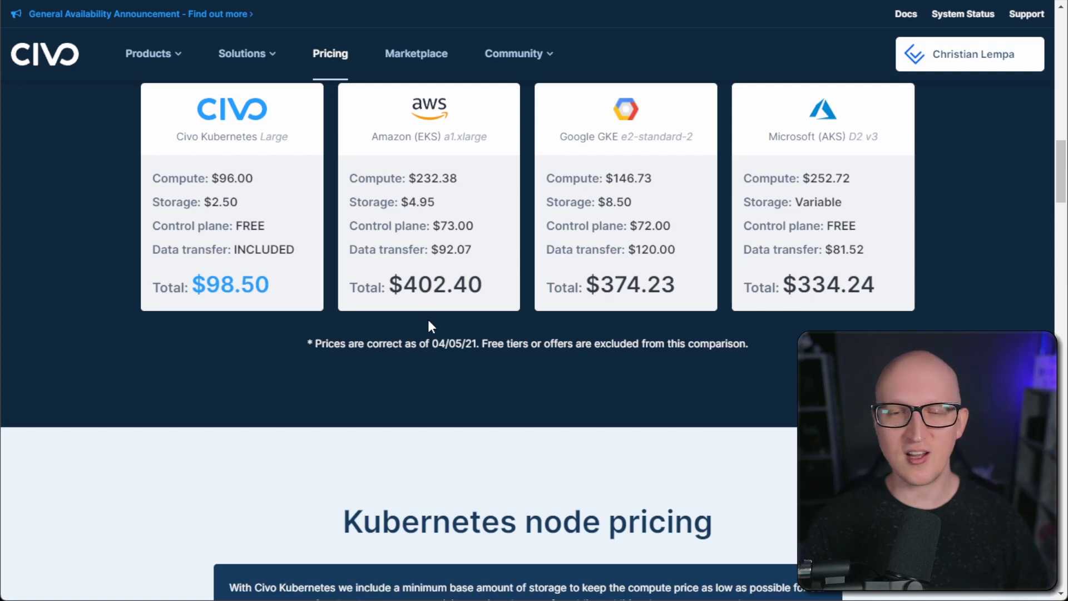
pyautogui.moveTo(398, 321)
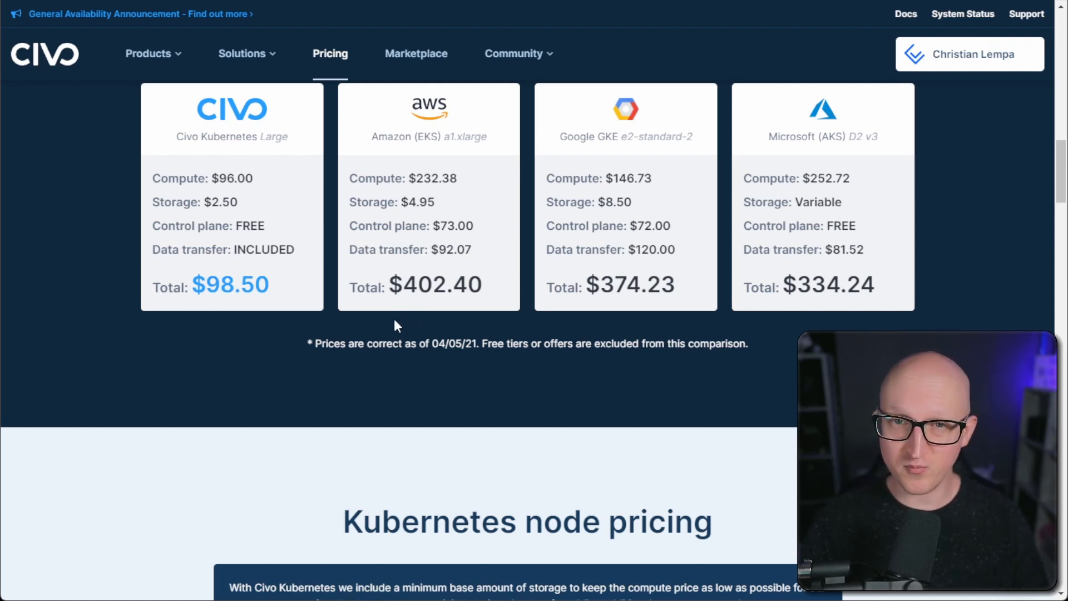
pyautogui.scroll(3)
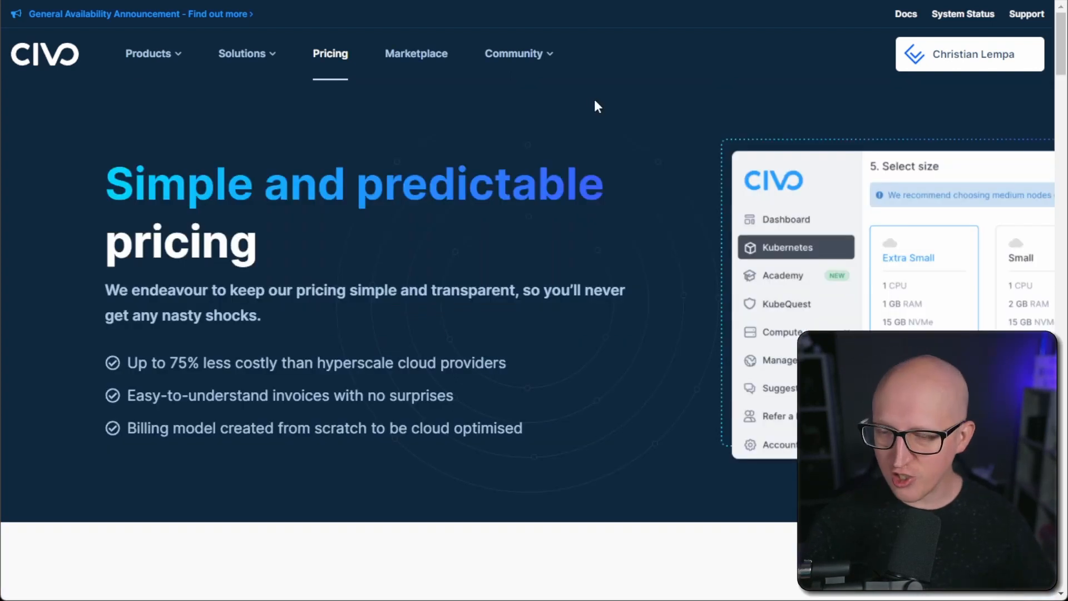
pyautogui.click(514, 53)
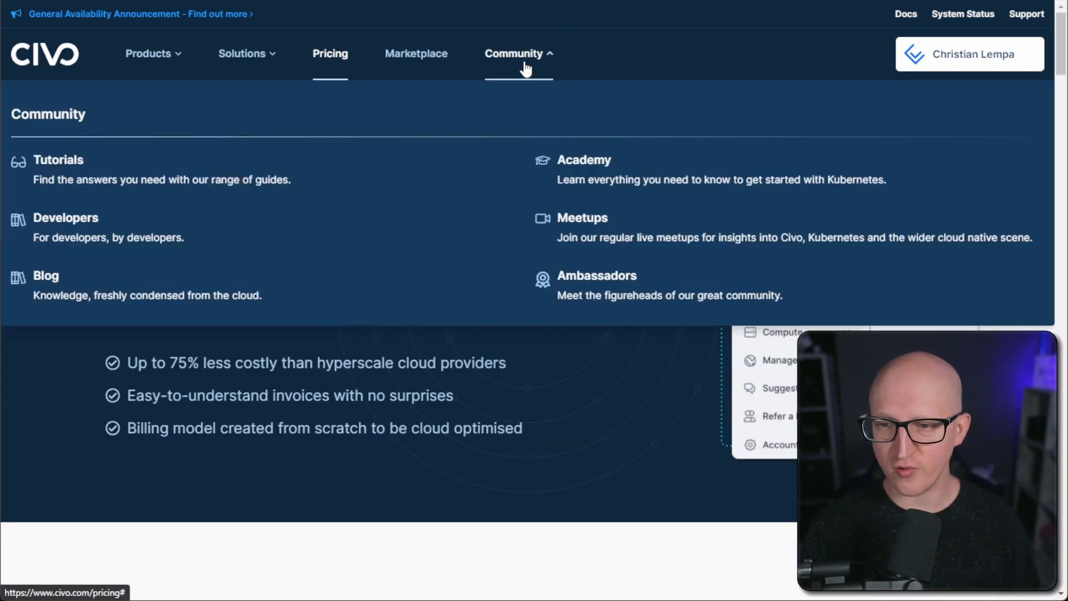
pyautogui.moveTo(263, 272)
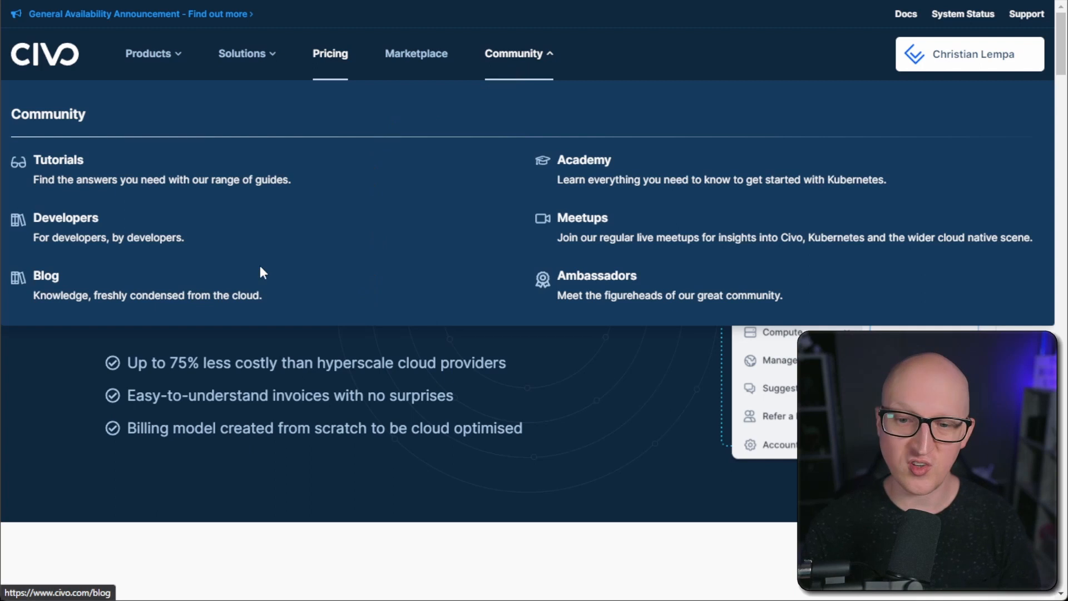
pyautogui.scroll(-3)
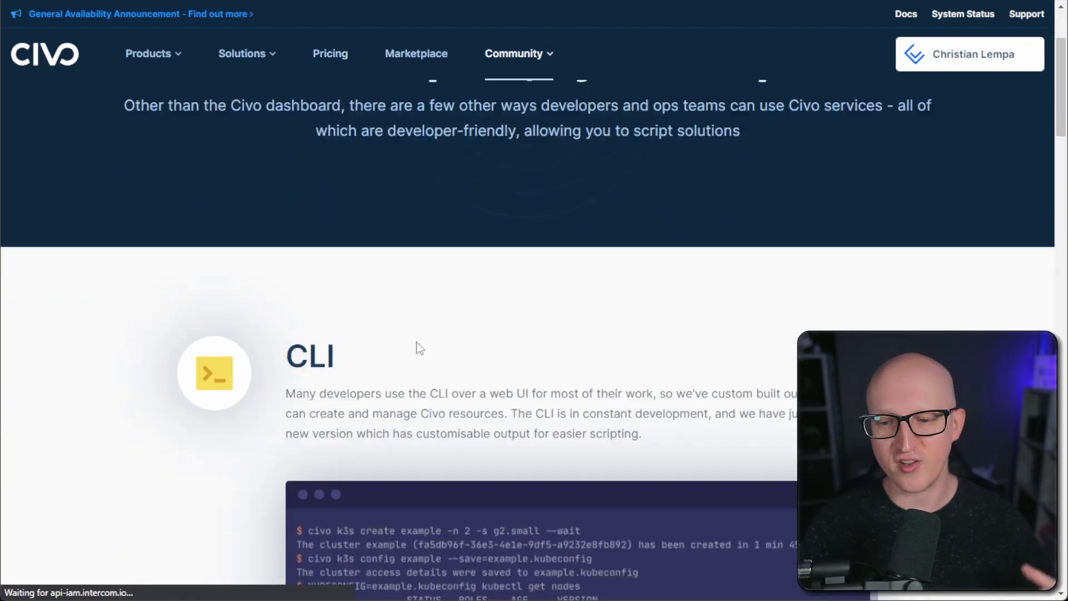
pyautogui.scroll(-3)
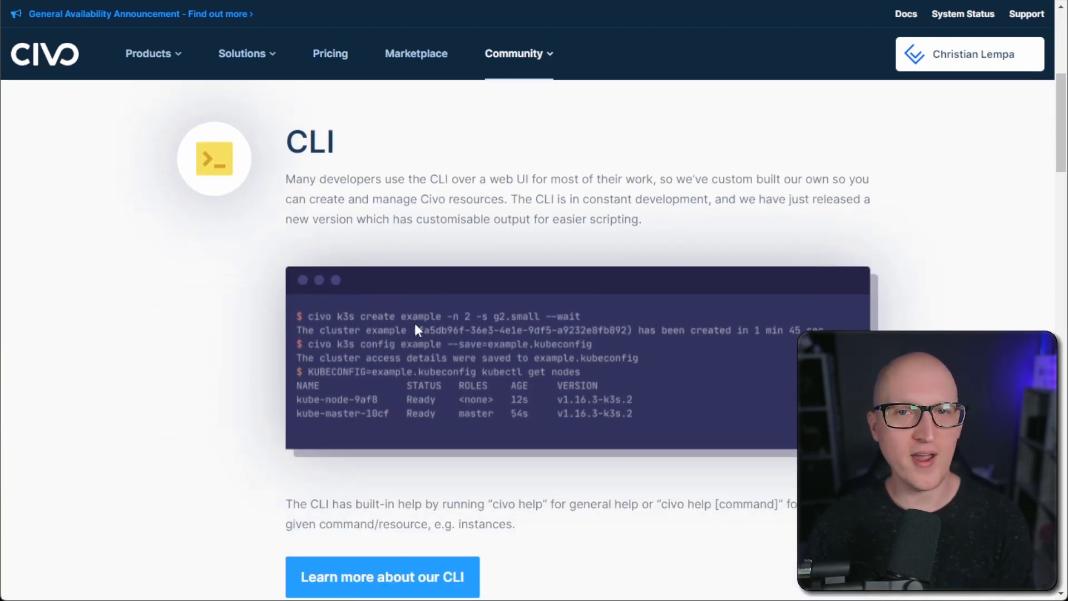
pyautogui.moveTo(448, 254)
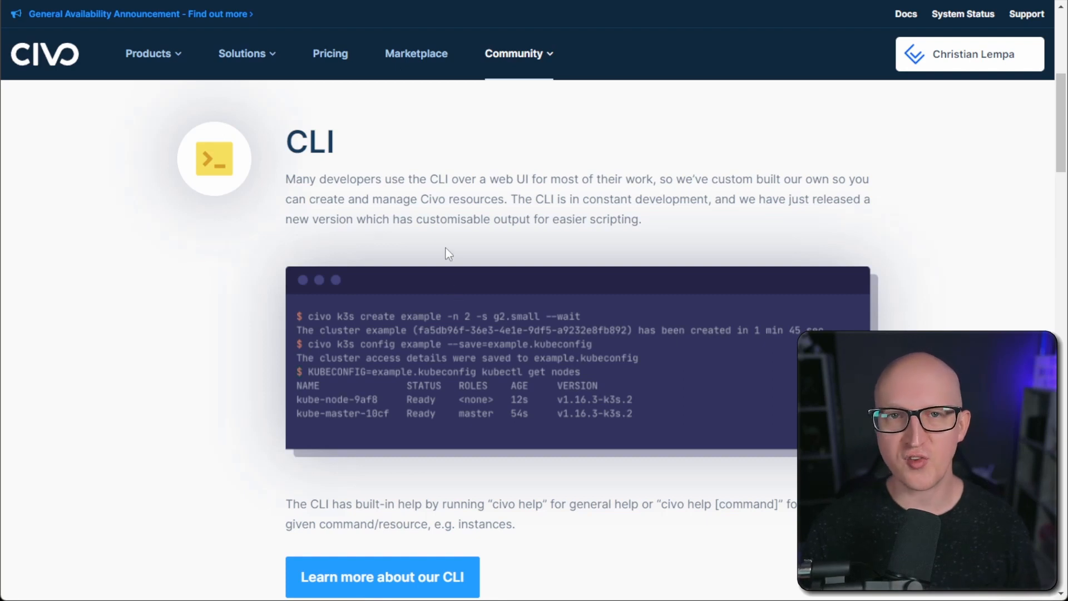
pyautogui.moveTo(374, 248)
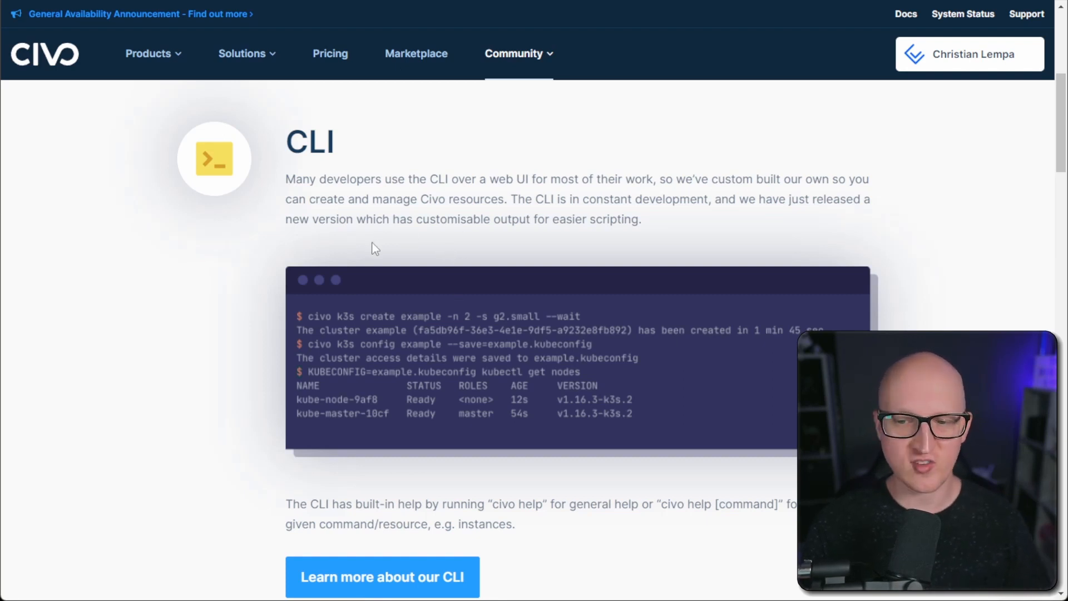
pyautogui.moveTo(353, 322)
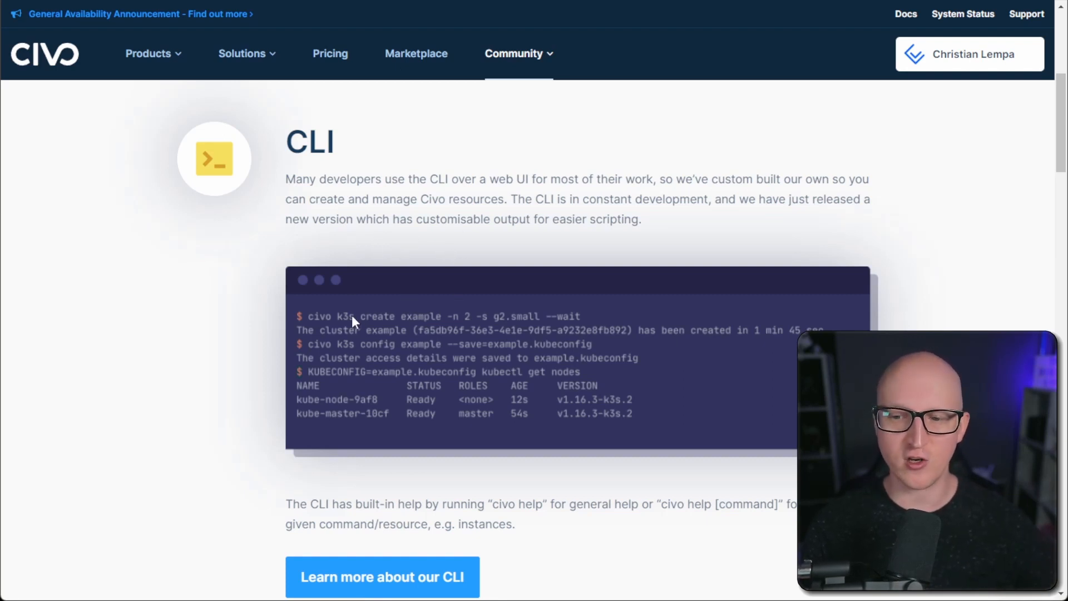
pyautogui.moveTo(395, 286)
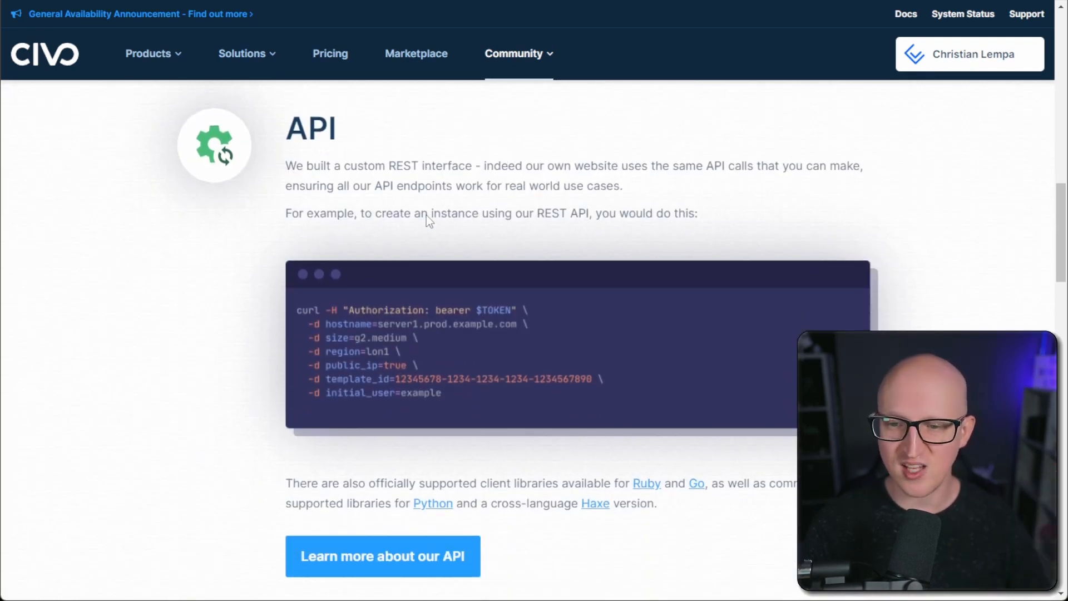
pyautogui.scroll(-3)
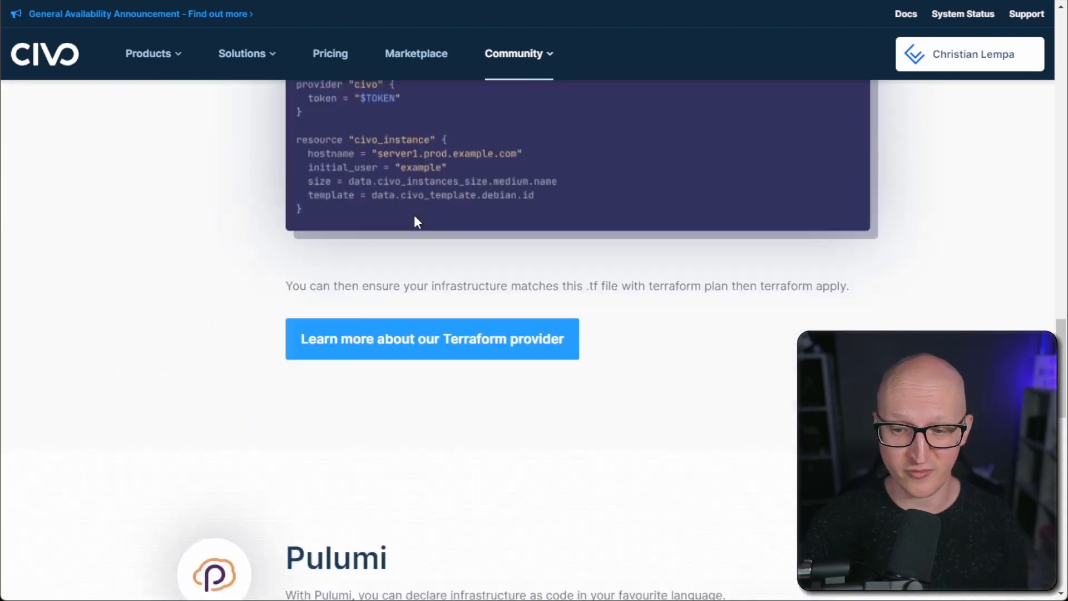
pyautogui.scroll(3)
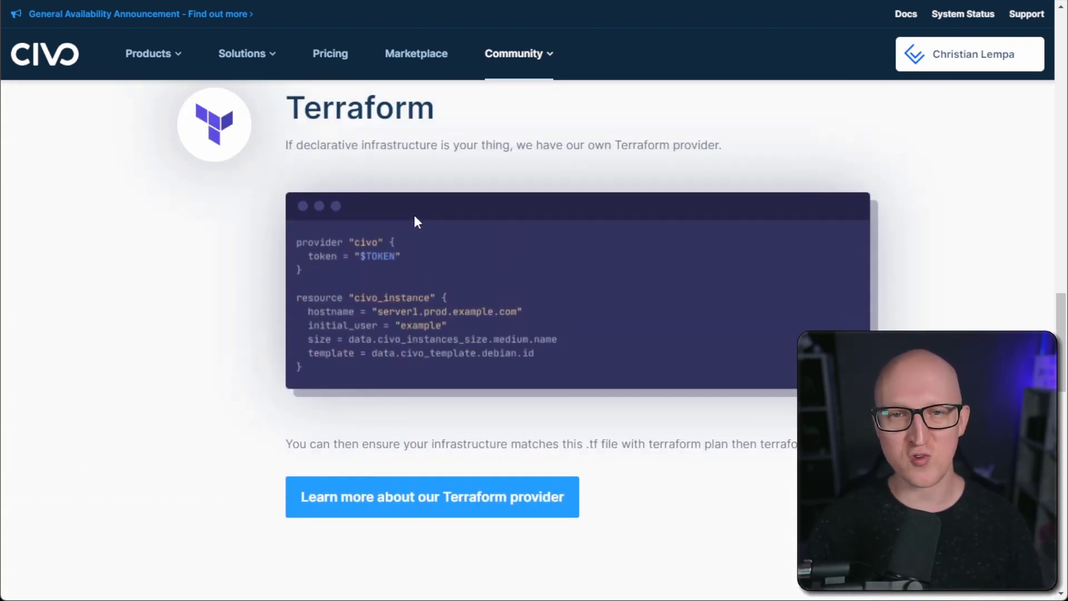
pyautogui.moveTo(171, 378)
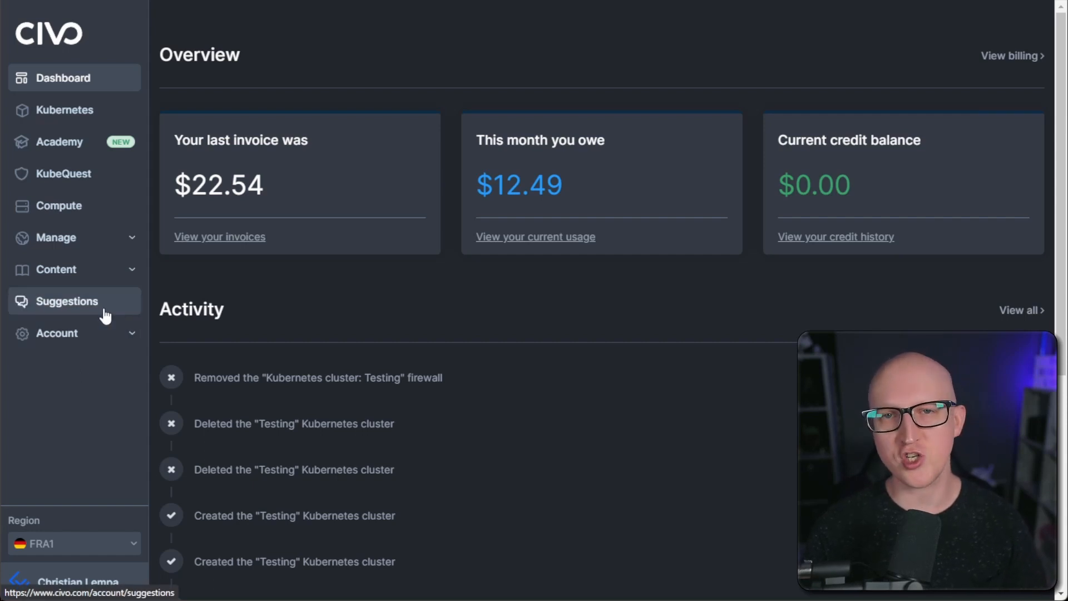
pyautogui.moveTo(92, 427)
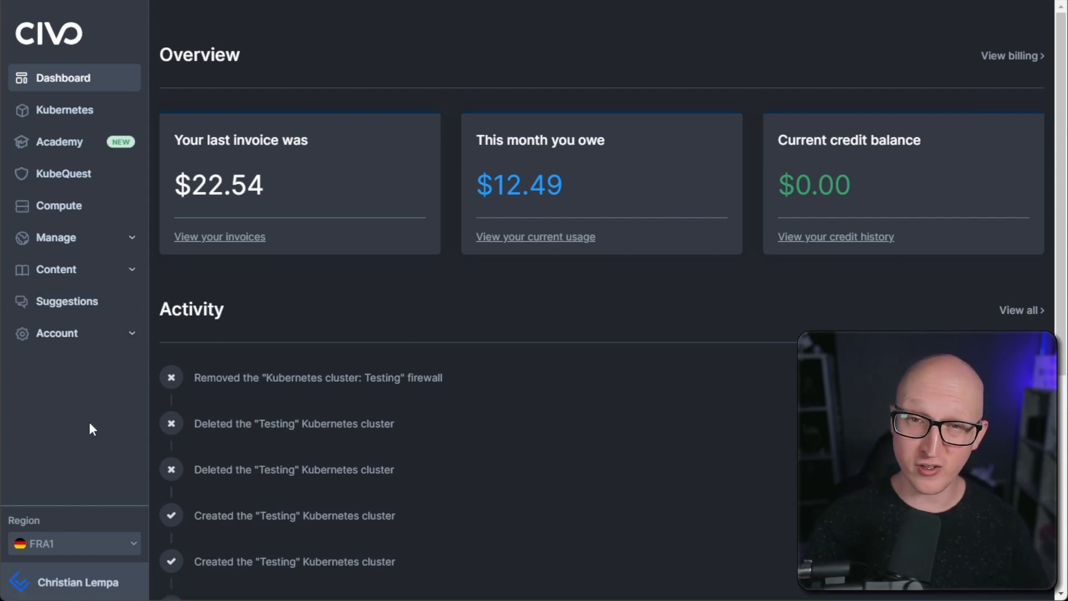
pyautogui.moveTo(116, 549)
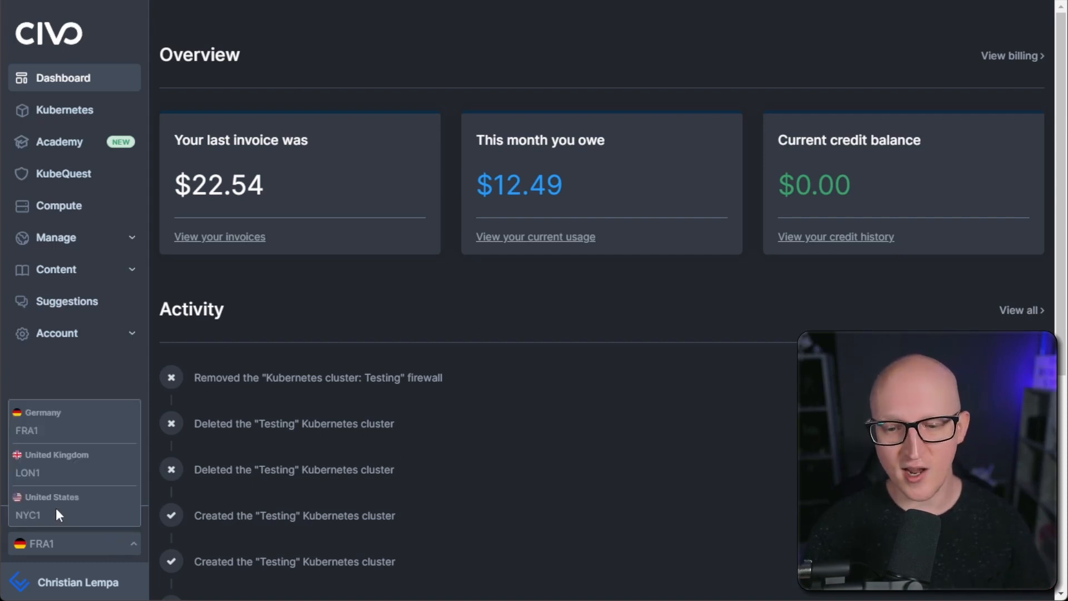
pyautogui.moveTo(76, 462)
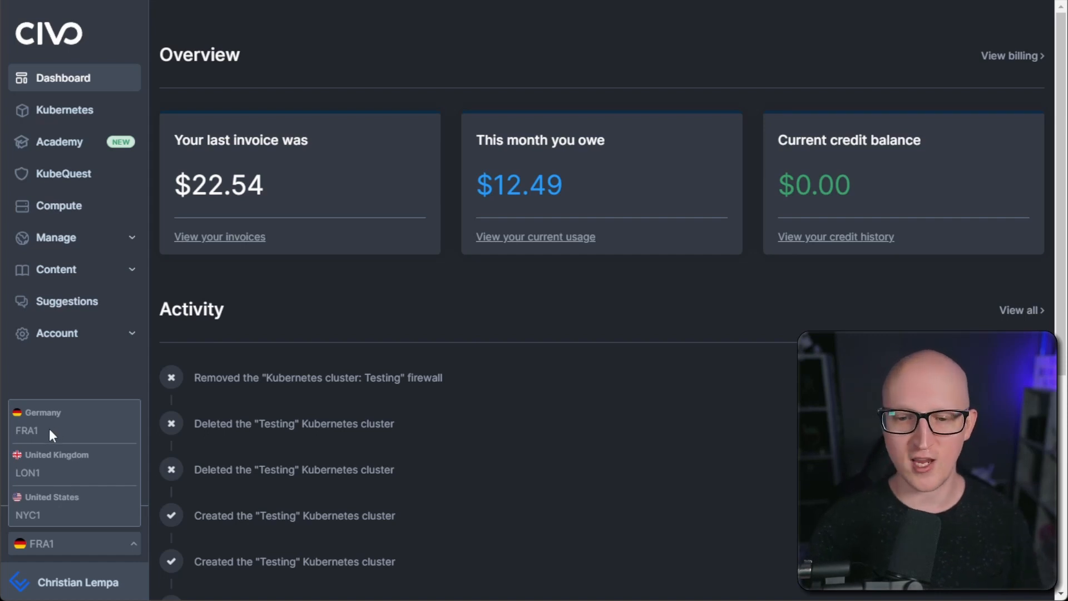
pyautogui.moveTo(65, 430)
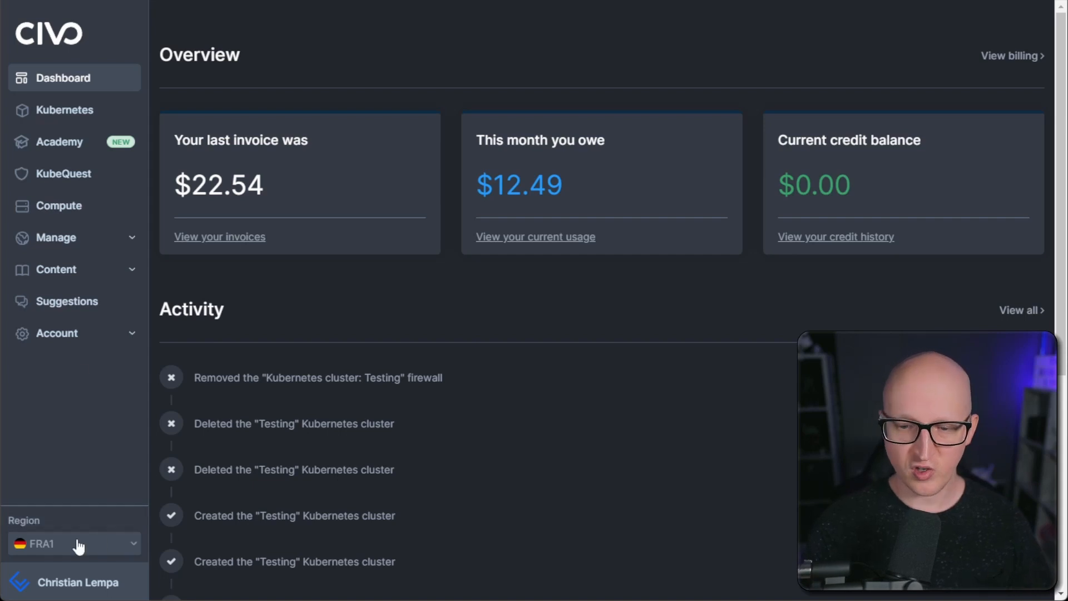
pyautogui.moveTo(65, 110)
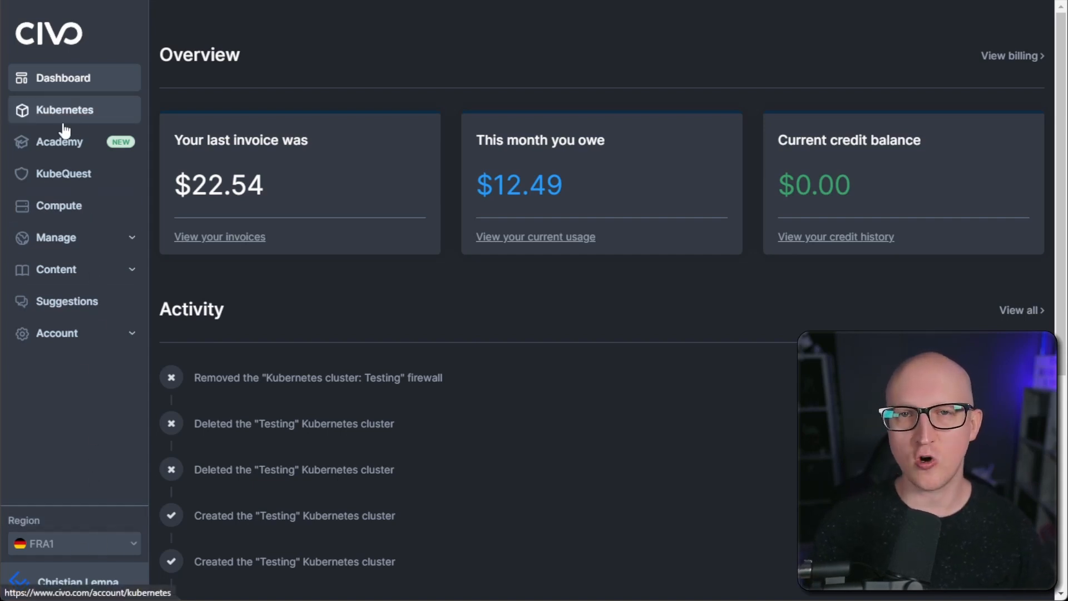
pyautogui.moveTo(87, 497)
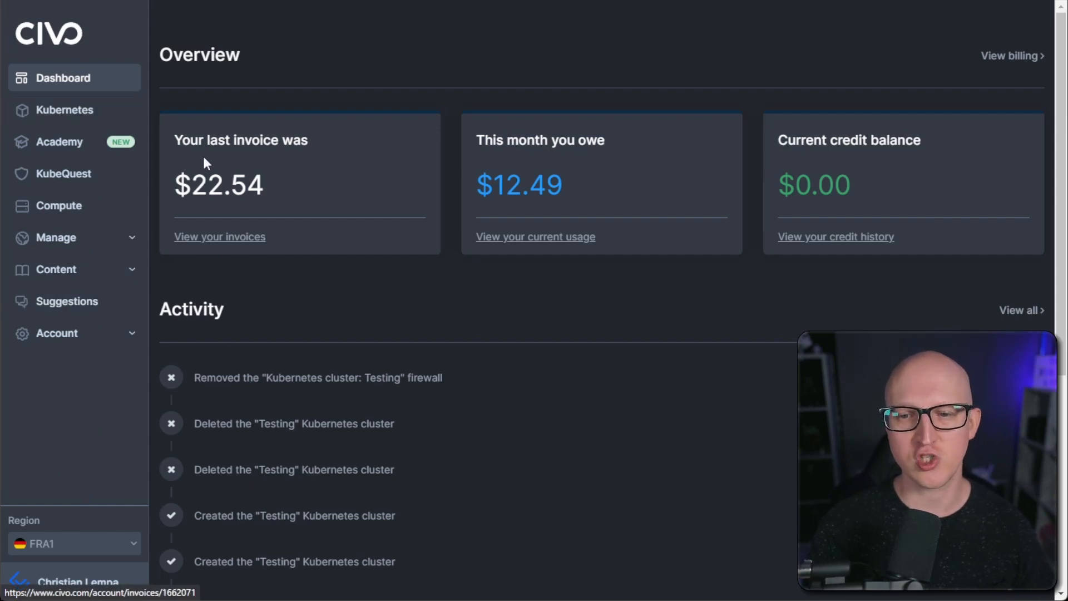
pyautogui.click(66, 110)
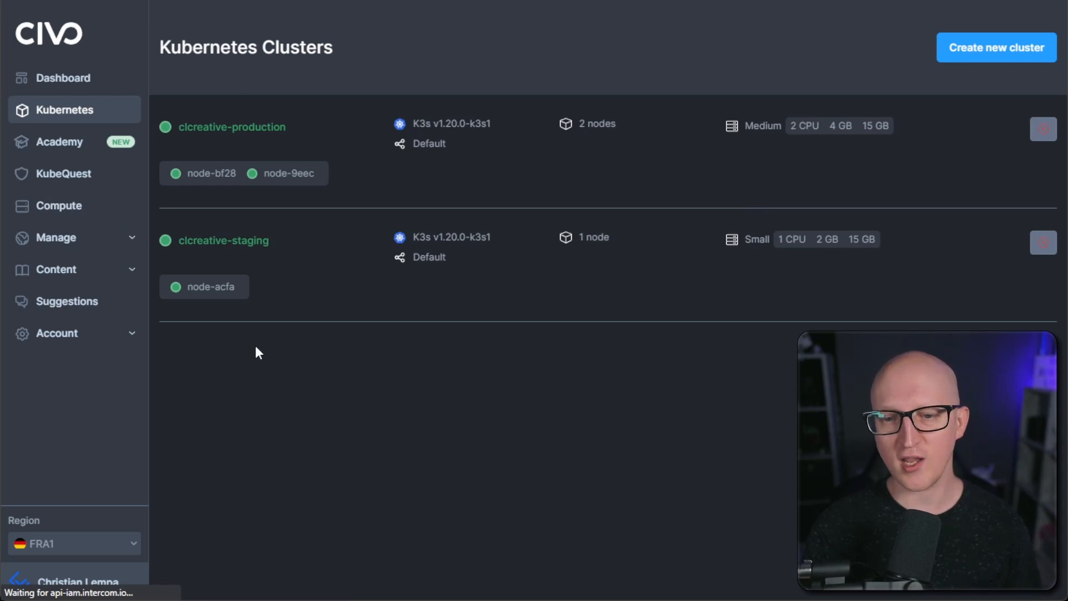
# - Start a new compute instance from the Compute overview and scroll through the create form's options
pyautogui.click(59, 205)
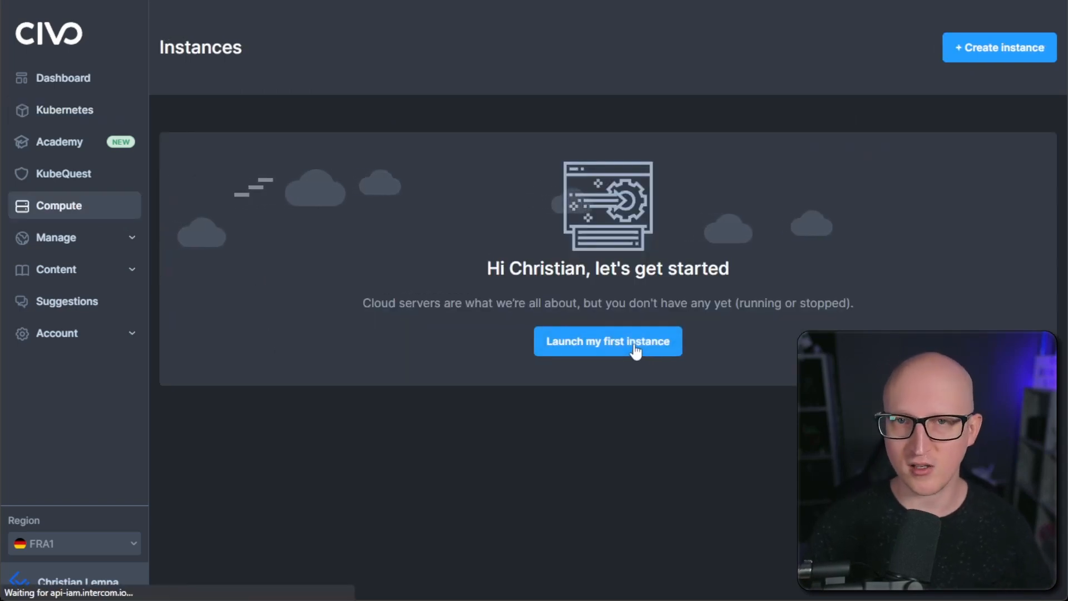
pyautogui.click(606, 342)
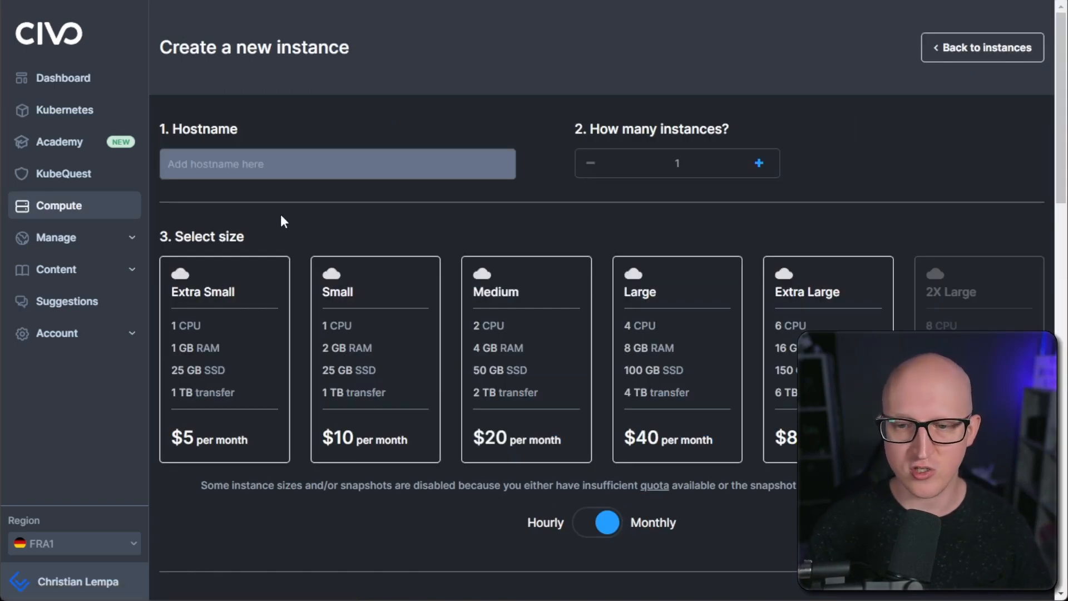
pyautogui.moveTo(742, 190)
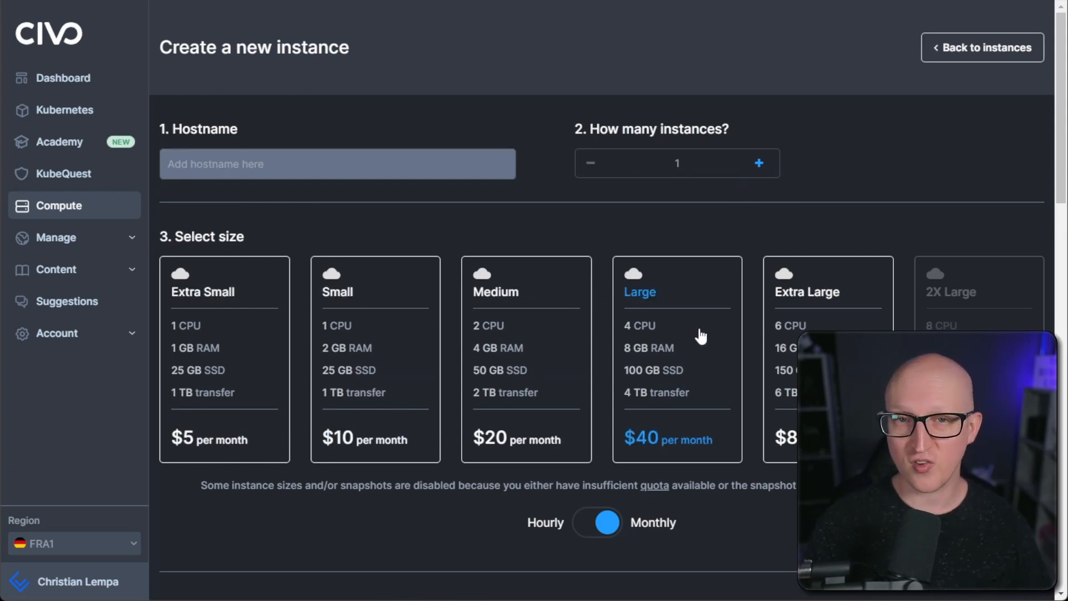
pyautogui.scroll(-3)
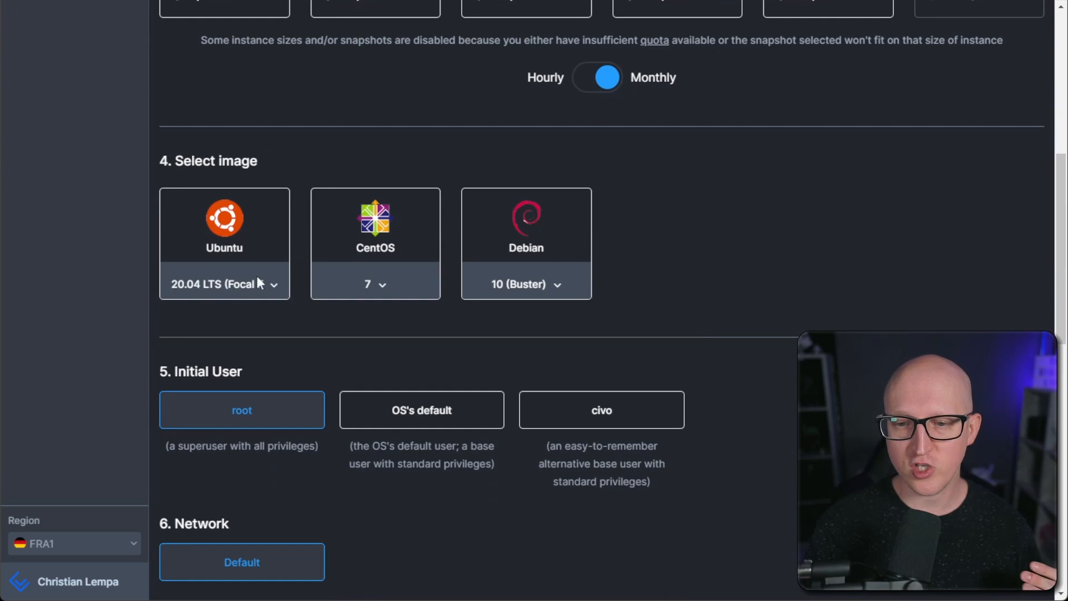
pyautogui.moveTo(238, 265)
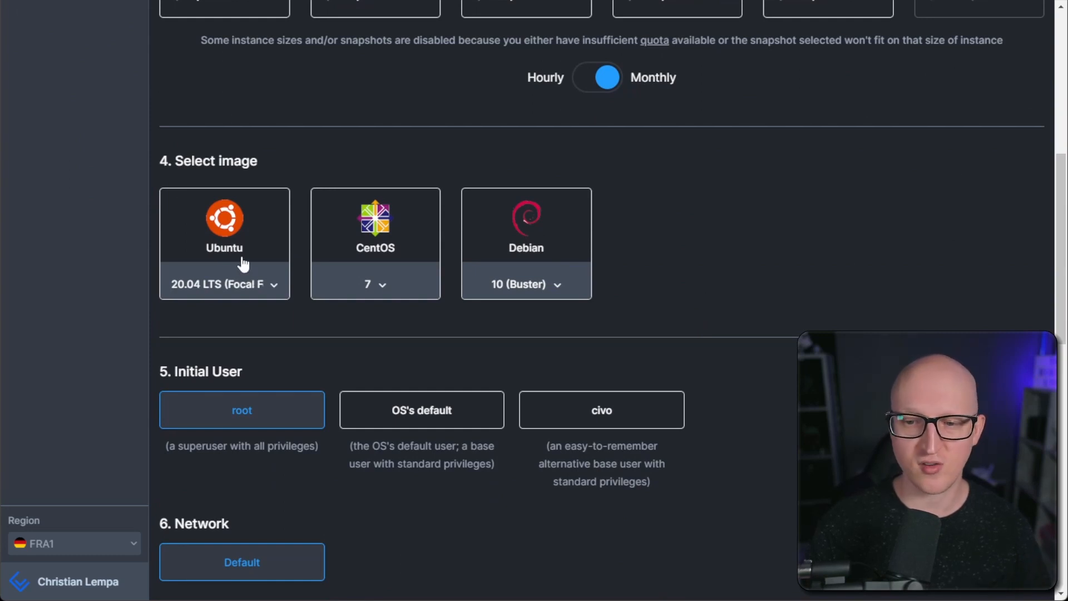
pyautogui.moveTo(560, 287)
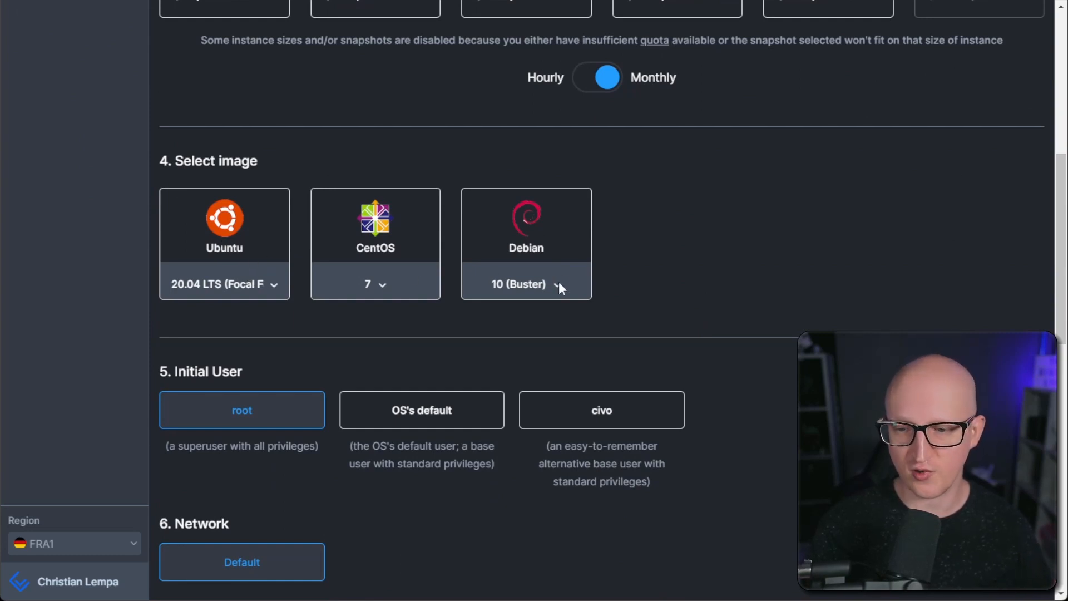
pyautogui.scroll(-3)
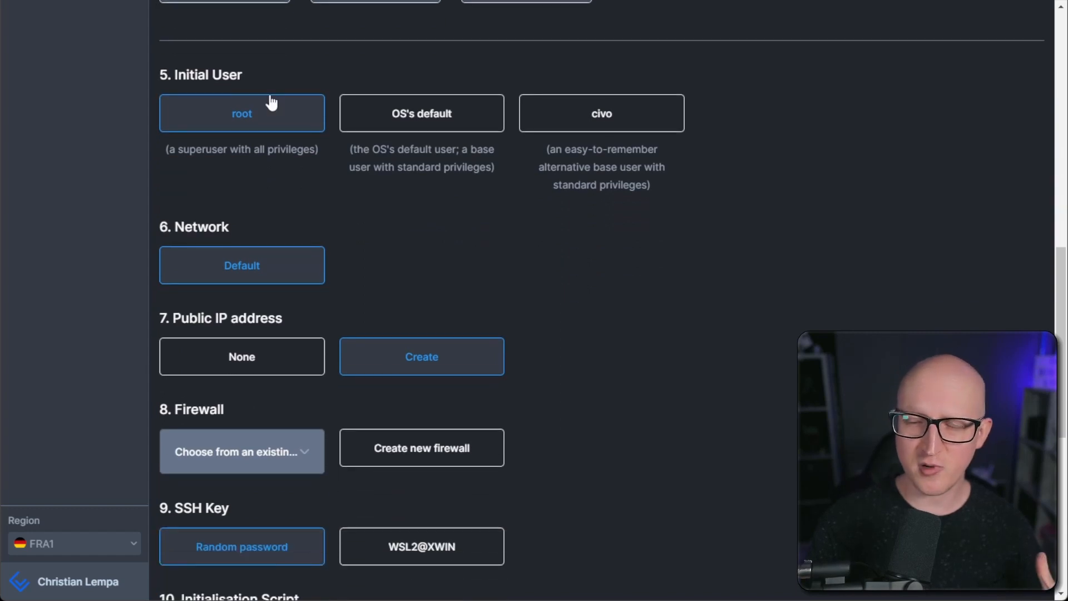
pyautogui.scroll(-3)
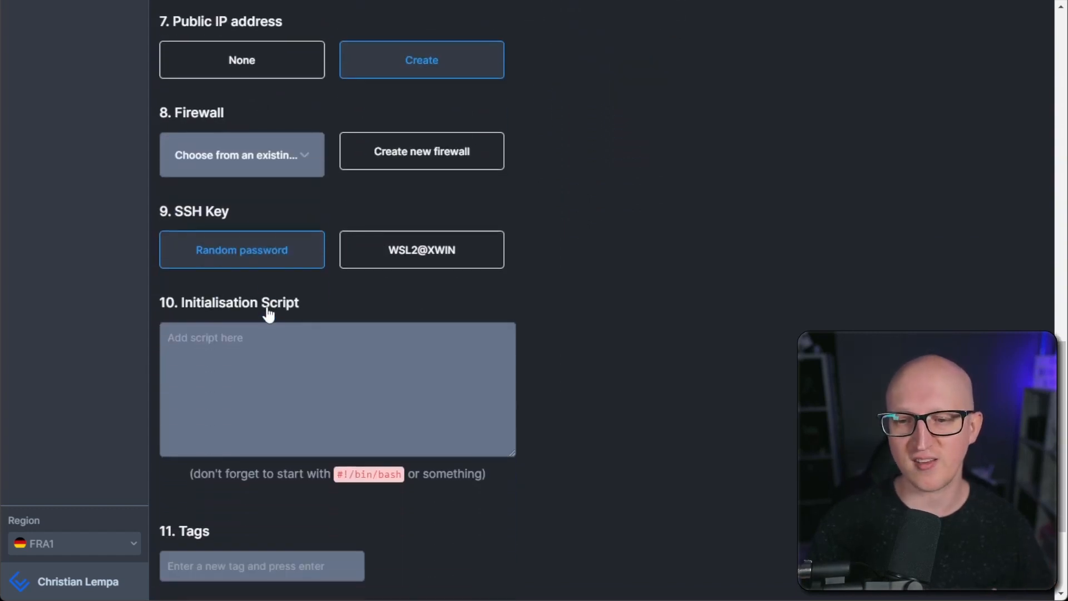
pyautogui.scroll(3)
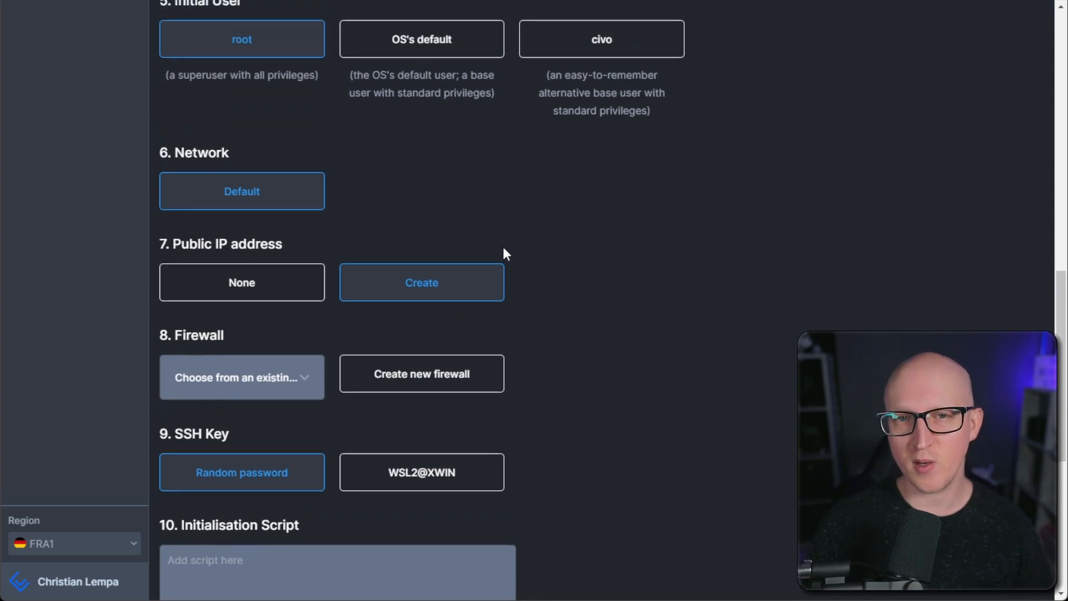
pyautogui.moveTo(296, 324)
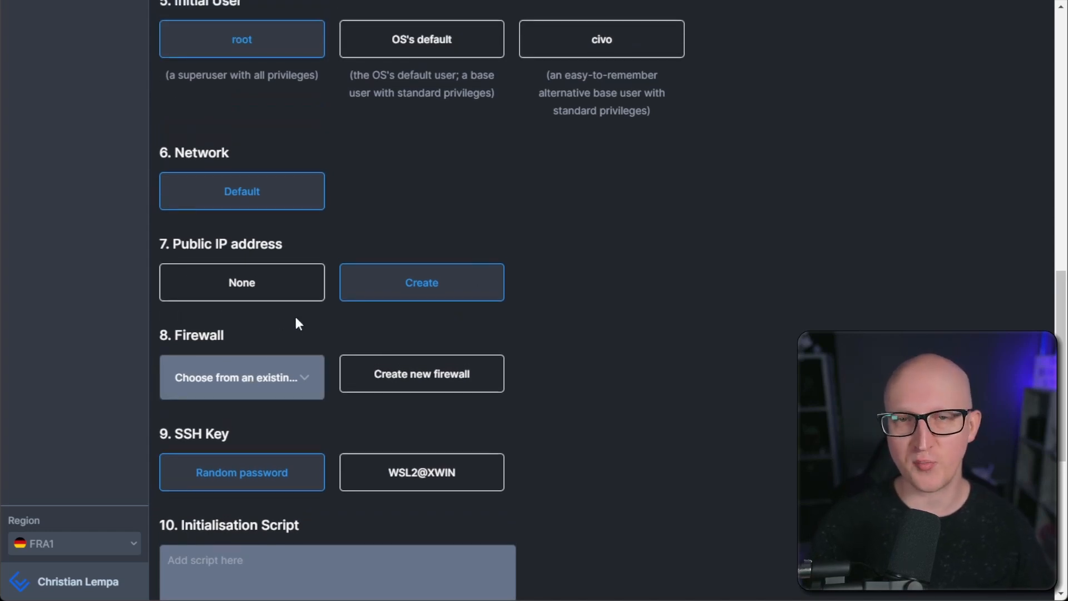
pyautogui.moveTo(457, 255)
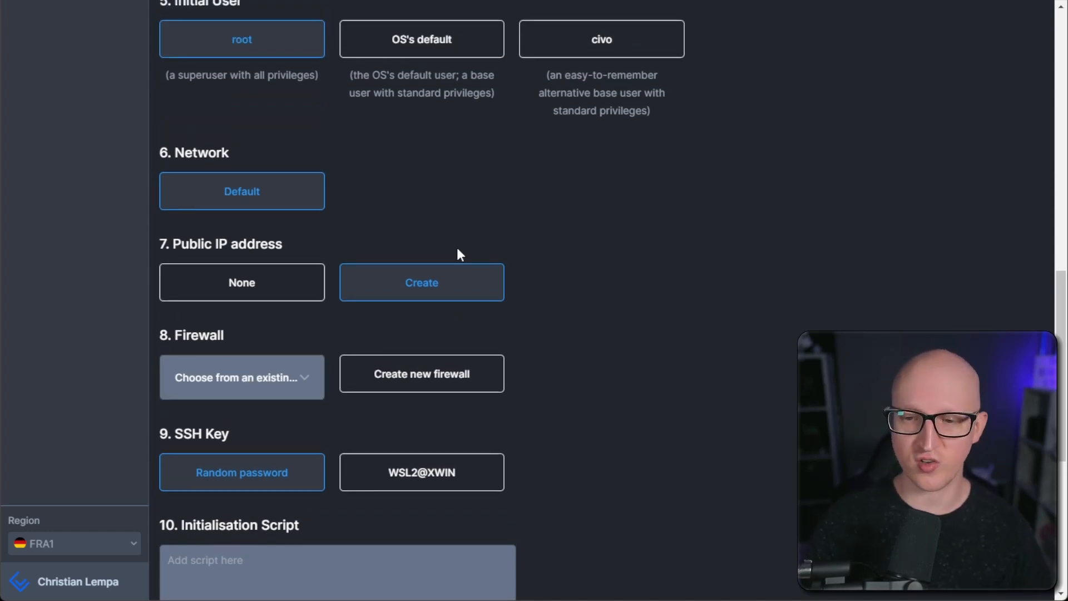
pyautogui.moveTo(616, 290)
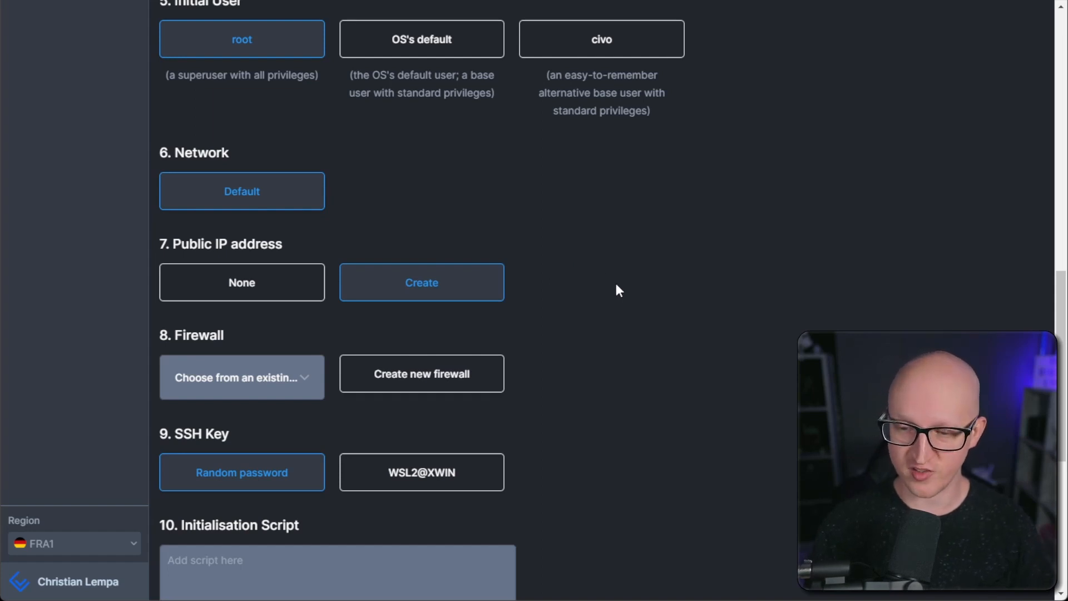
pyautogui.moveTo(533, 277)
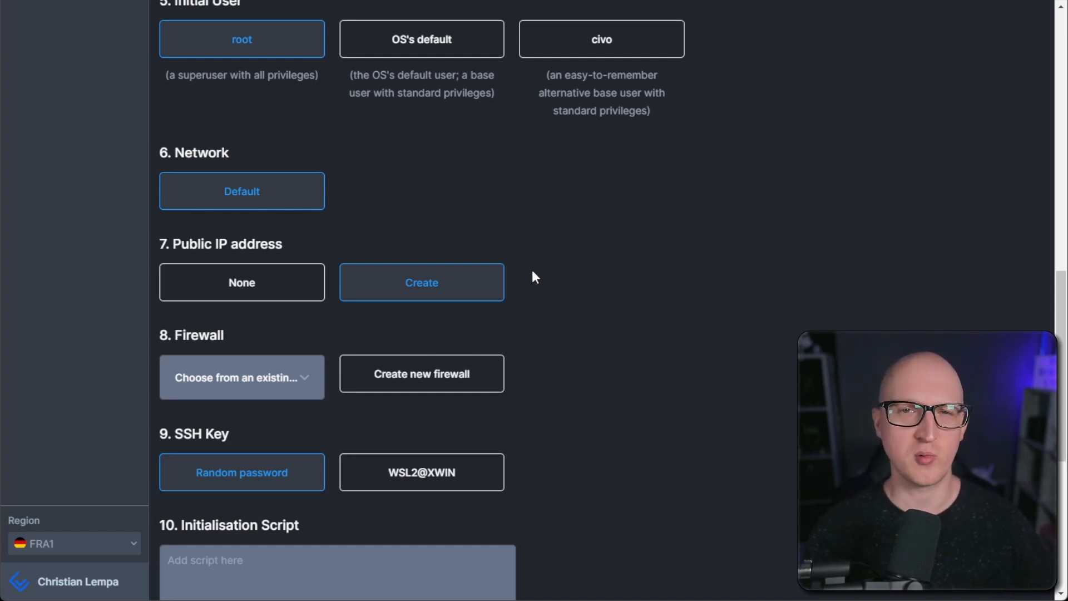
# - Return to the form's sizes section and expand Manage to reveal networking, firewall and DNS pages
pyautogui.scroll(3)
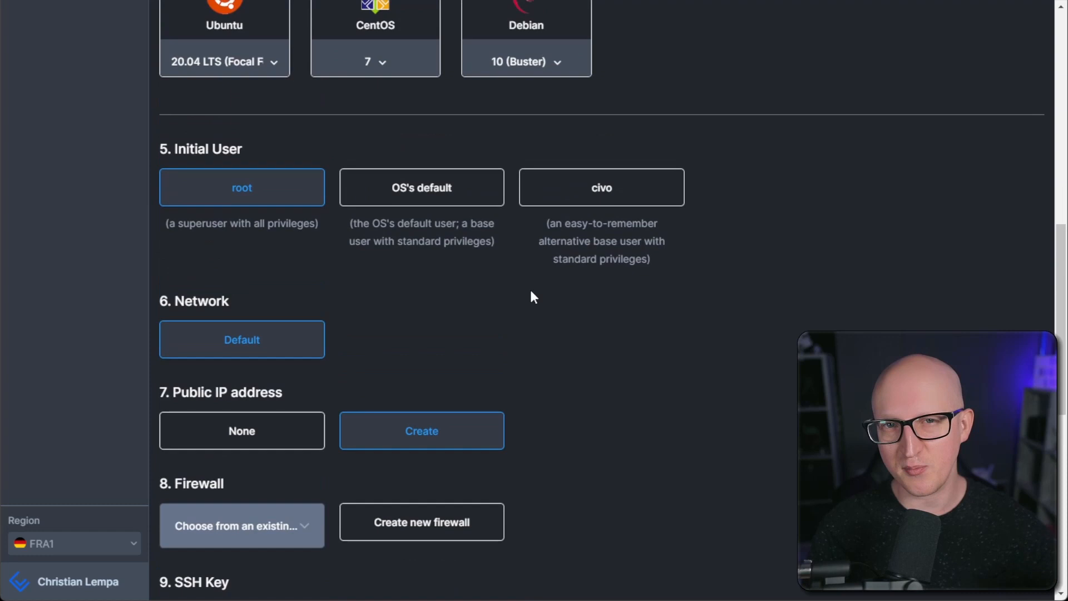
pyautogui.scroll(3)
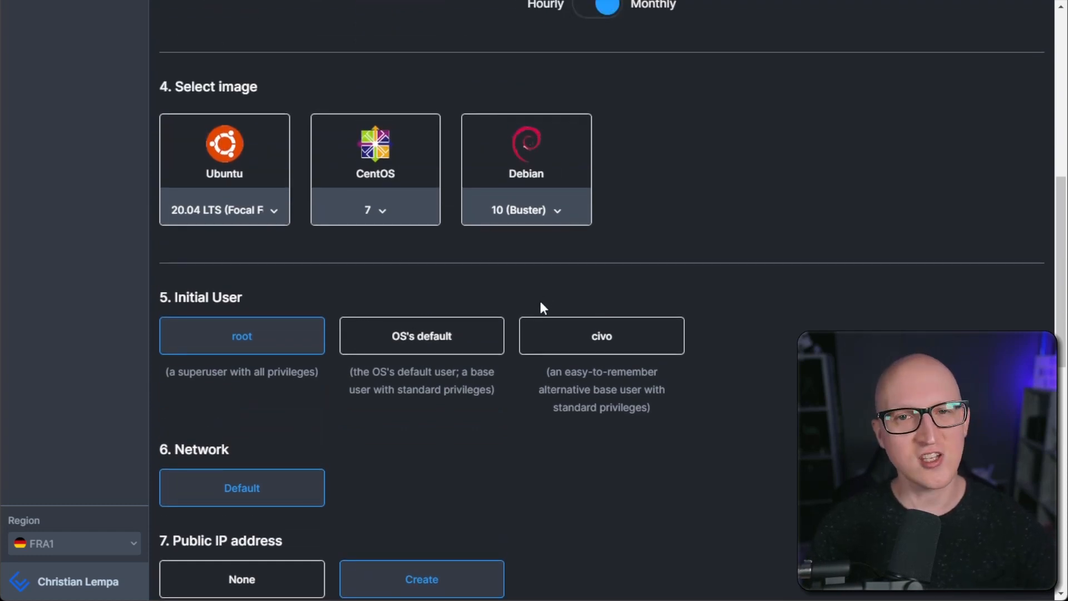
pyautogui.scroll(3)
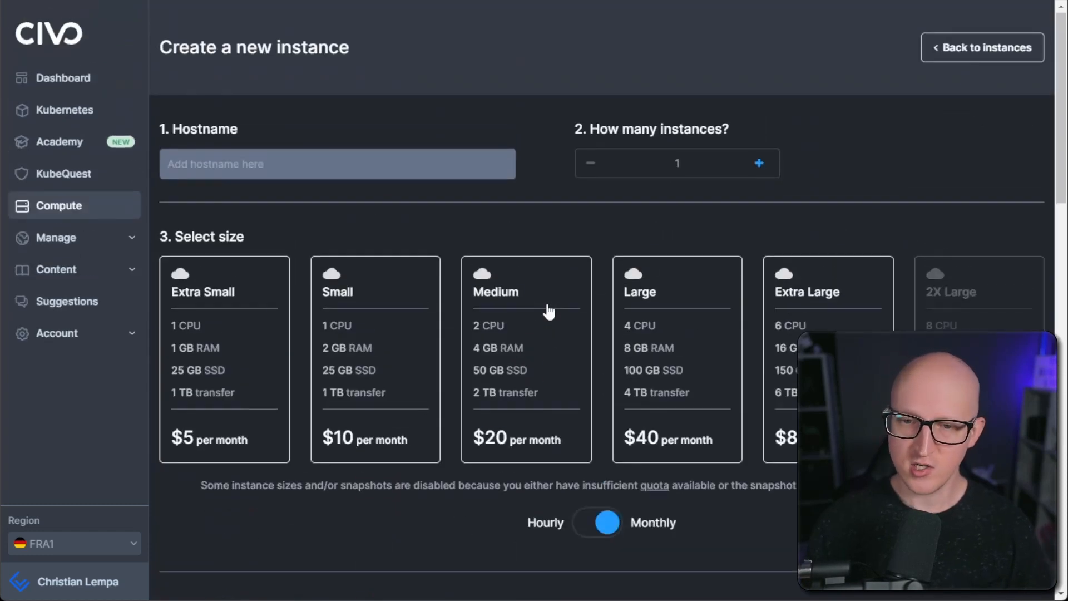
pyautogui.click(55, 237)
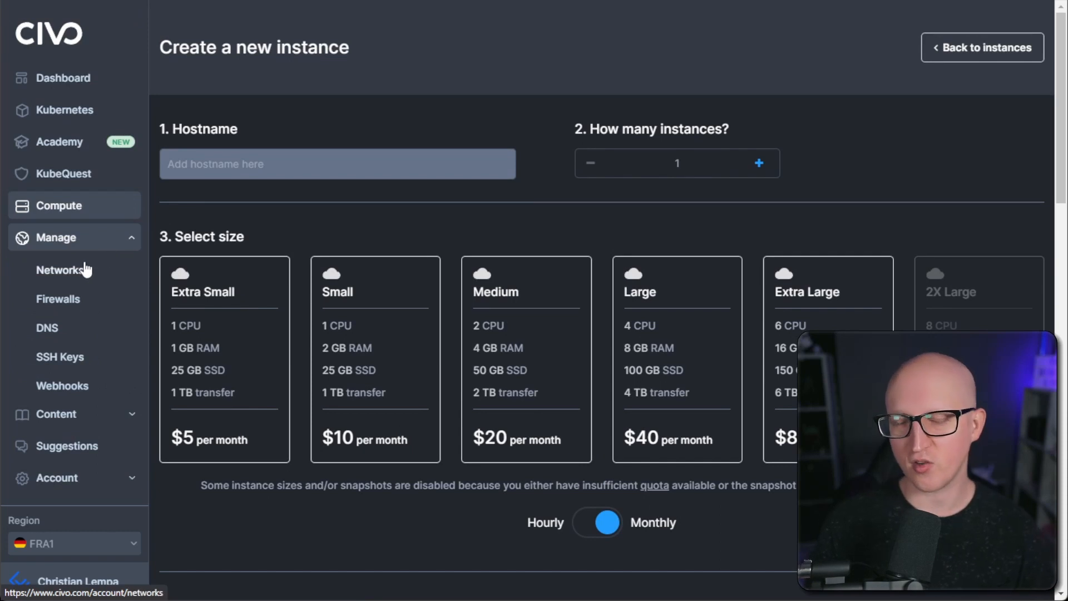
# - Visit the Networks, DNS and Webhooks management pages, then the Civo Academy course overview
pyautogui.click(60, 269)
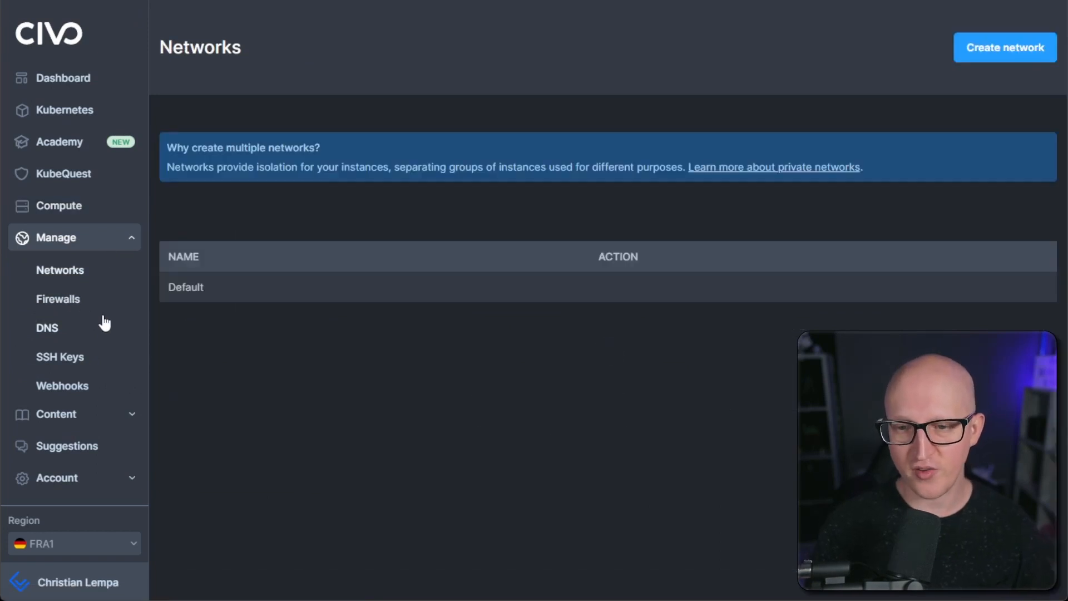
pyautogui.click(47, 327)
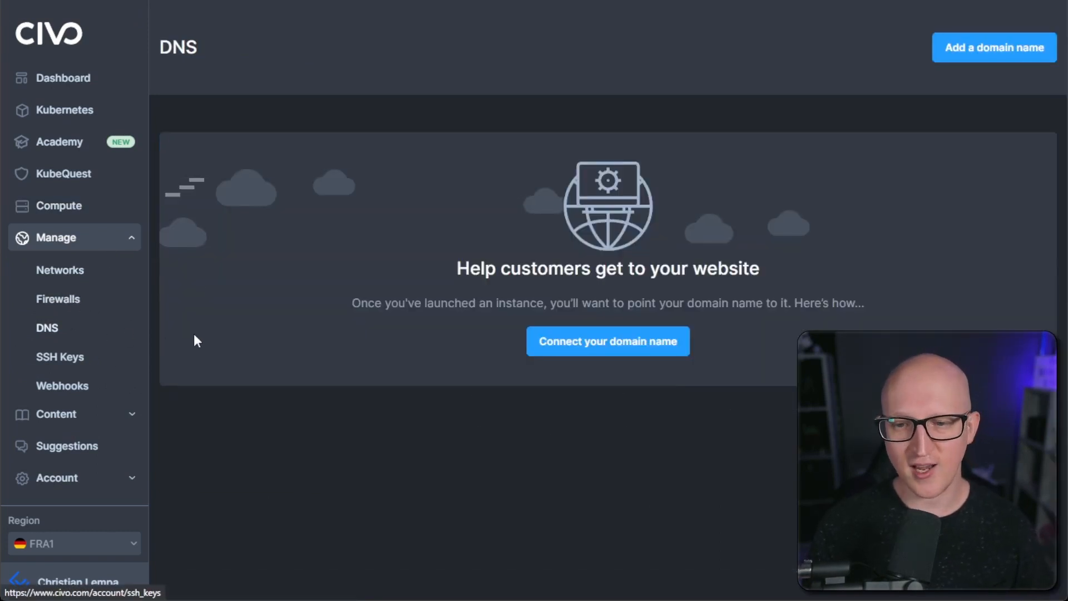
pyautogui.moveTo(275, 340)
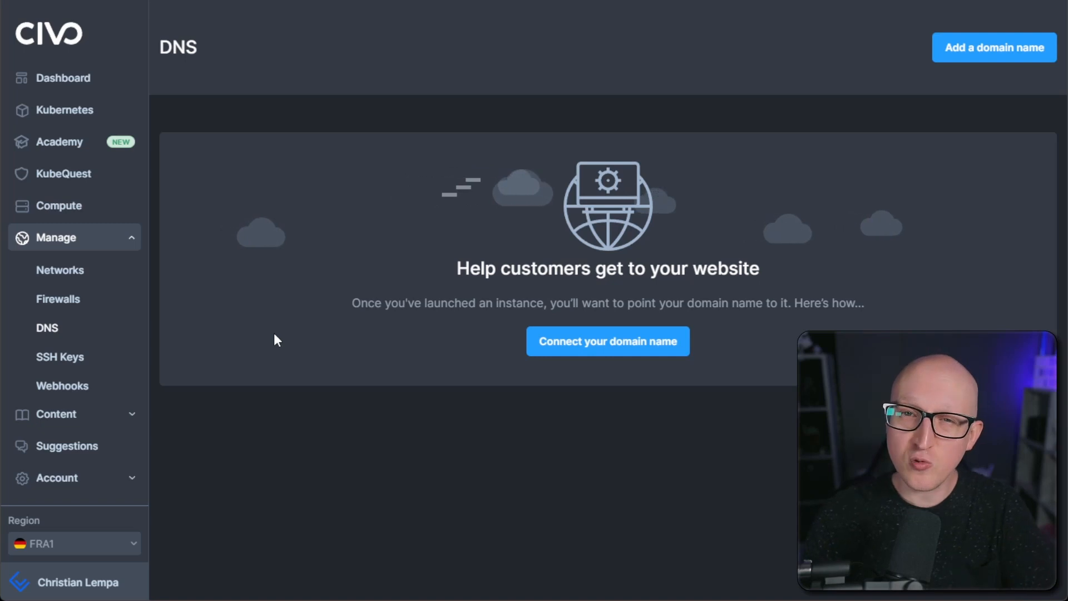
pyautogui.moveTo(303, 347)
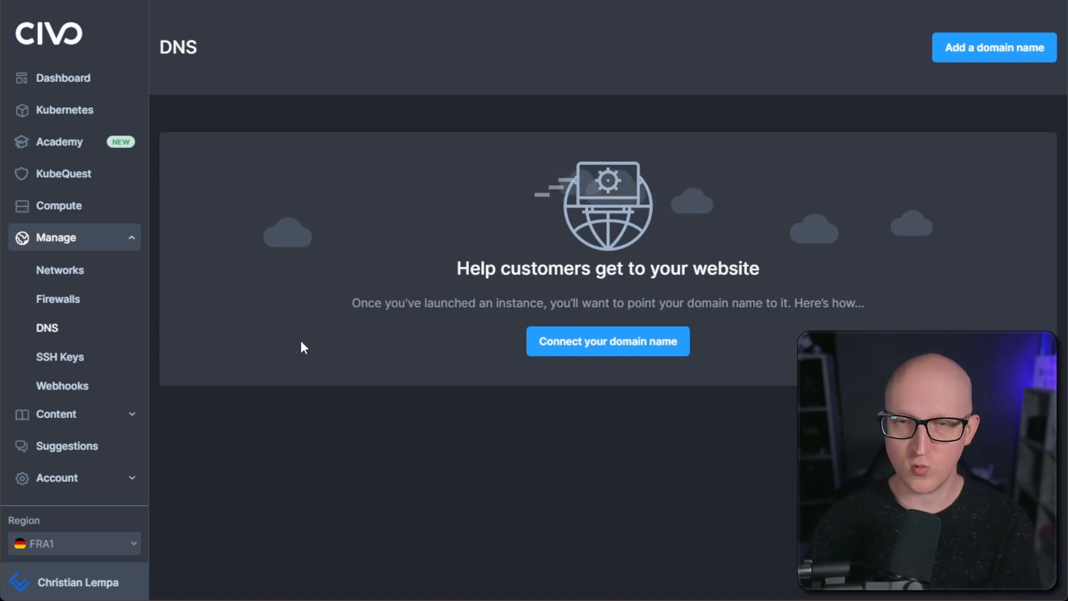
pyautogui.moveTo(648, 383)
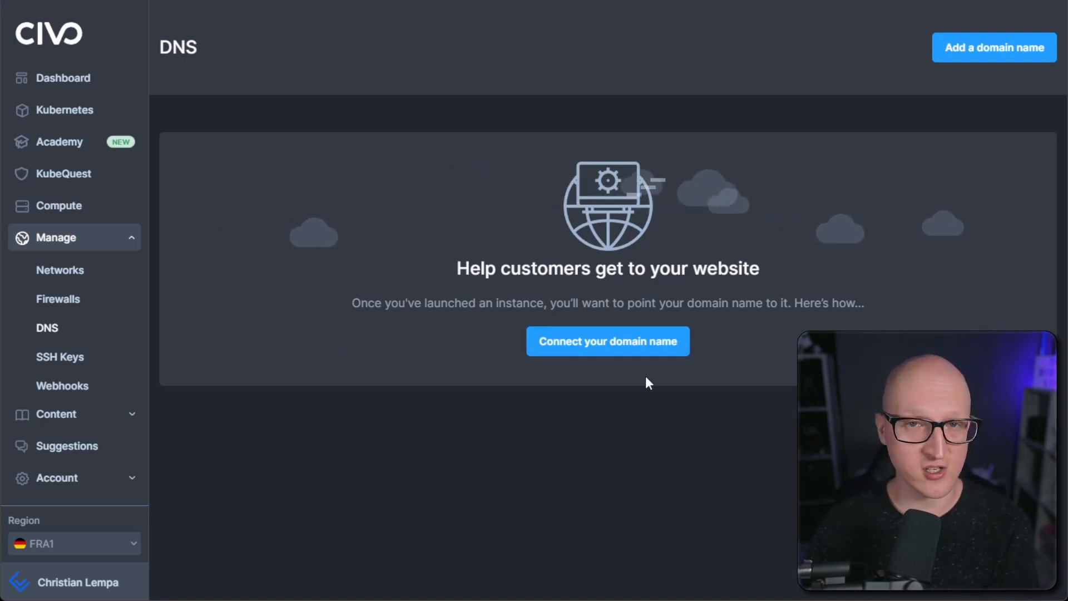
pyautogui.moveTo(235, 432)
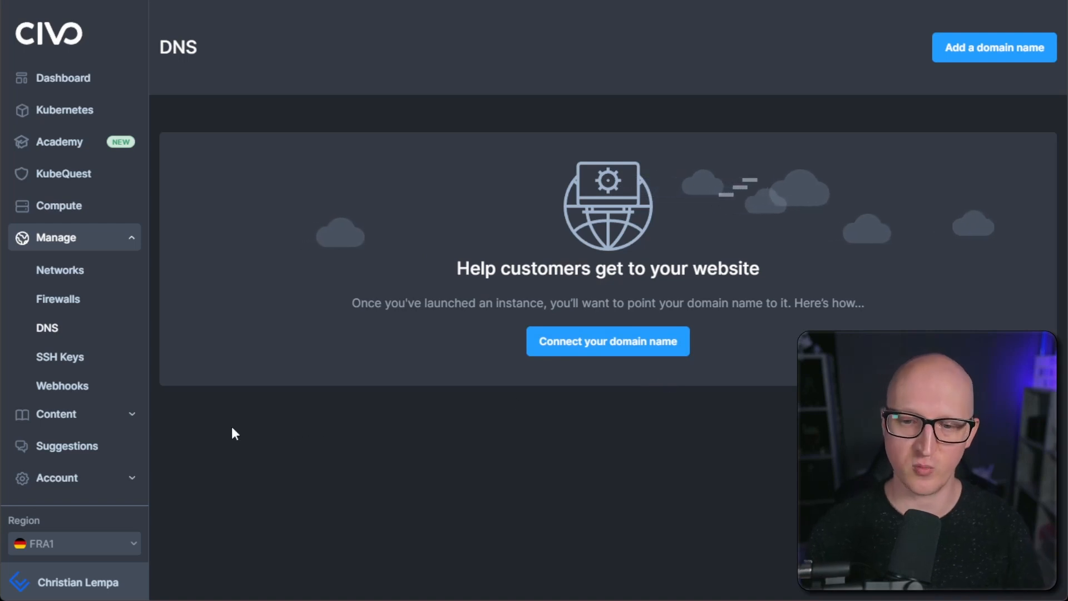
pyautogui.click(62, 385)
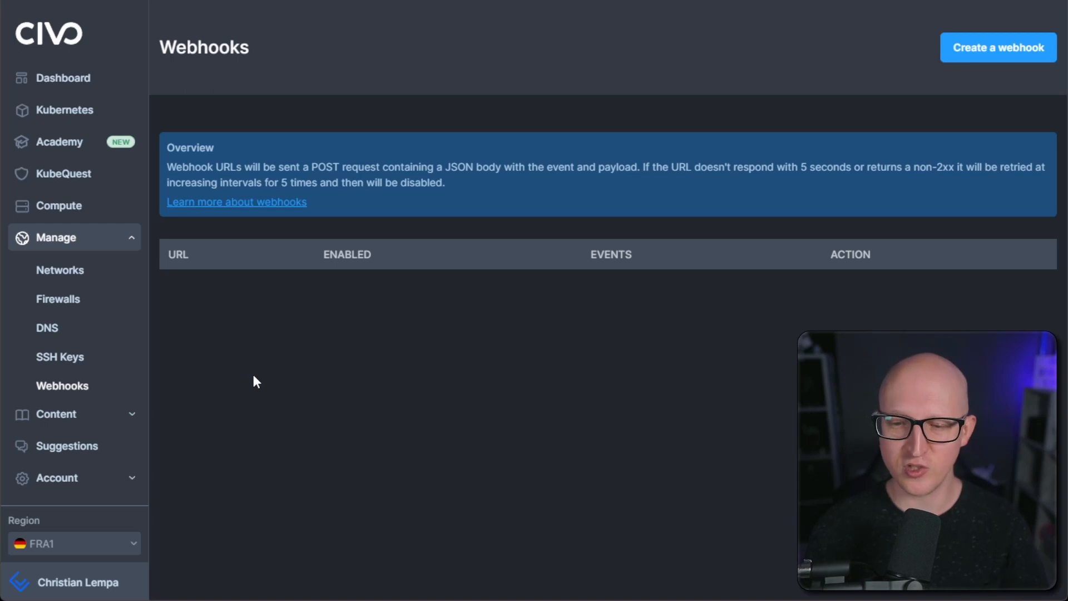
pyautogui.moveTo(278, 368)
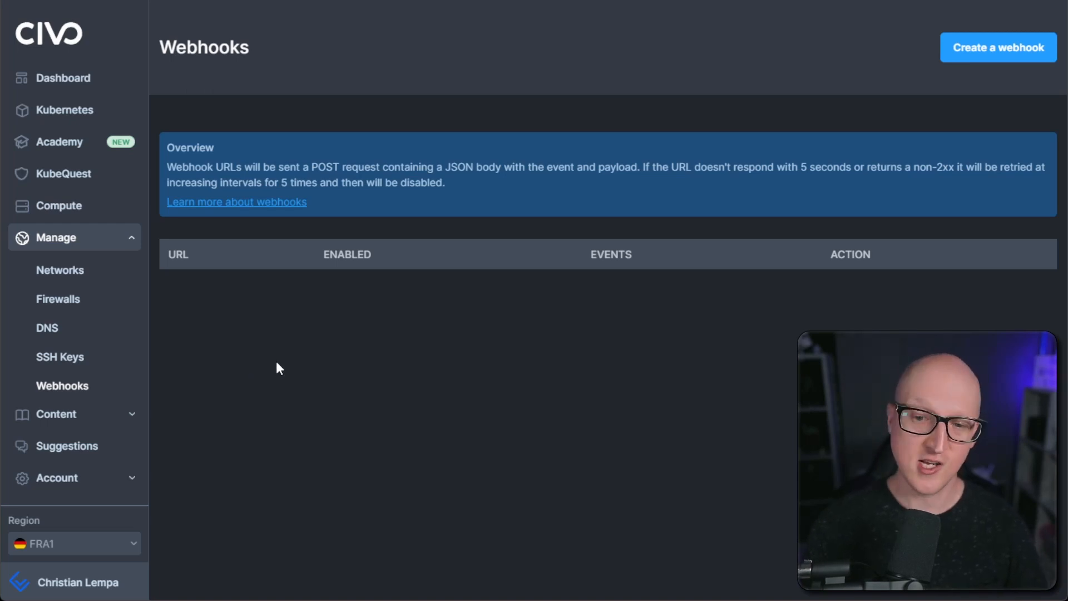
pyautogui.moveTo(113, 164)
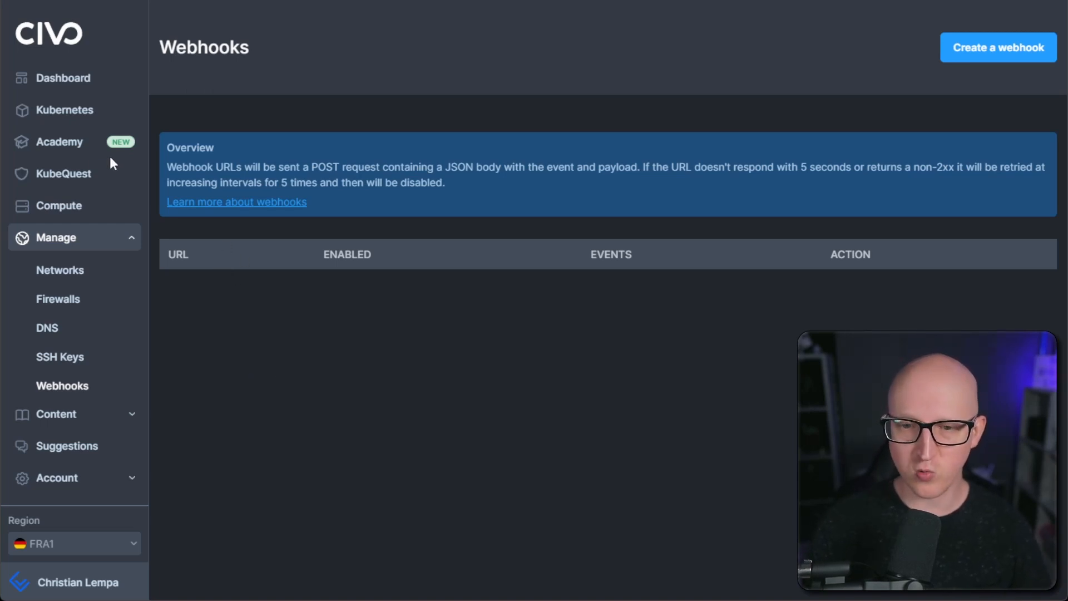
pyautogui.click(60, 141)
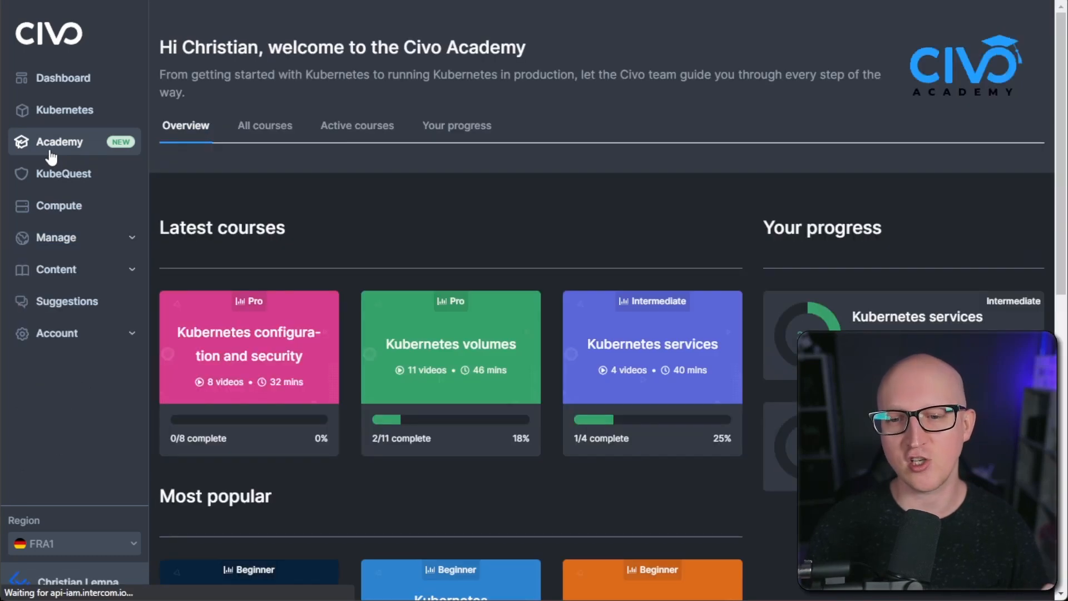
pyautogui.moveTo(395, 235)
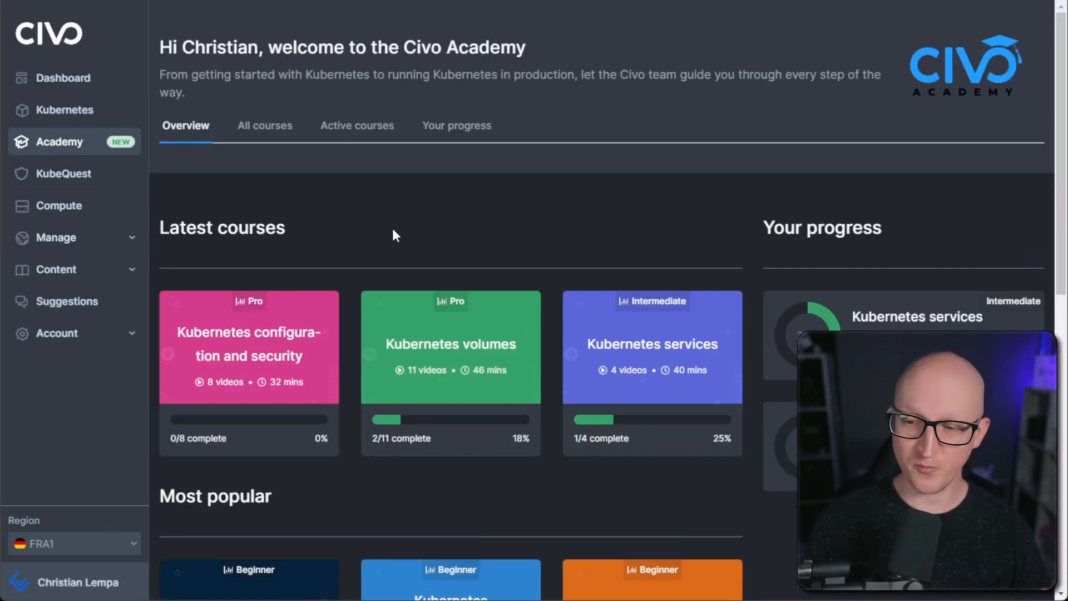
pyautogui.moveTo(487, 222)
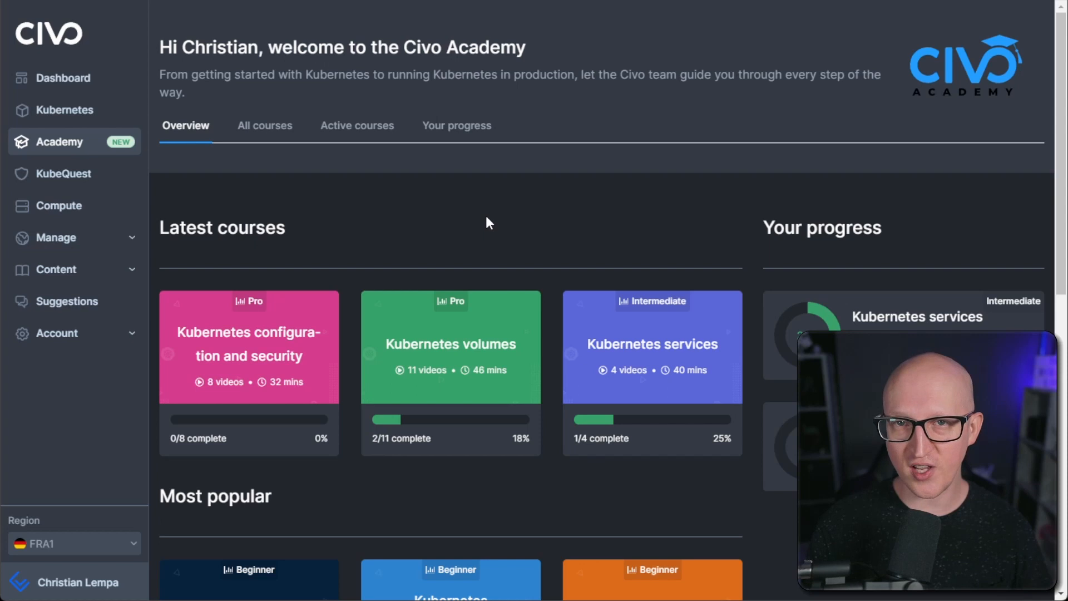
pyautogui.moveTo(492, 211)
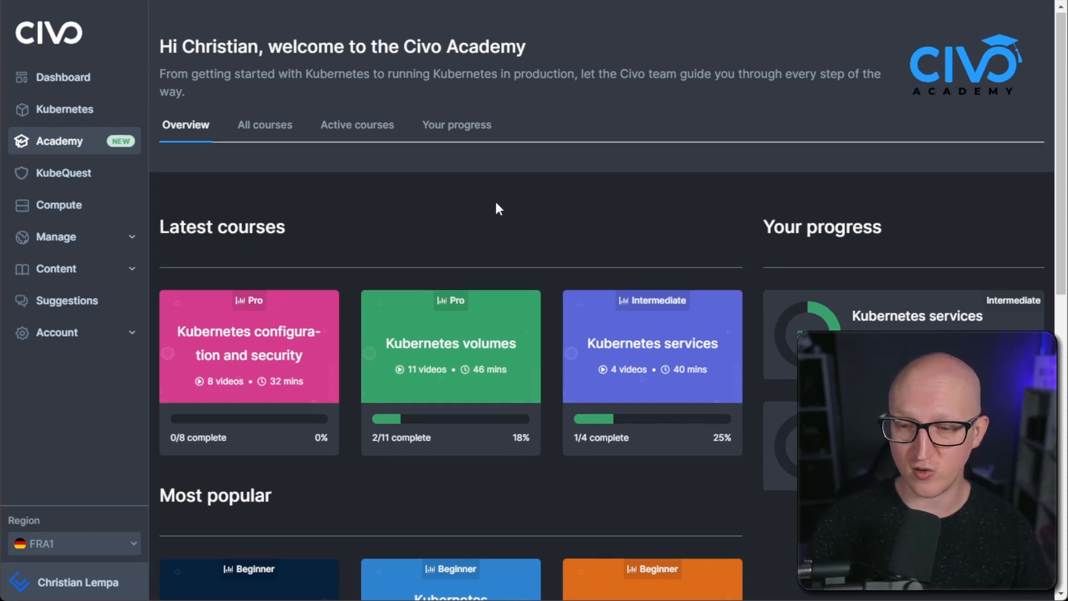
pyautogui.scroll(-3)
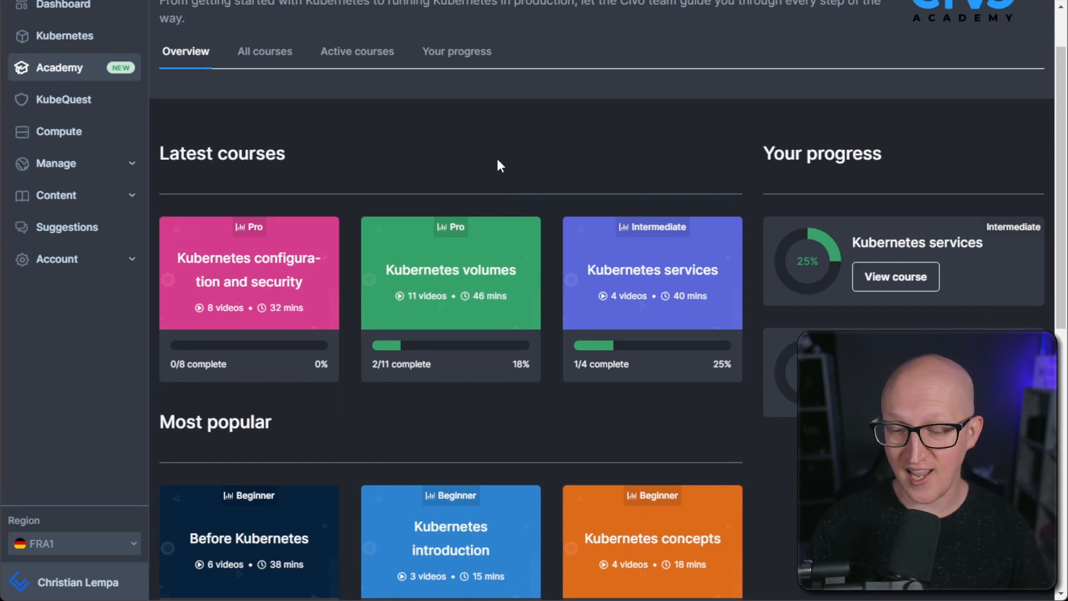
pyautogui.moveTo(496, 172)
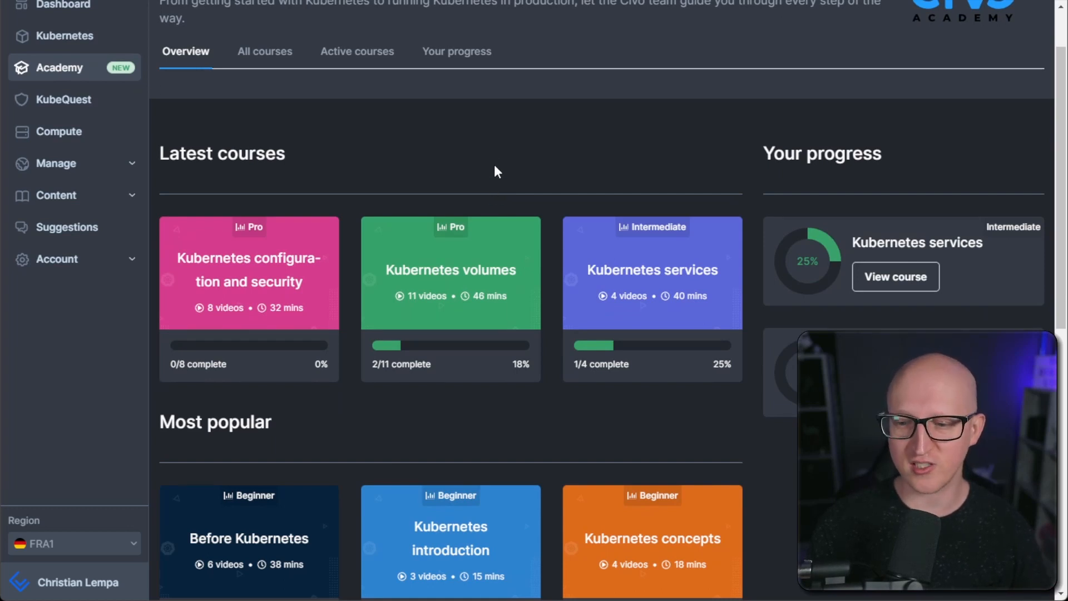
pyautogui.scroll(-3)
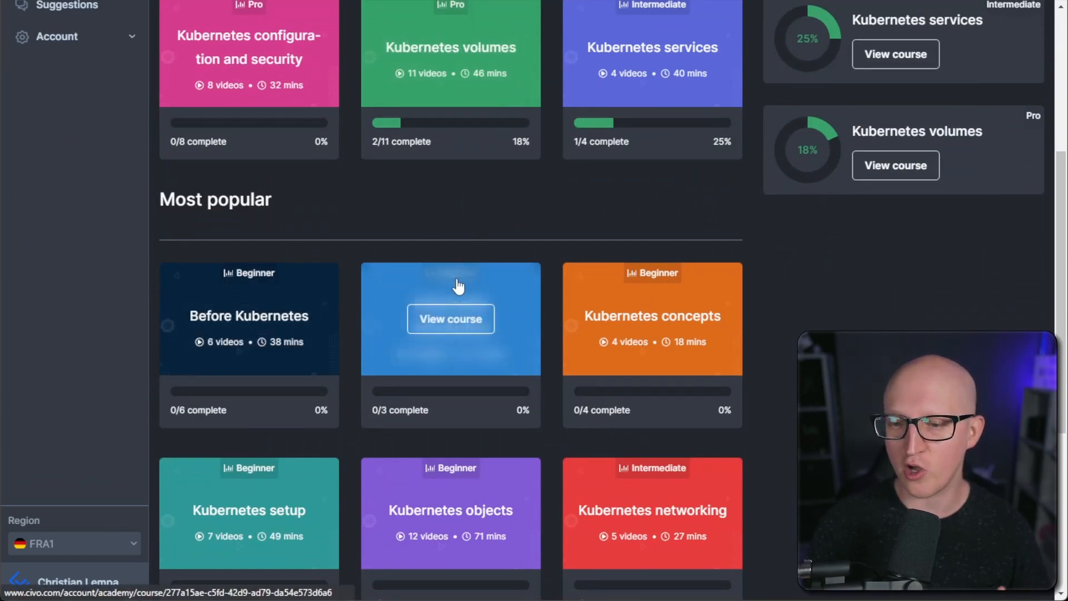
pyautogui.moveTo(760, 353)
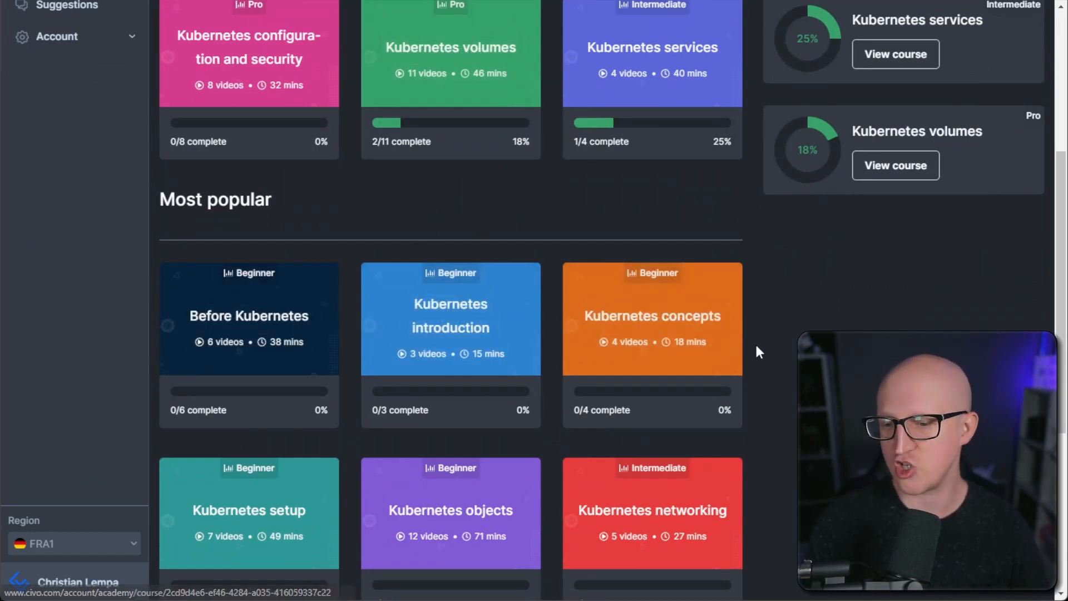
pyautogui.scroll(-3)
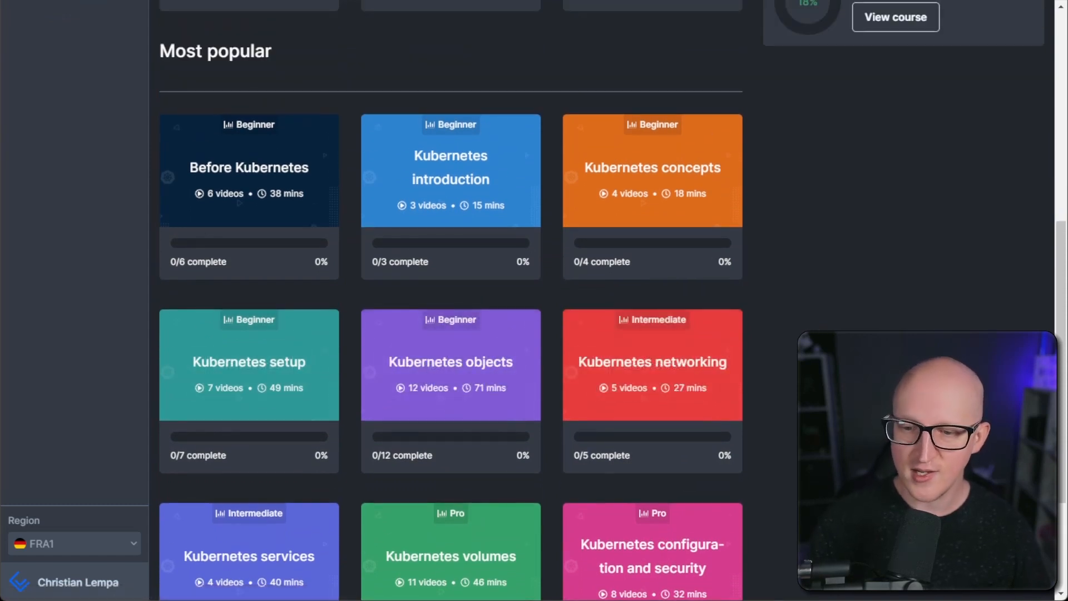
pyautogui.scroll(-3)
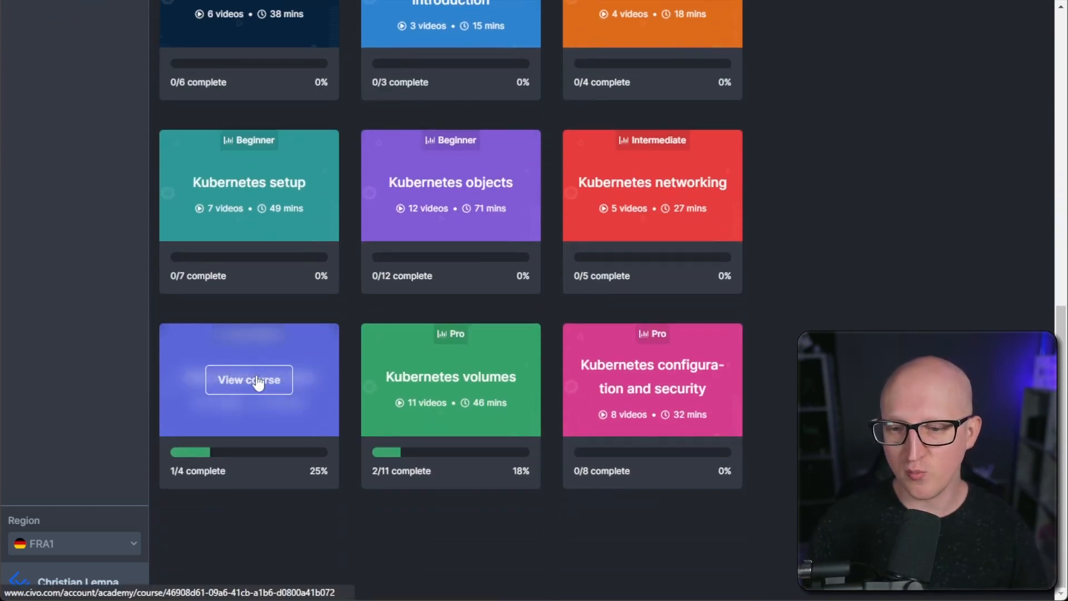
pyautogui.moveTo(451, 379)
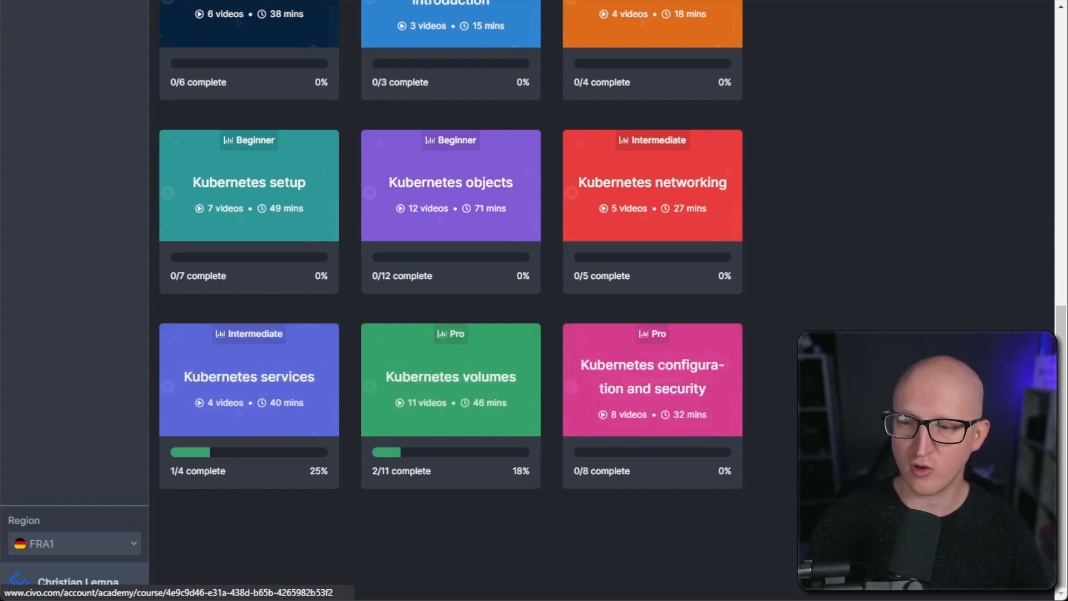
pyautogui.scroll(3)
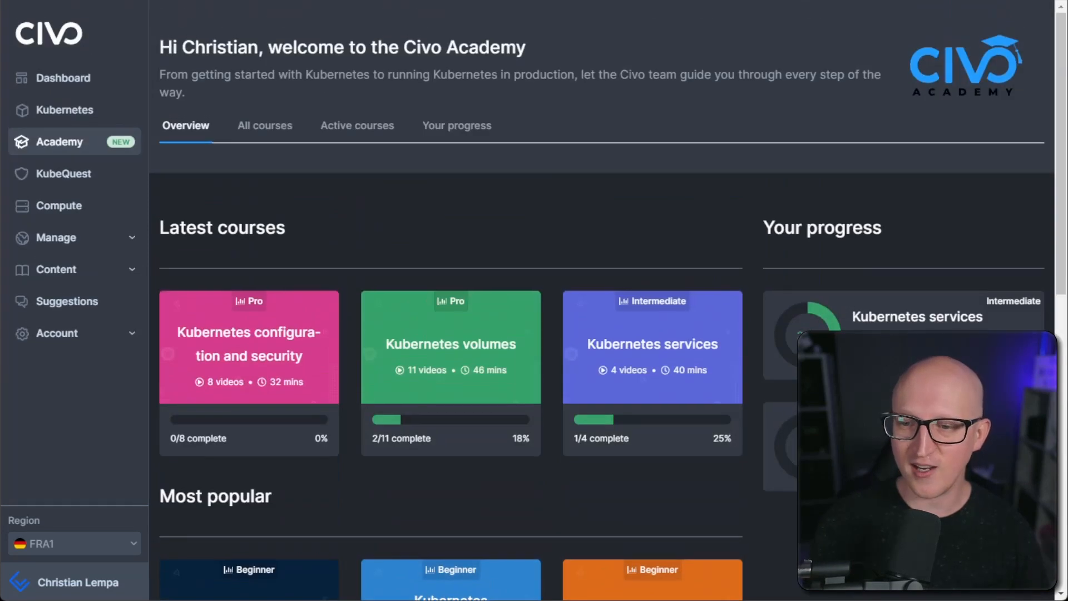
pyautogui.moveTo(412, 226)
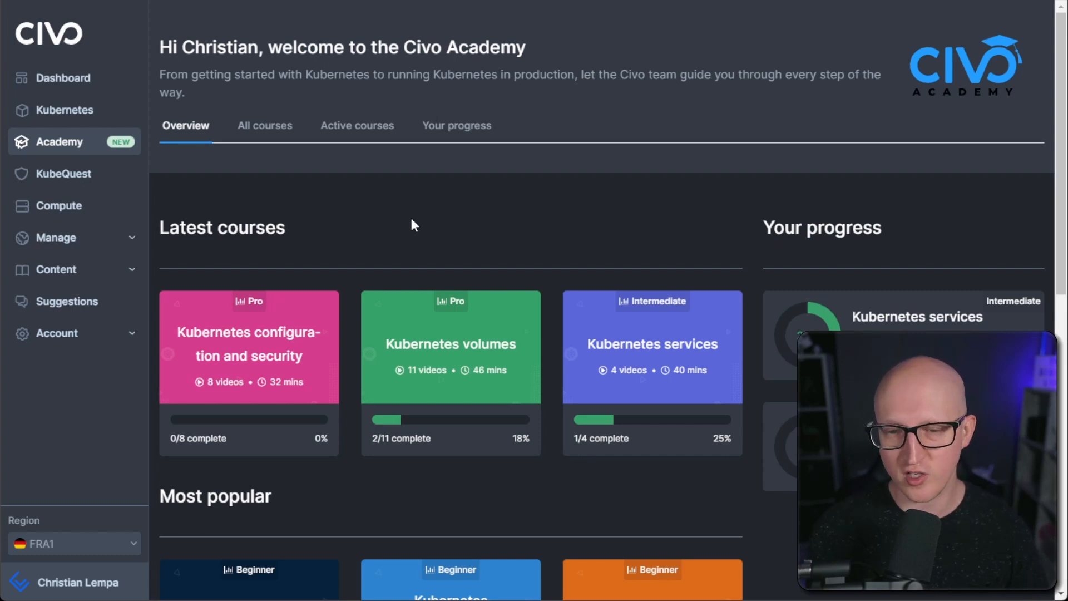
pyautogui.click(66, 110)
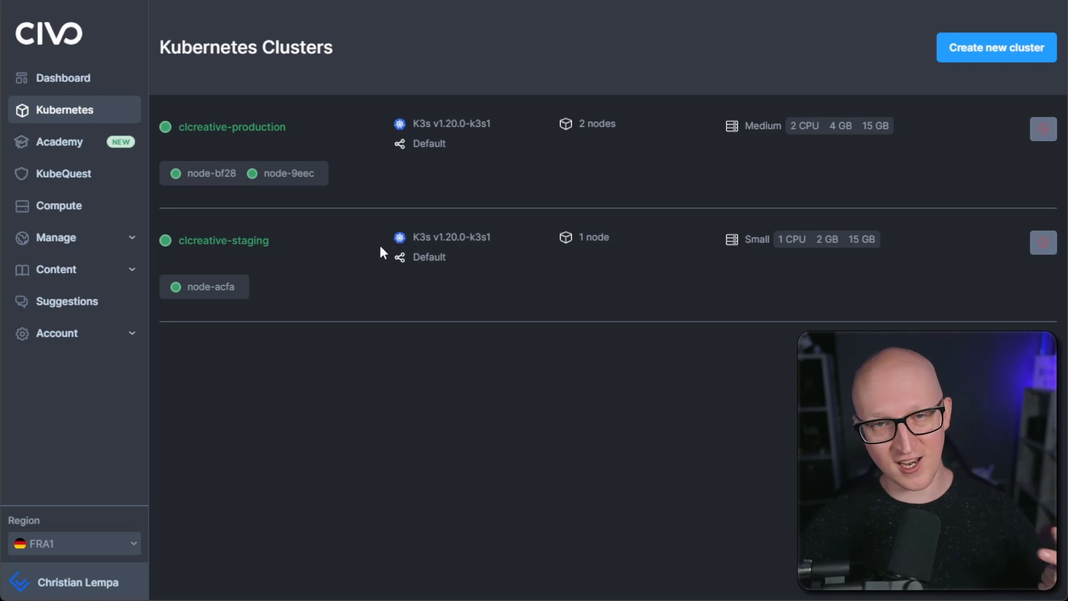
pyautogui.moveTo(996, 46)
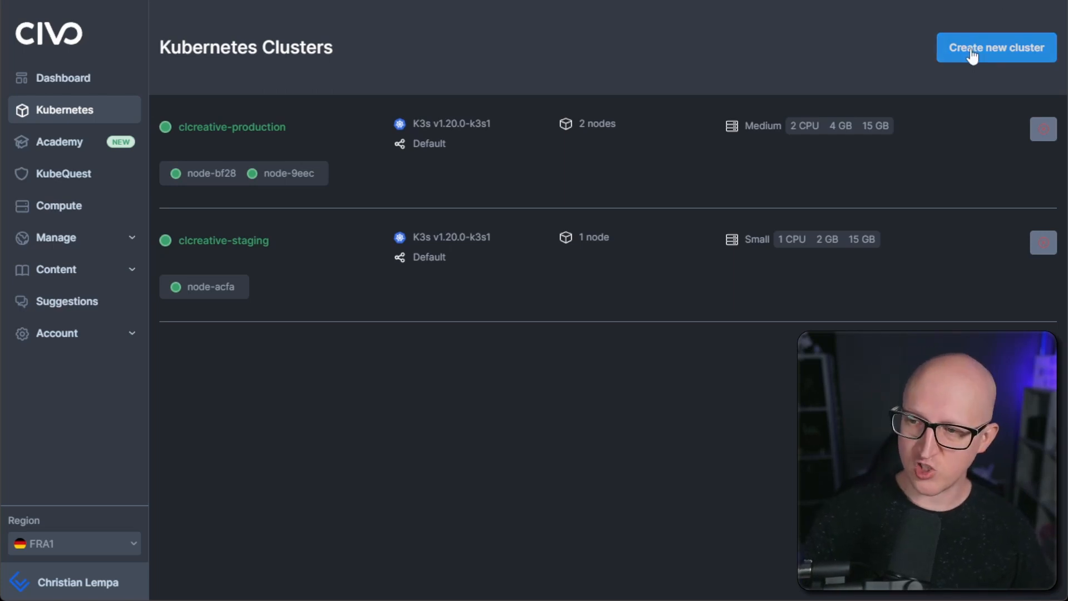
# - Name the new Kubernetes cluster 'Testing' with 2 instances on the Default network and reach Select size
pyautogui.click(995, 47)
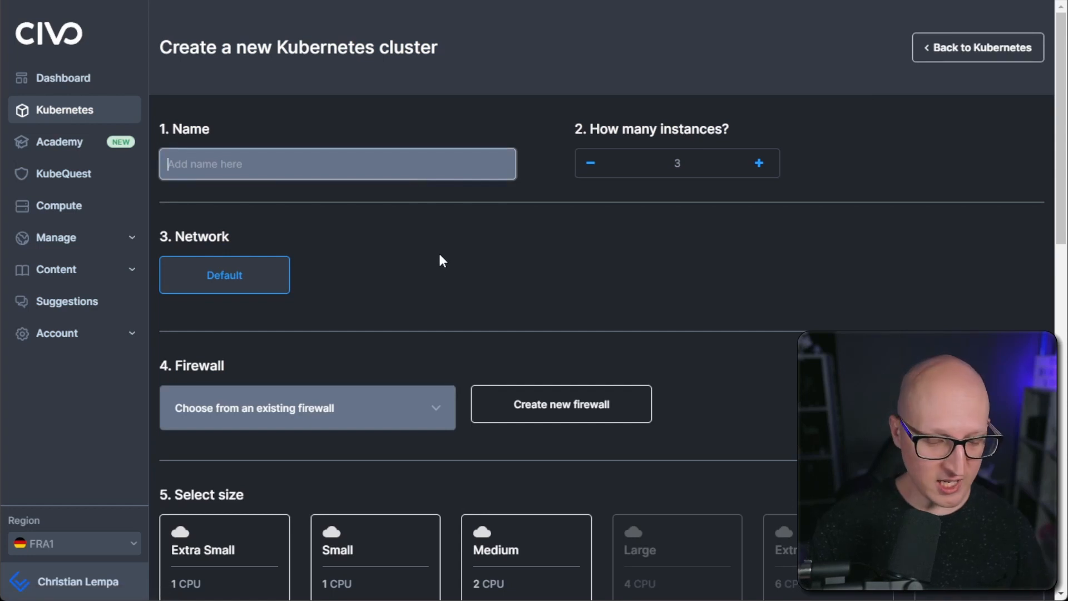
pyautogui.write('Testing')
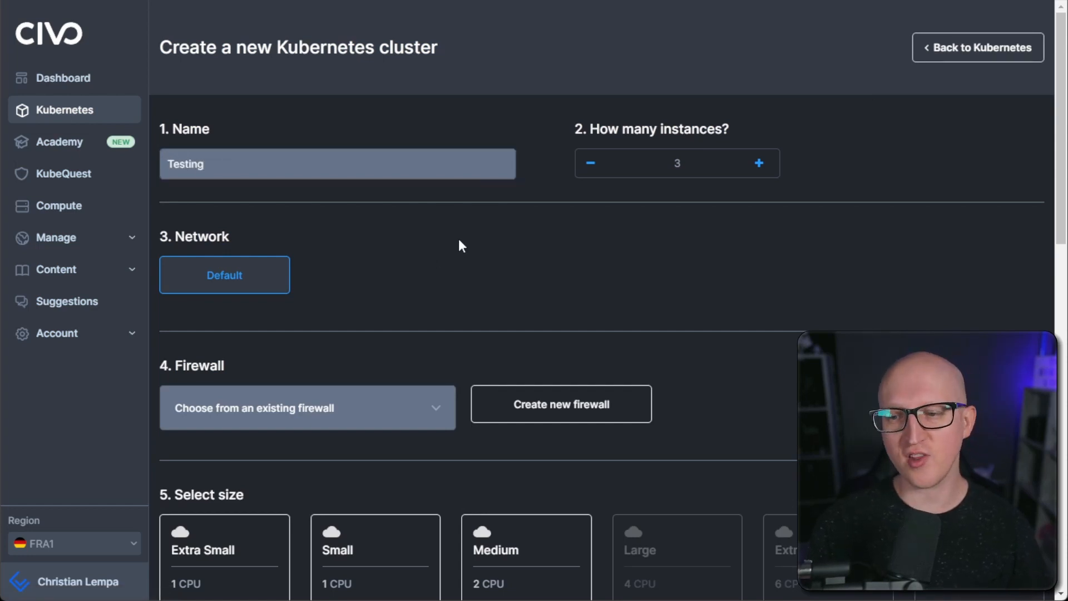
pyautogui.moveTo(589, 163)
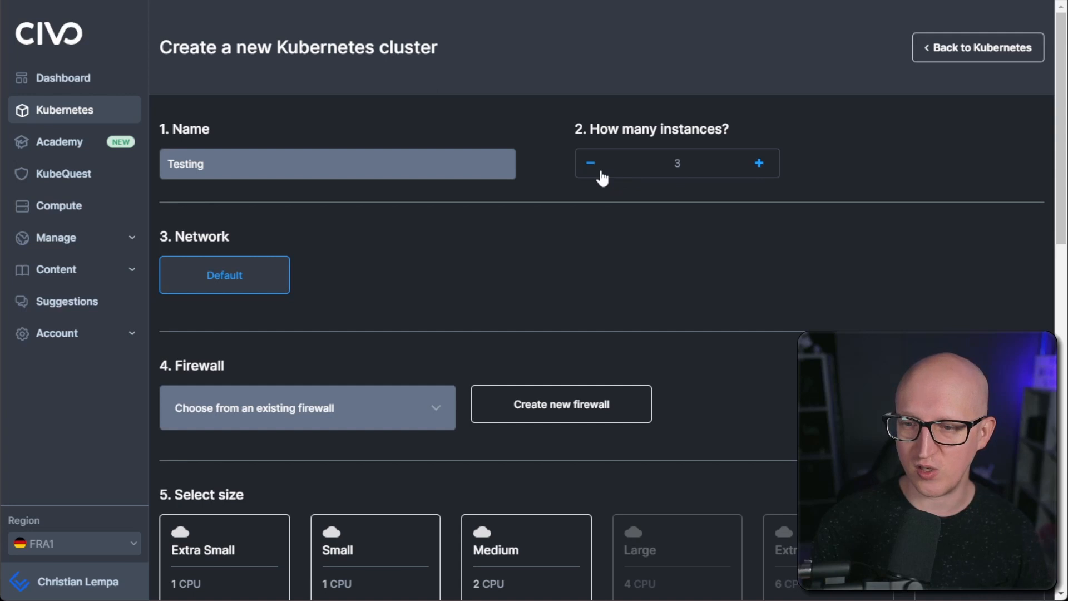
pyautogui.moveTo(594, 176)
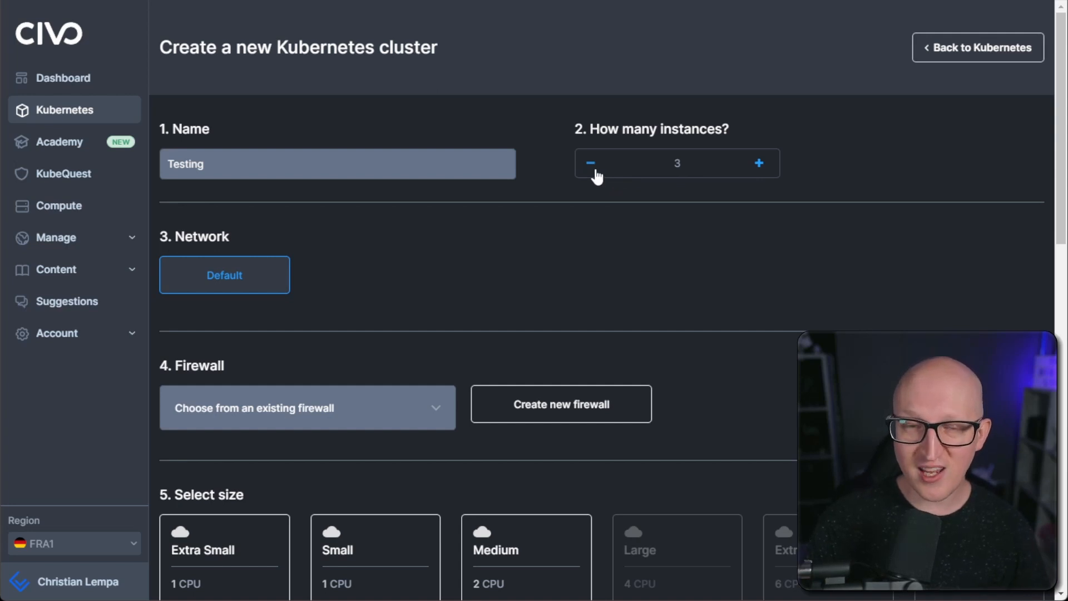
pyautogui.click(589, 162)
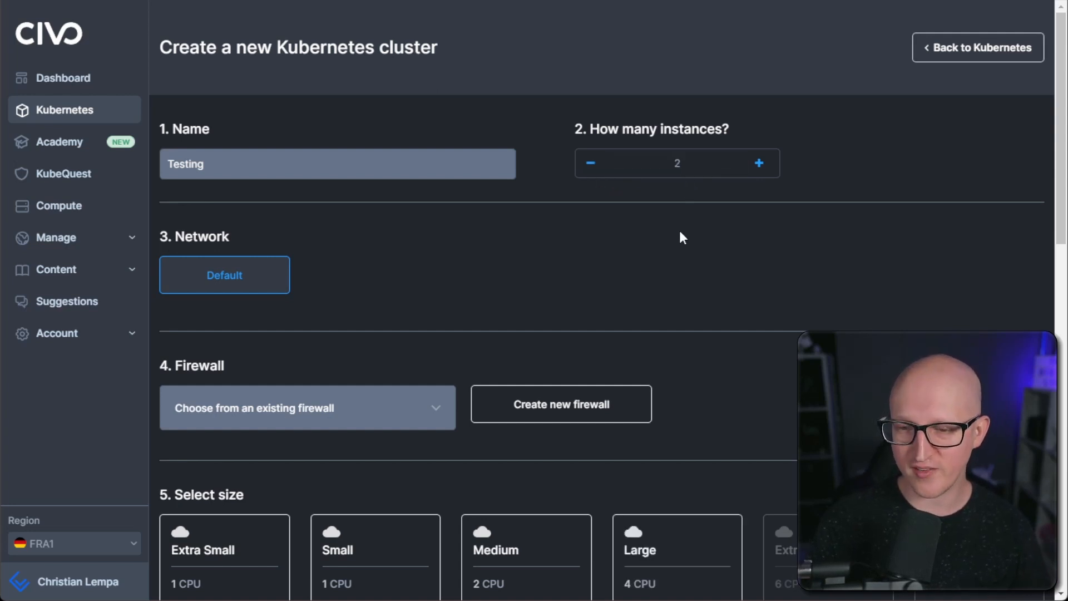
pyautogui.moveTo(253, 300)
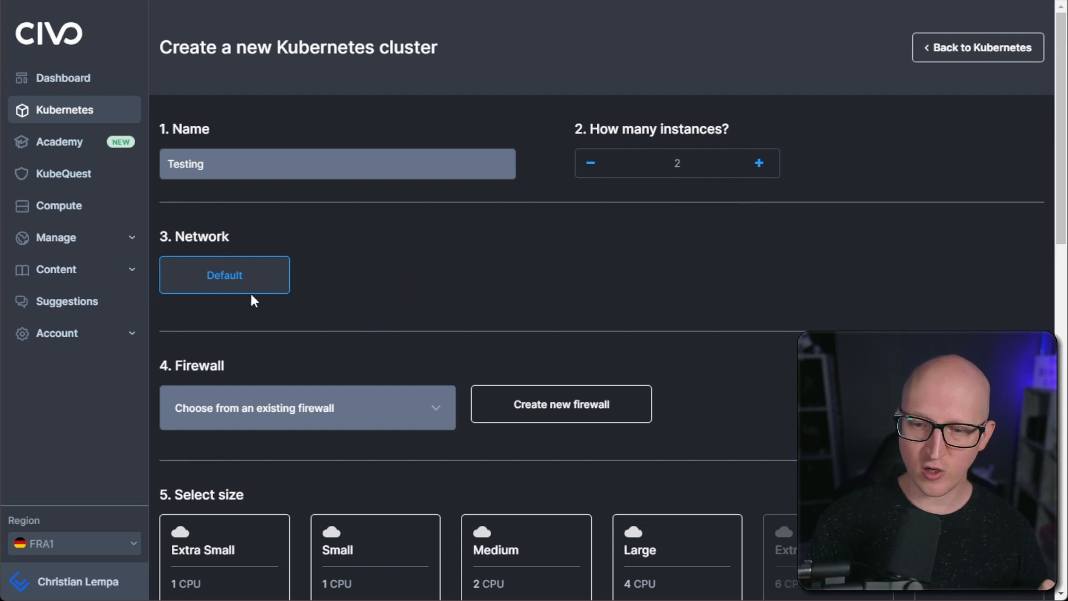
pyautogui.scroll(-3)
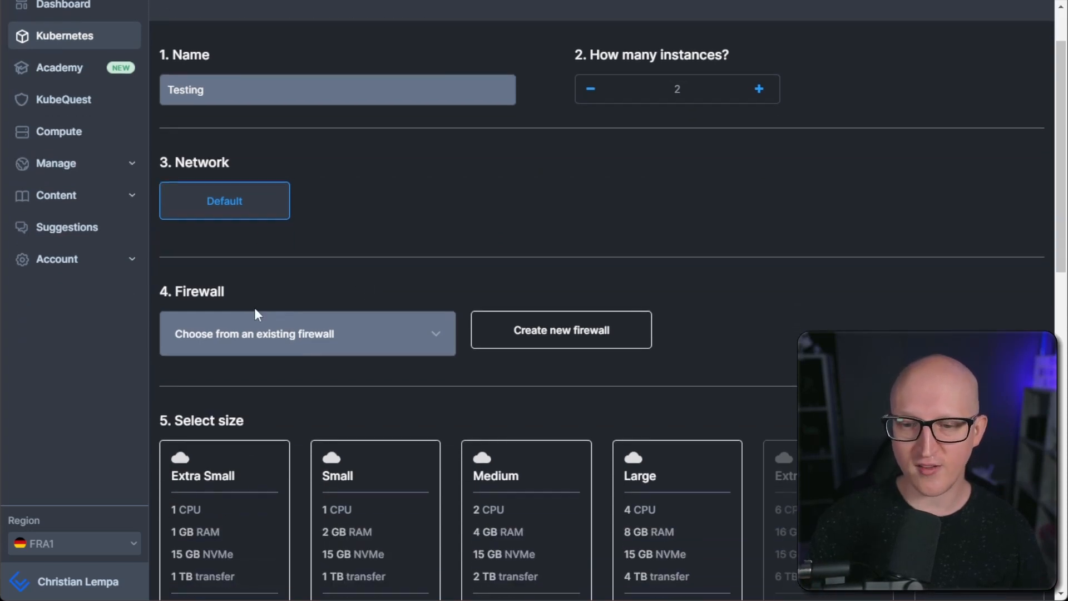
pyautogui.moveTo(365, 344)
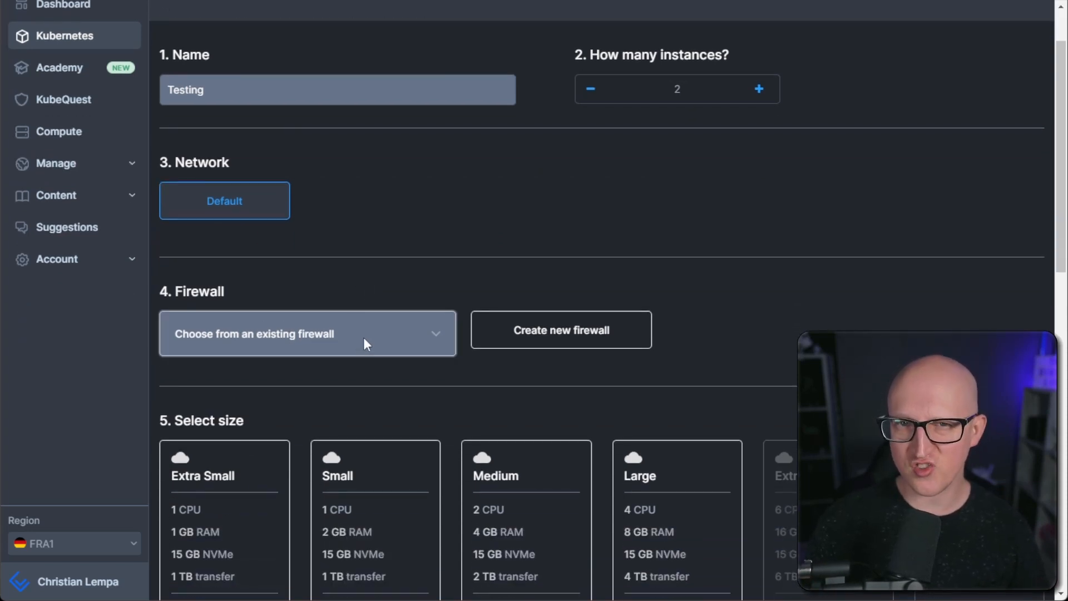
pyautogui.moveTo(436, 286)
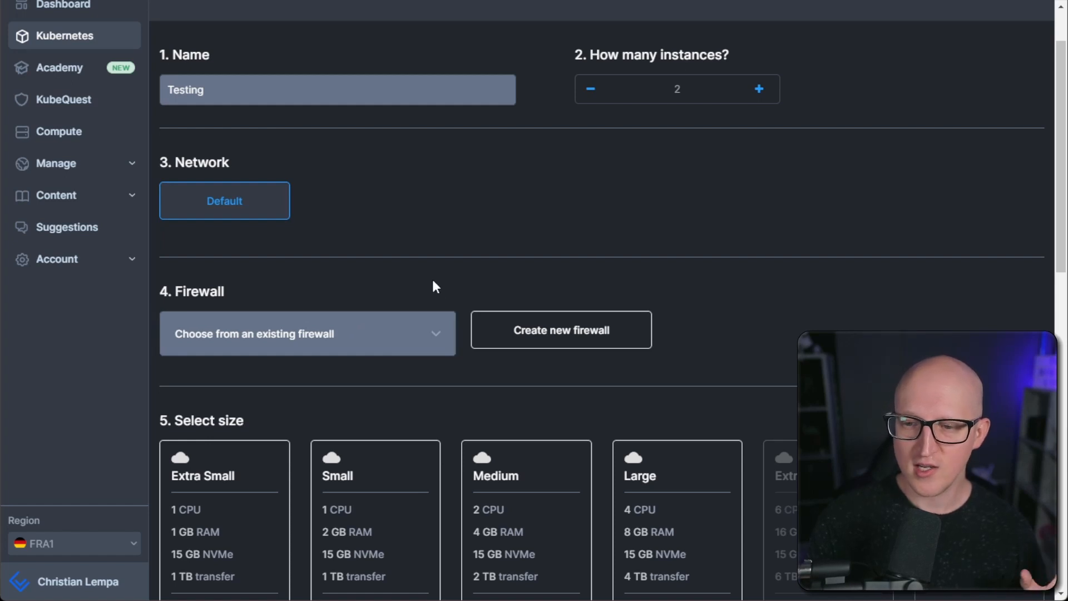
pyautogui.moveTo(441, 278)
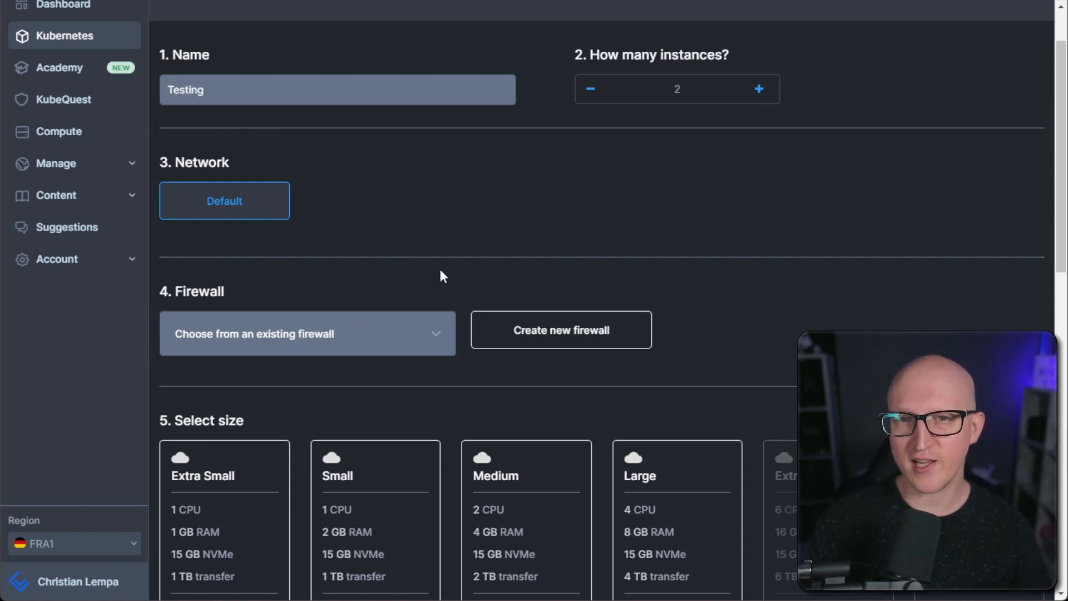
pyautogui.moveTo(487, 246)
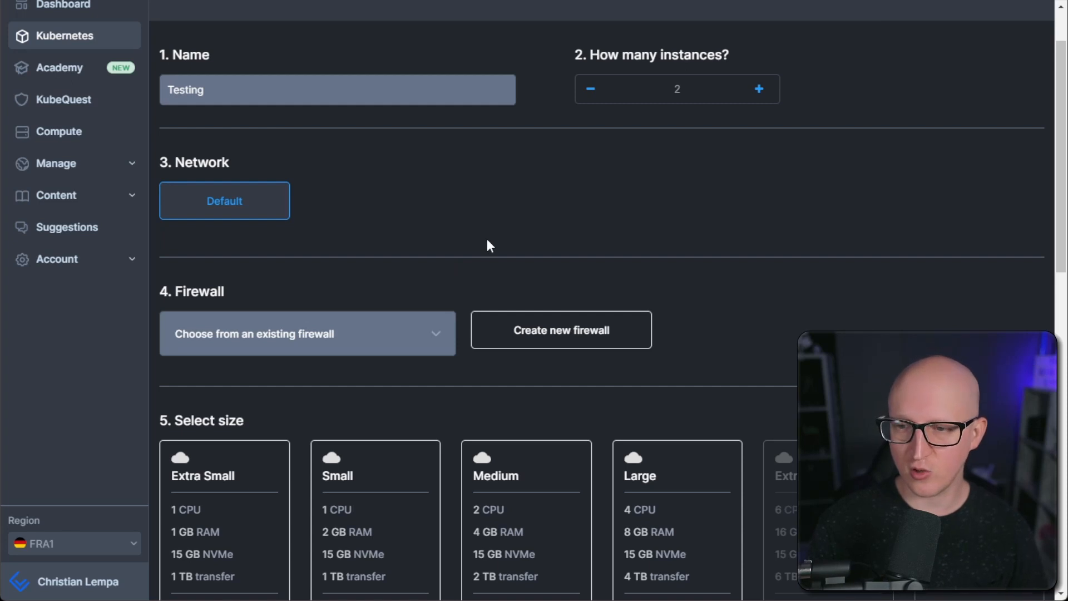
pyautogui.scroll(-3)
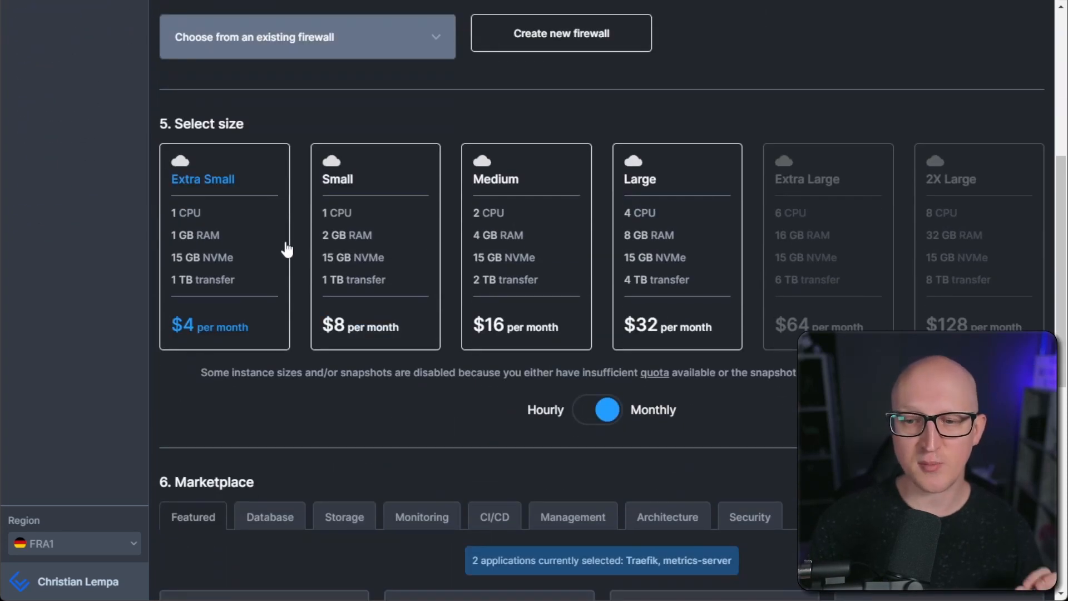
# - Select the Medium node size, bringing the cluster total to $32 per month
pyautogui.click(375, 244)
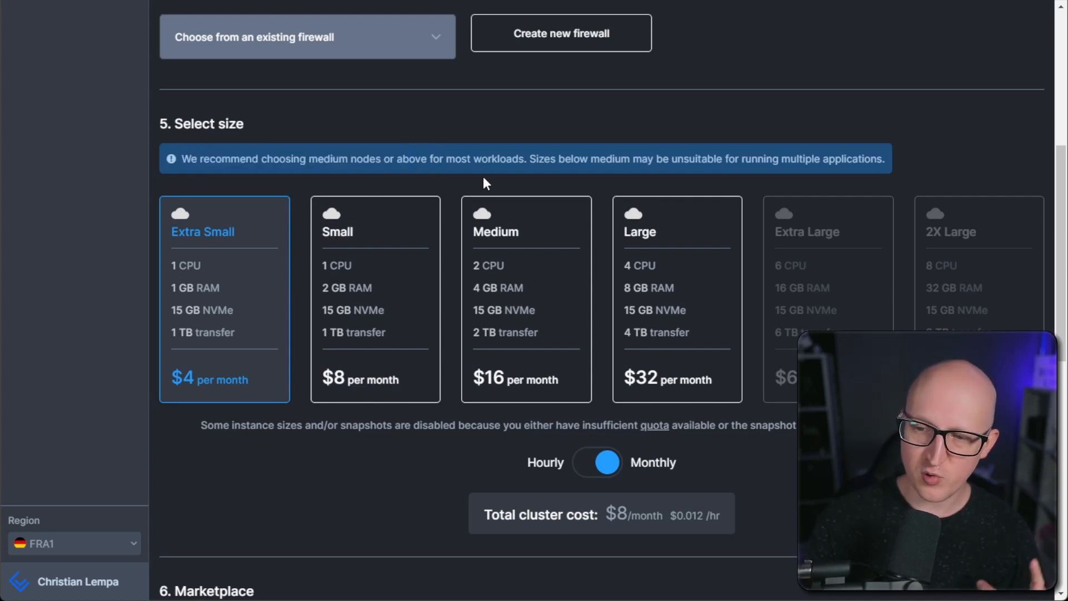
pyautogui.click(524, 296)
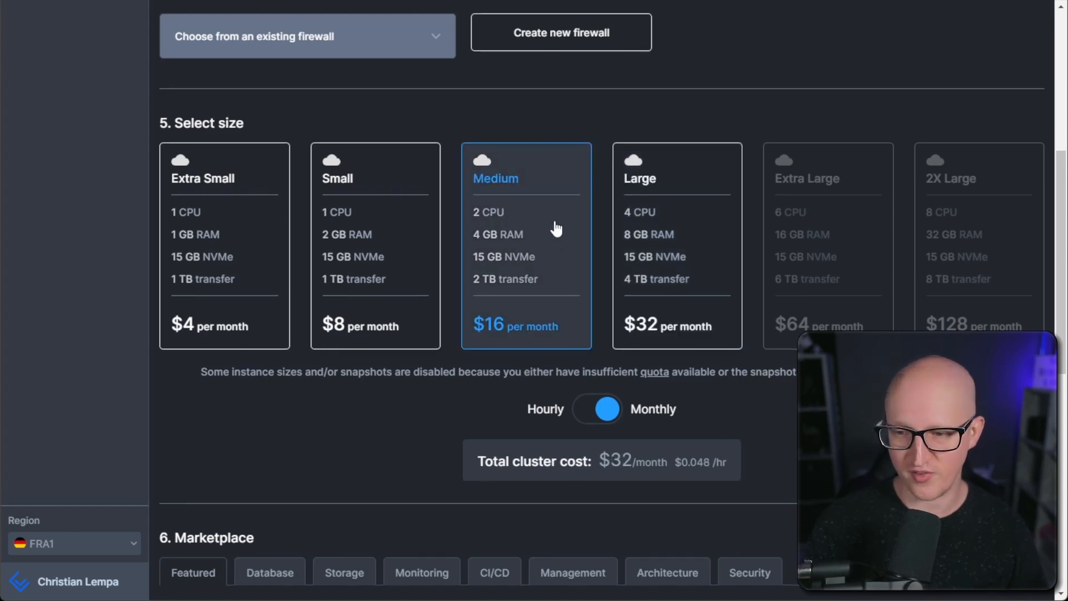
# - Browse the Marketplace apps across Architecture and Featured, leaving metrics-server as the only selected app
pyautogui.scroll(-3)
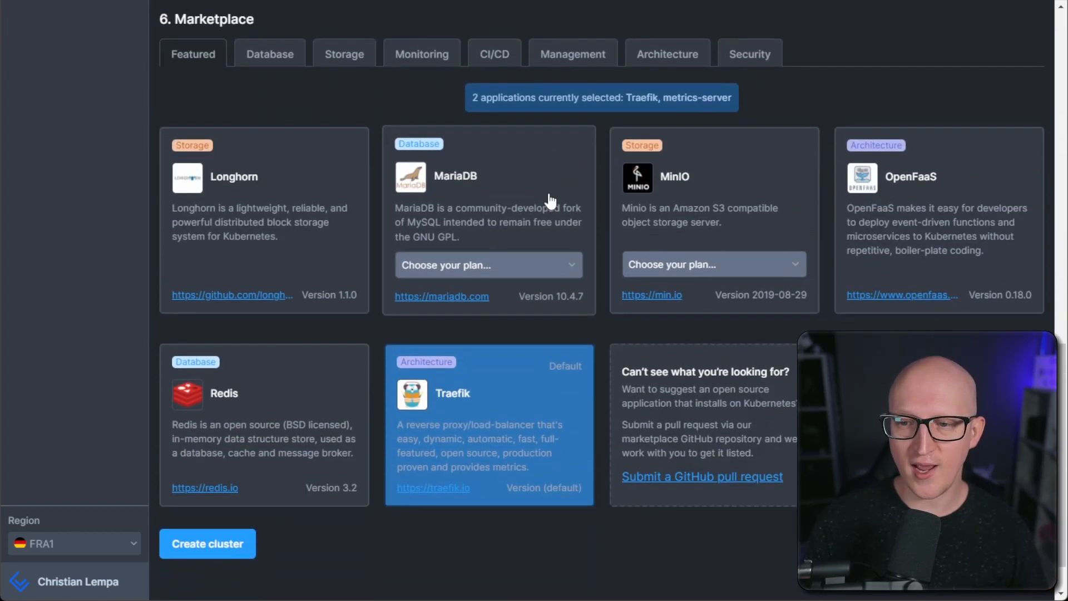
pyautogui.moveTo(327, 112)
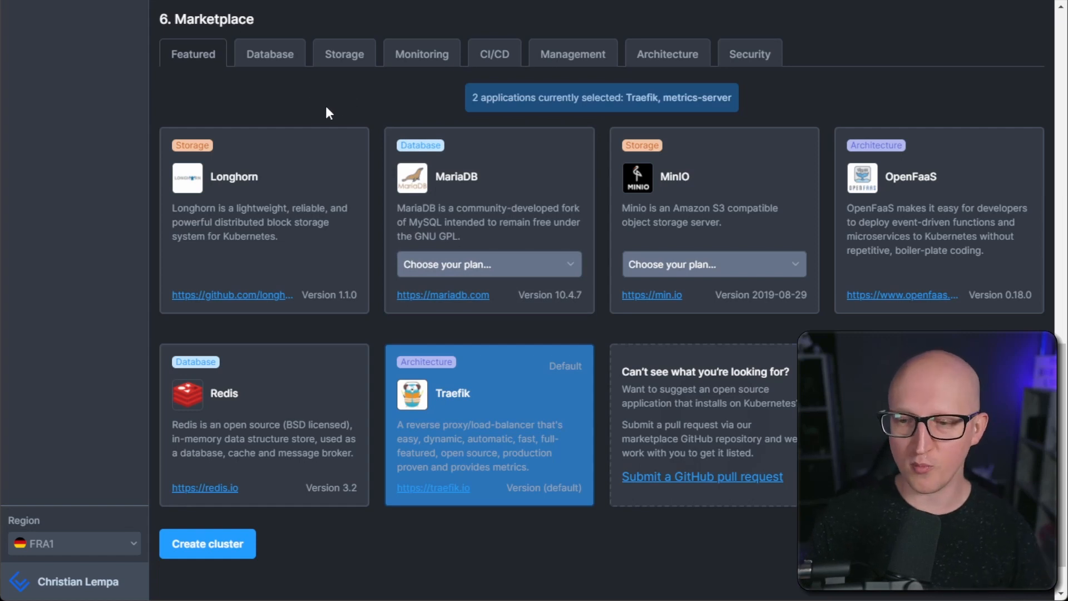
pyautogui.moveTo(351, 113)
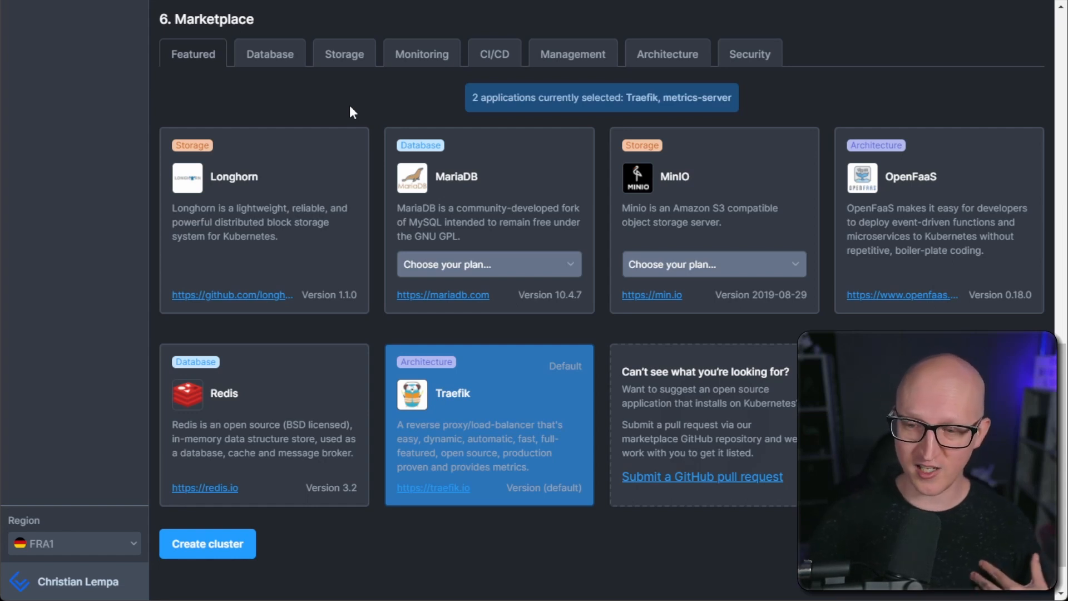
pyautogui.moveTo(490, 375)
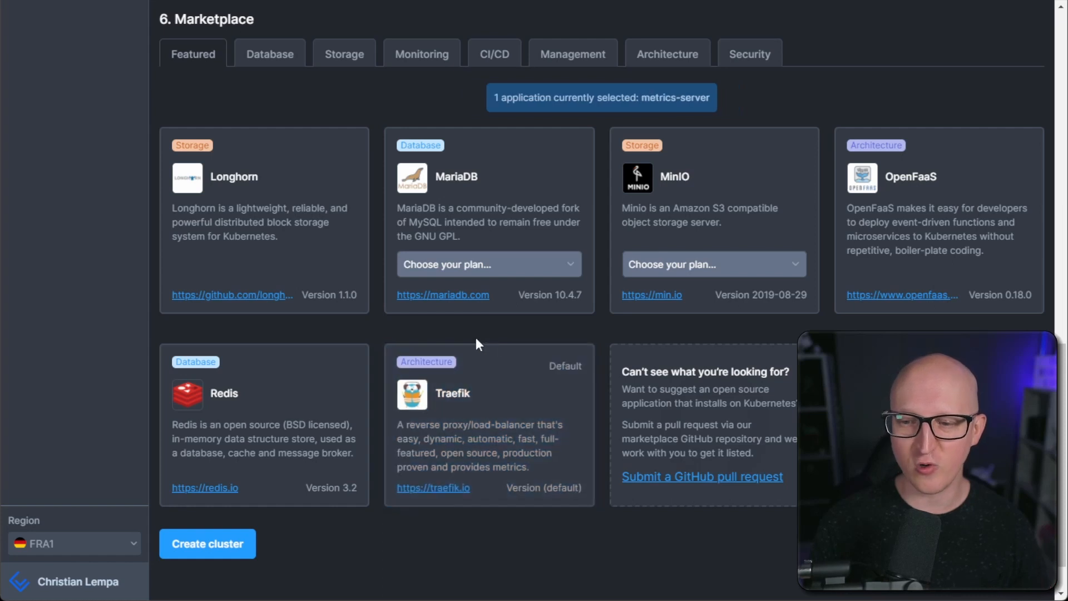
pyautogui.moveTo(475, 343)
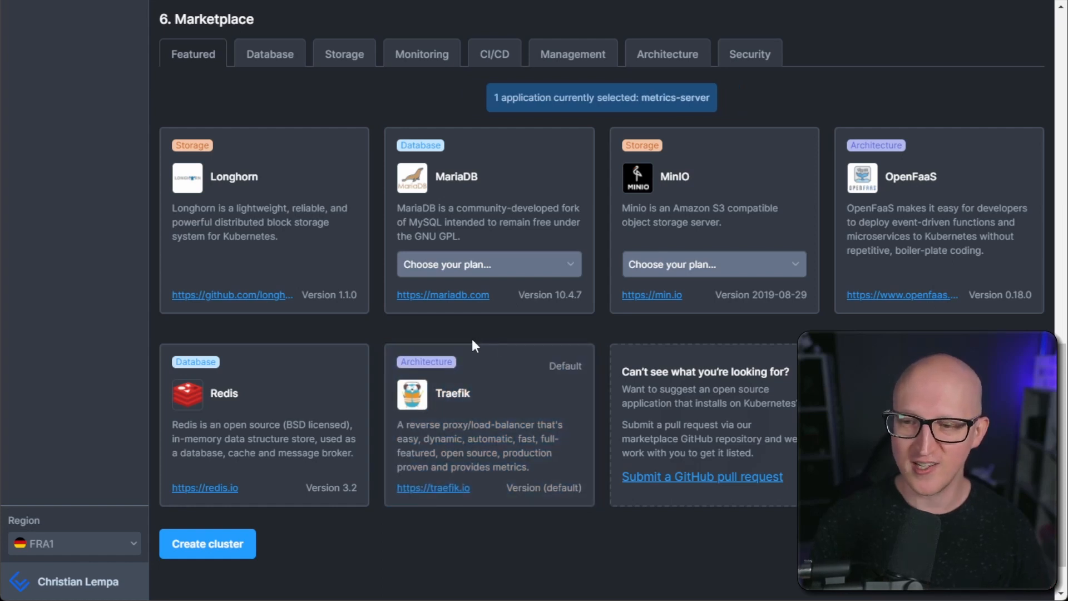
pyautogui.moveTo(565, 75)
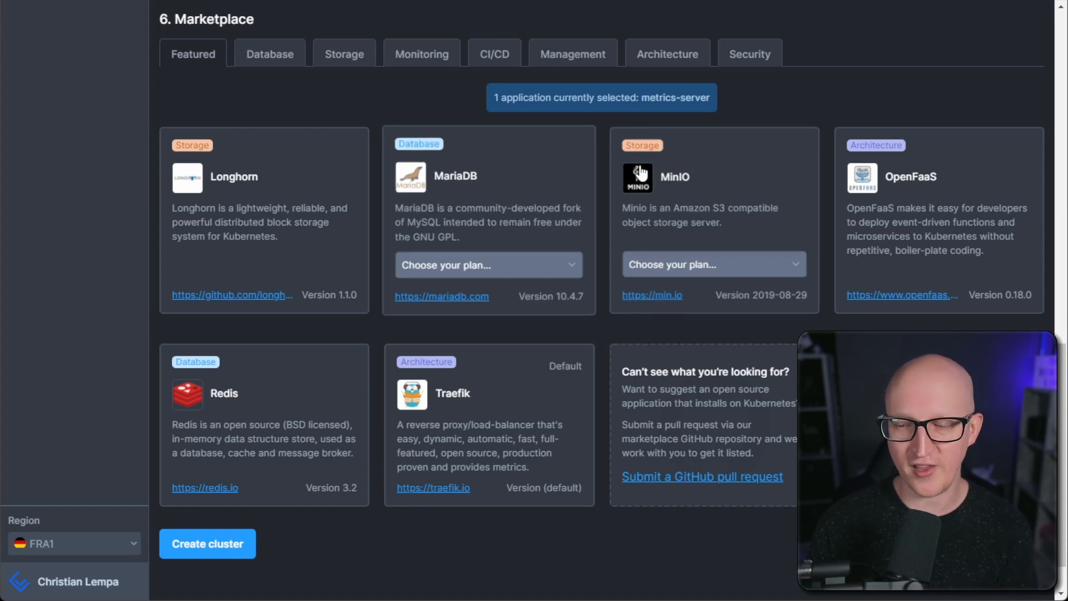
pyautogui.scroll(-3)
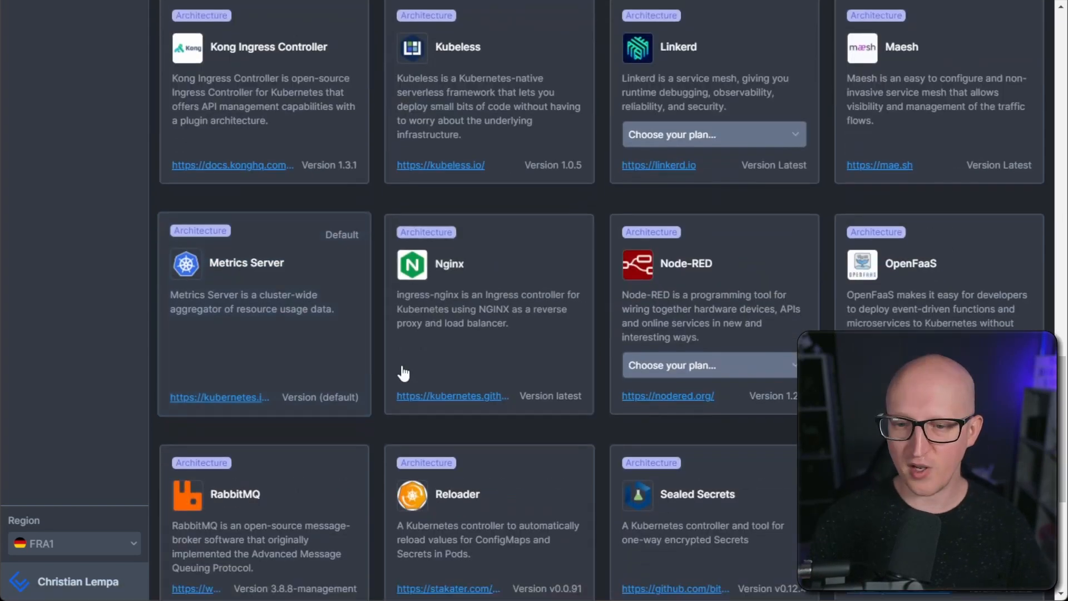
pyautogui.scroll(3)
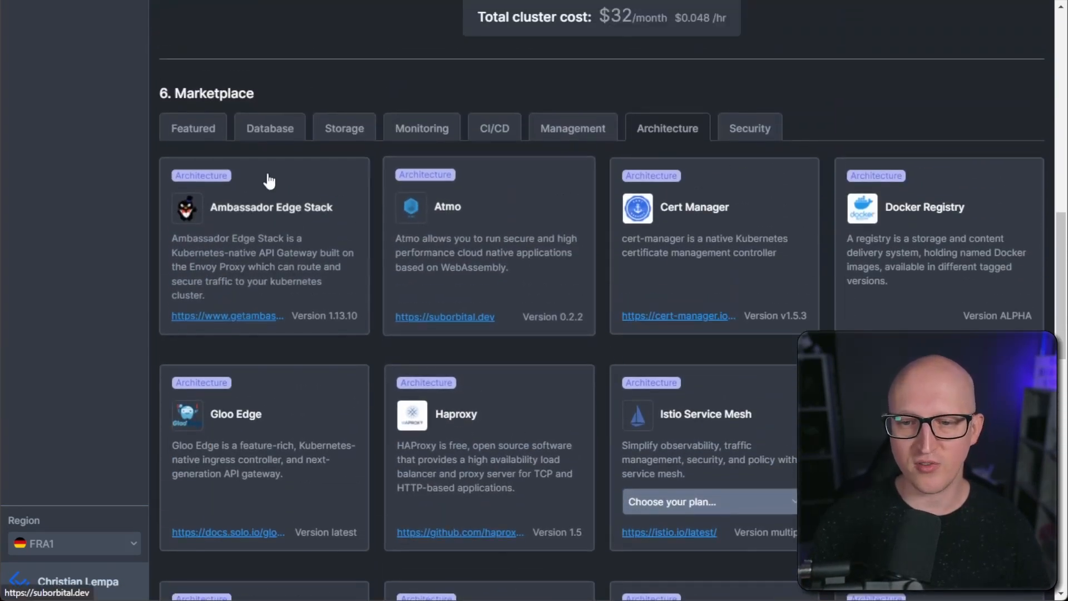
pyautogui.click(192, 128)
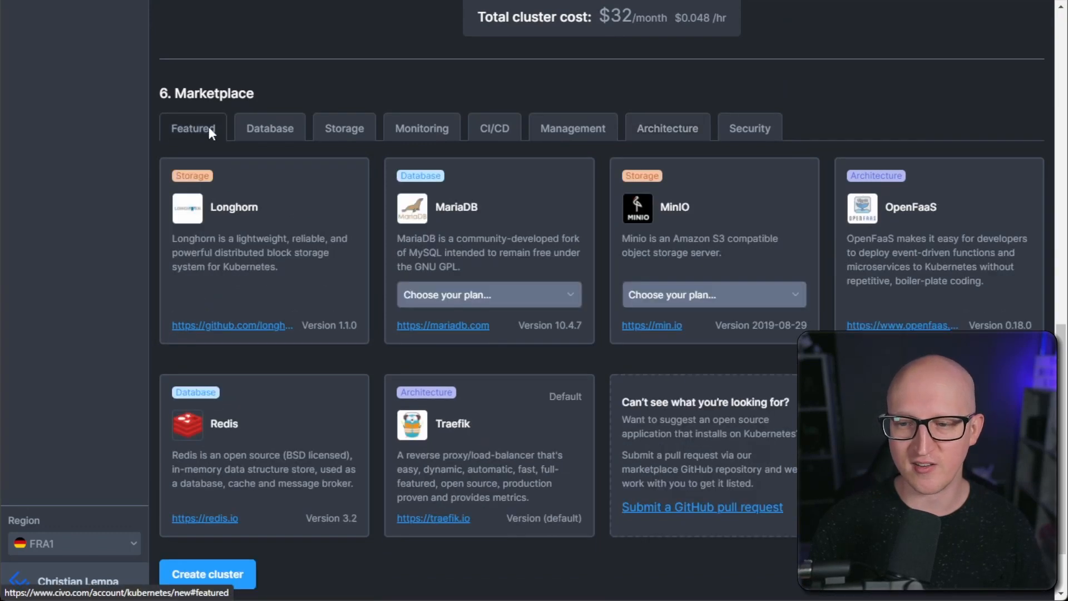
pyautogui.moveTo(349, 87)
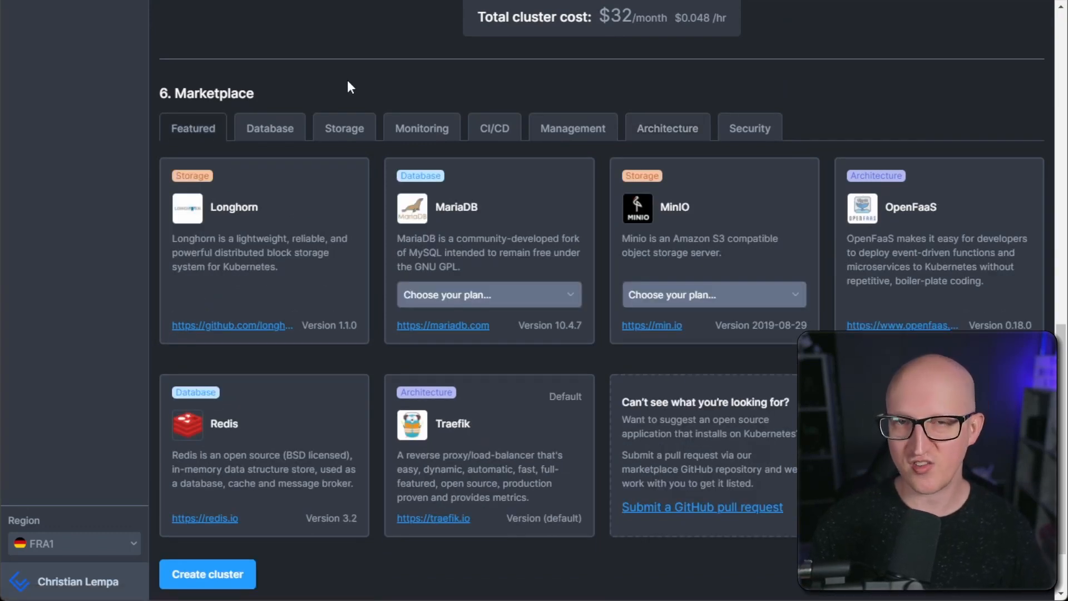
pyautogui.scroll(-3)
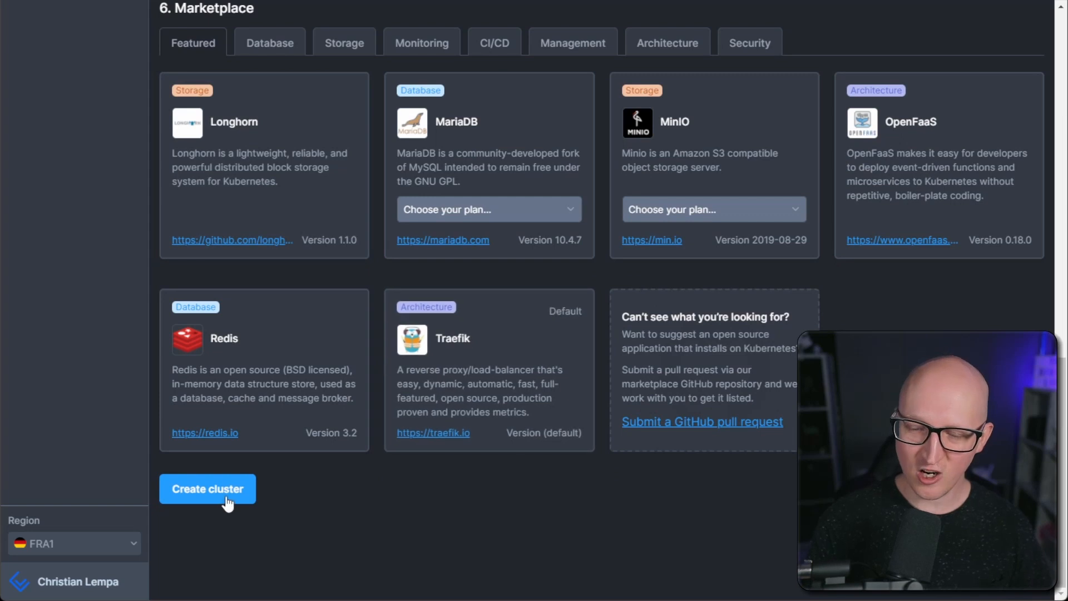
# - Create the Testing cluster, wait until its two nodes are running, and bring up the kubeconfig download
pyautogui.click(207, 489)
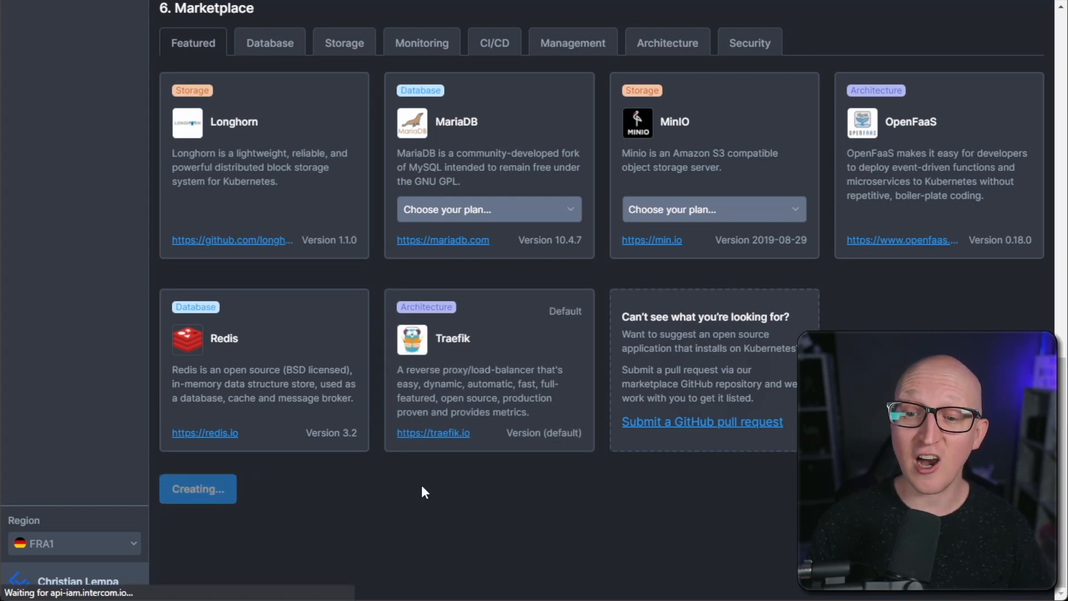
pyautogui.click(198, 488)
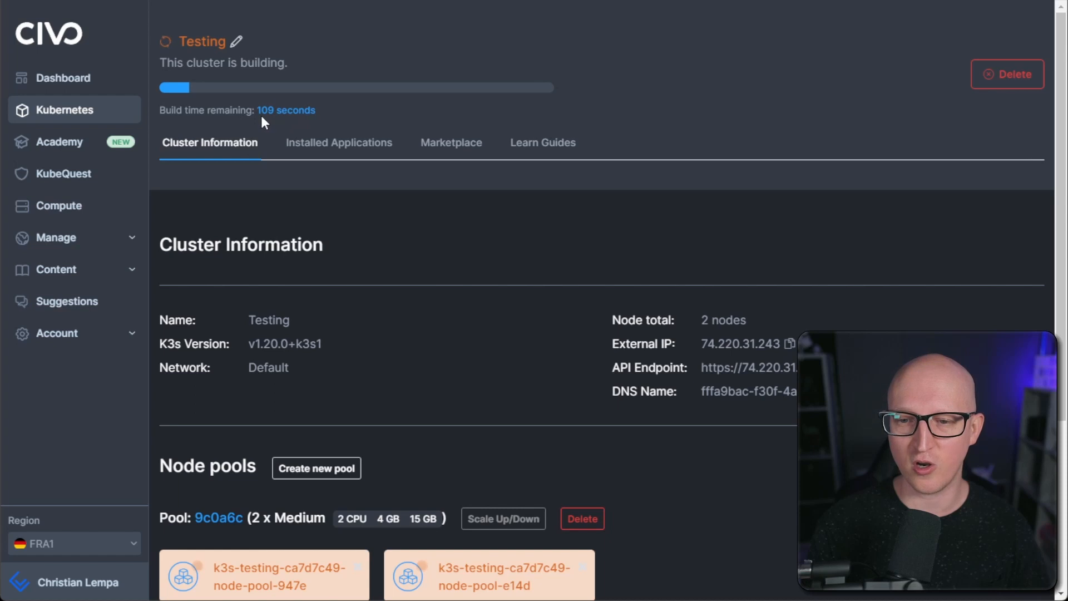
pyautogui.moveTo(353, 122)
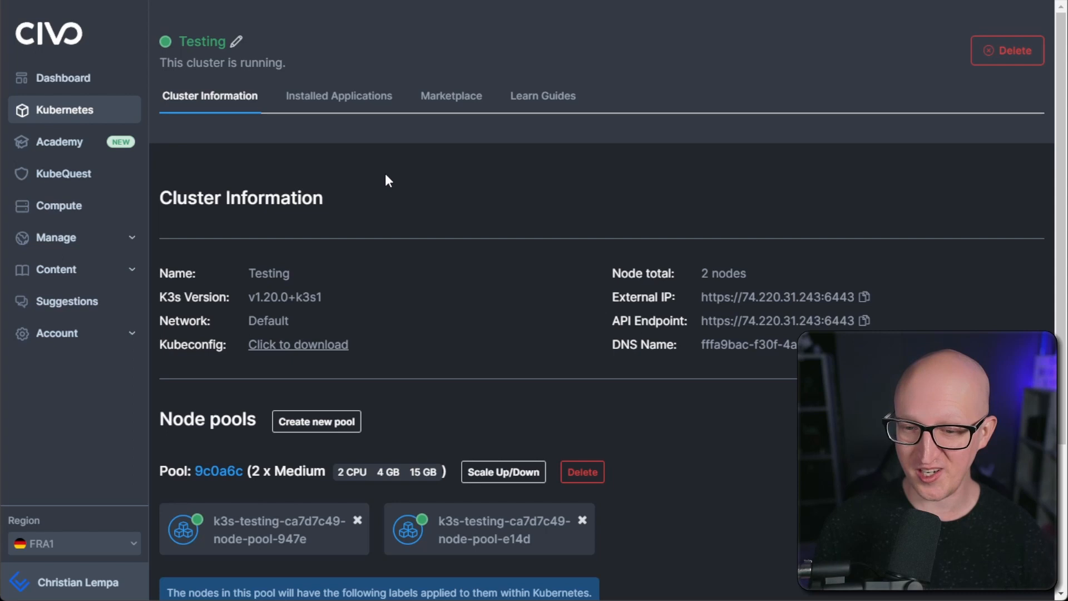
pyautogui.moveTo(398, 258)
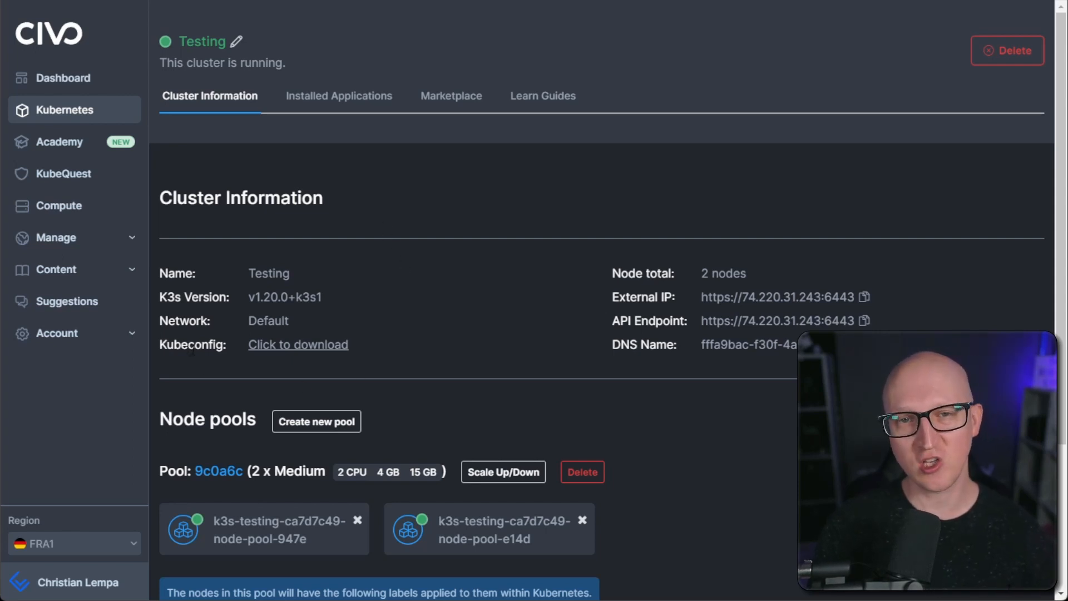
pyautogui.moveTo(205, 366)
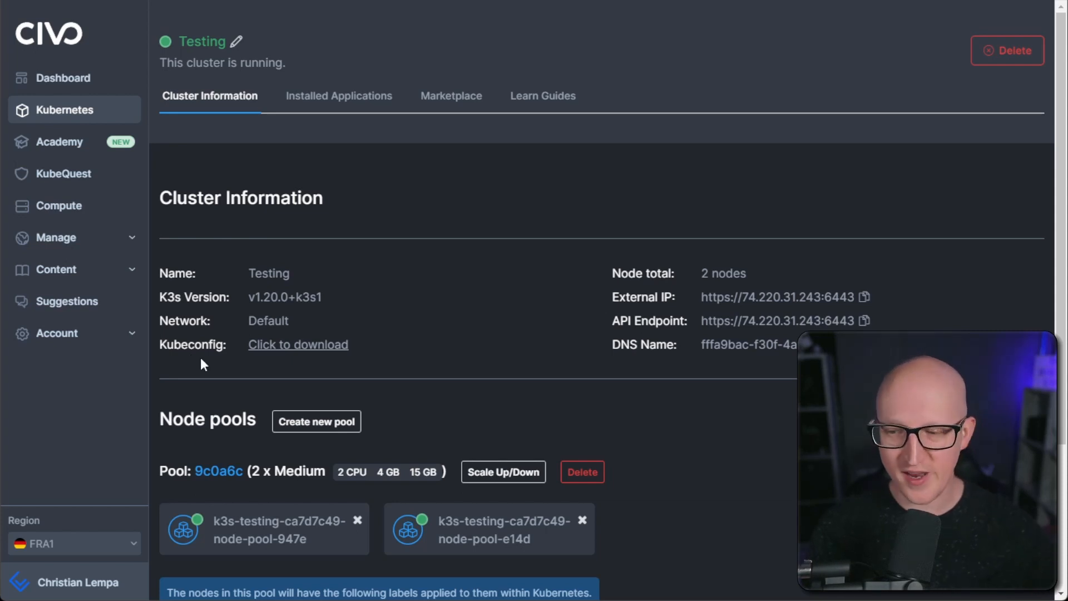
pyautogui.scroll(-3)
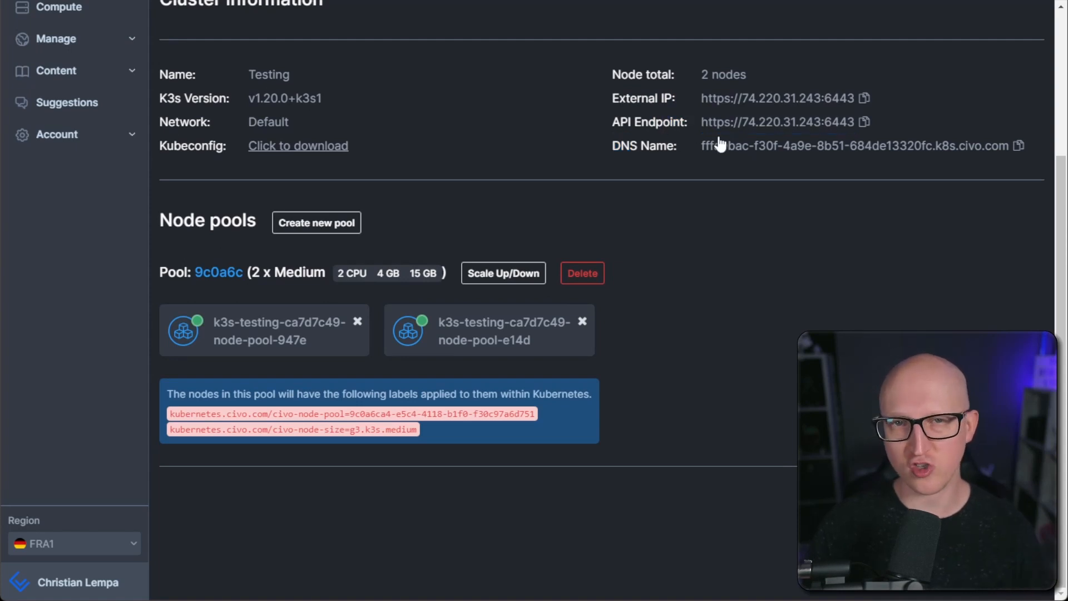
pyautogui.moveTo(708, 164)
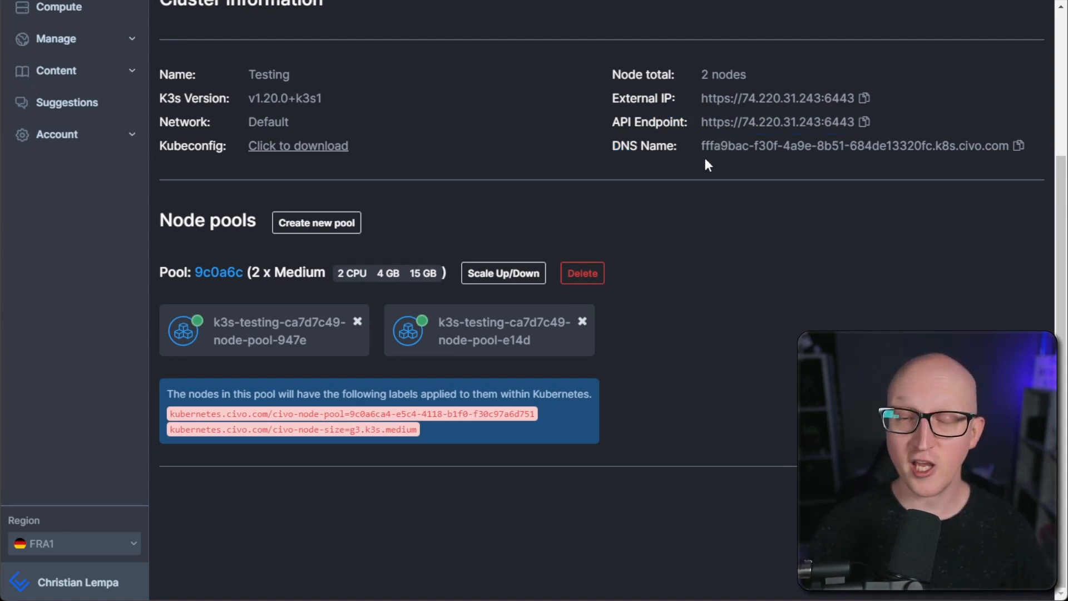
pyautogui.moveTo(769, 157)
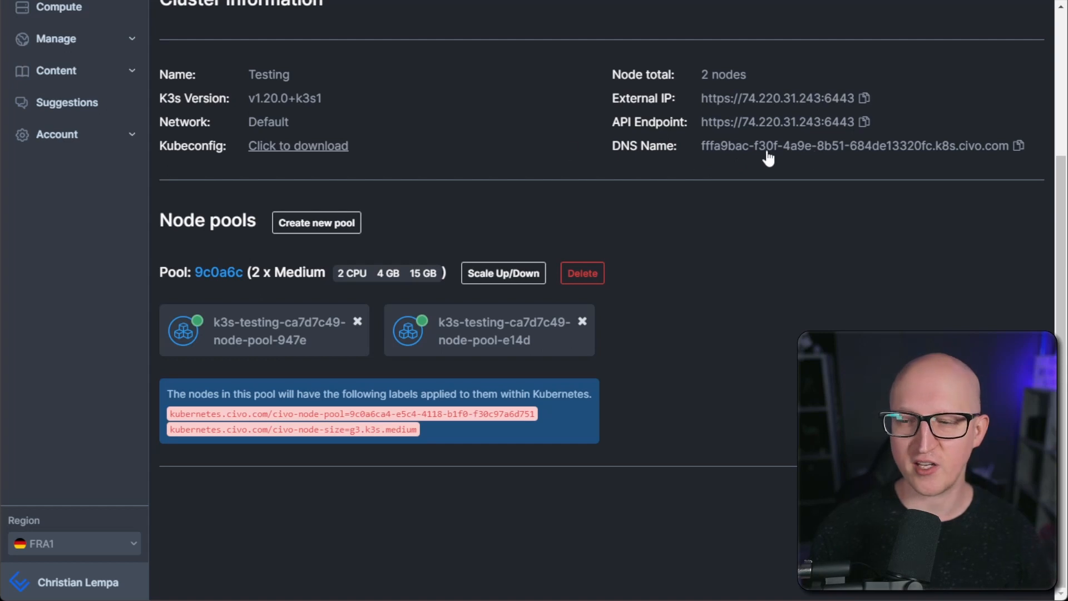
pyautogui.click(298, 144)
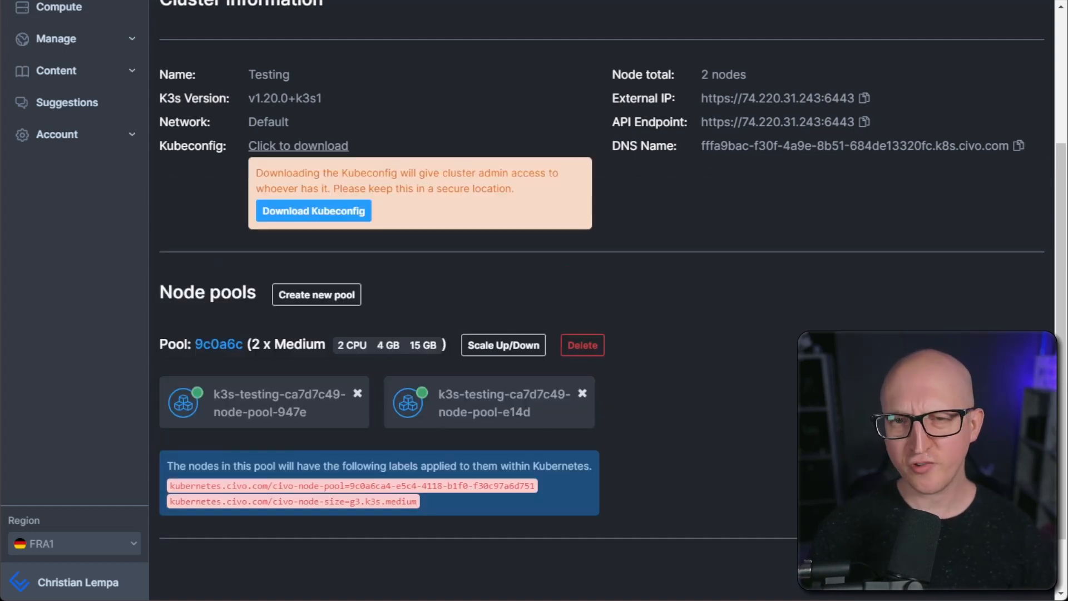
pyautogui.moveTo(545, 390)
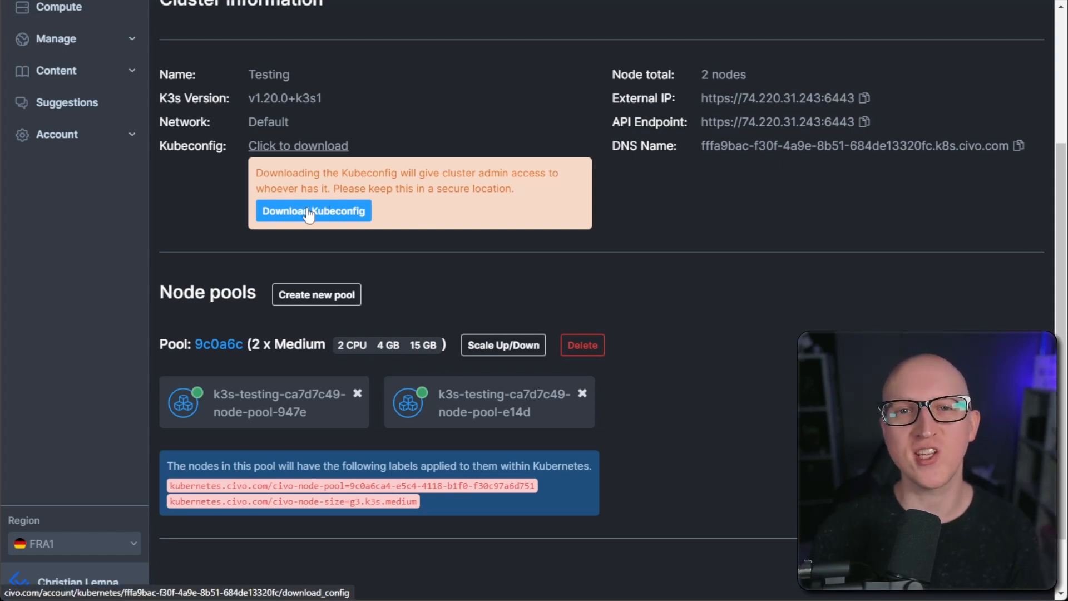
pyautogui.moveTo(408, 259)
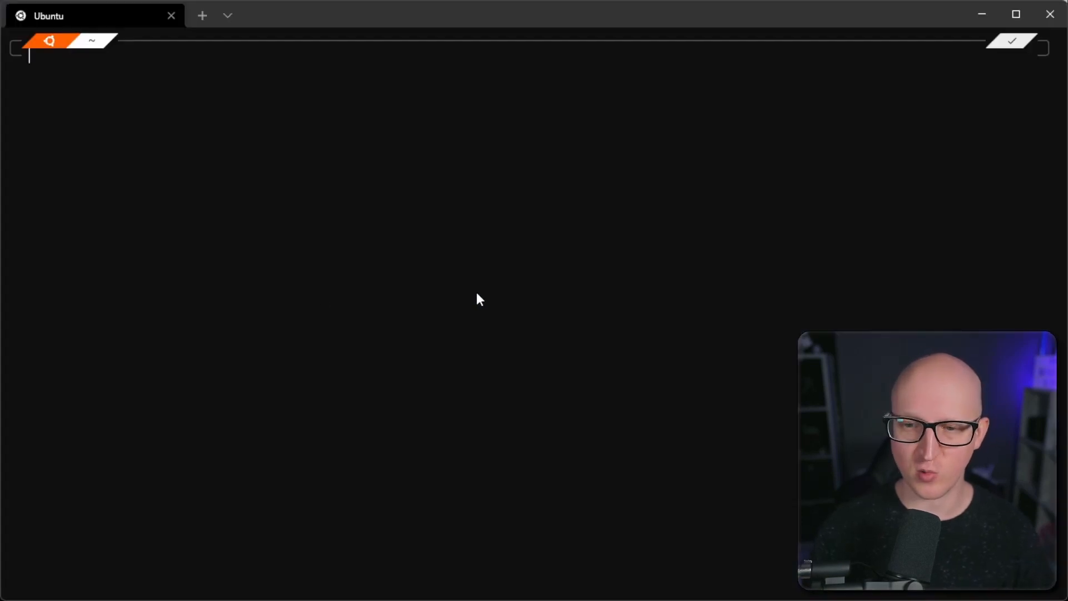
# - Run 'k config get-contexts' to list contexts, showing testing alongside staging, production and docker-desktop
pyautogui.write('k')
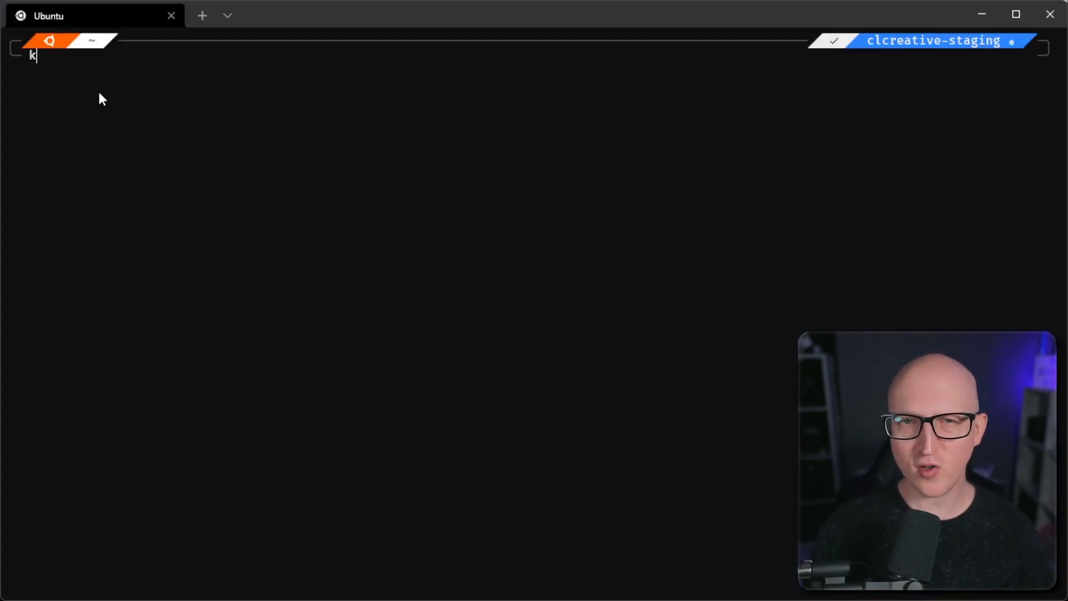
pyautogui.moveTo(31, 63)
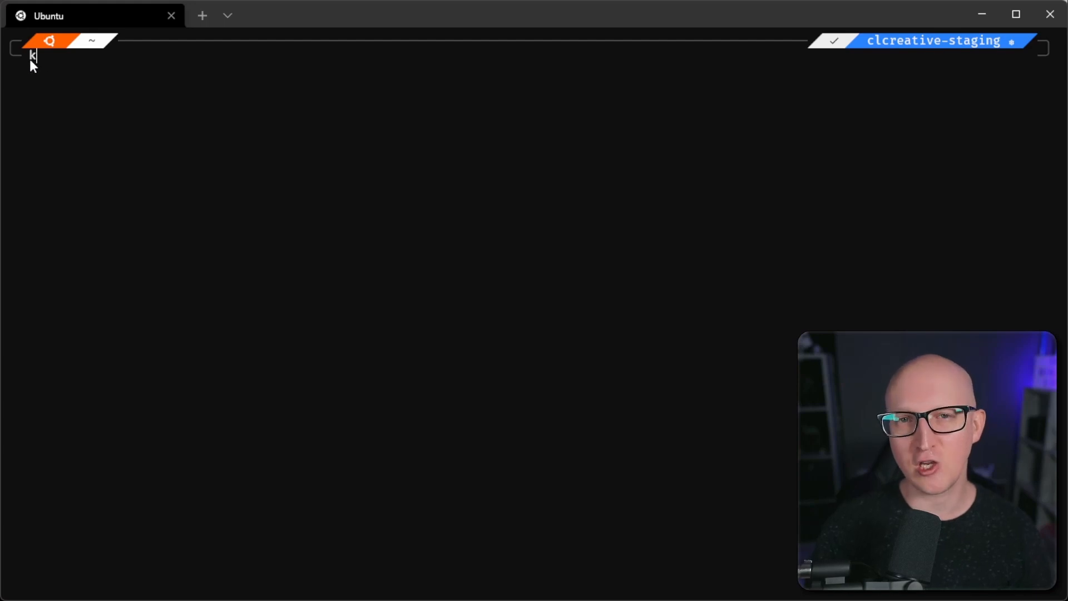
pyautogui.moveTo(98, 90)
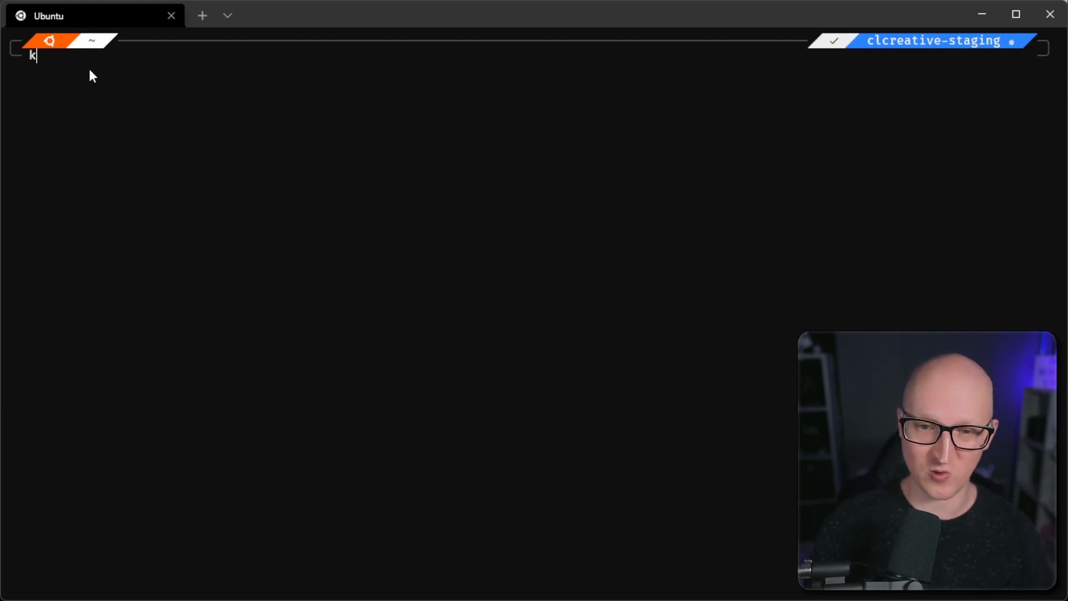
pyautogui.moveTo(39, 70)
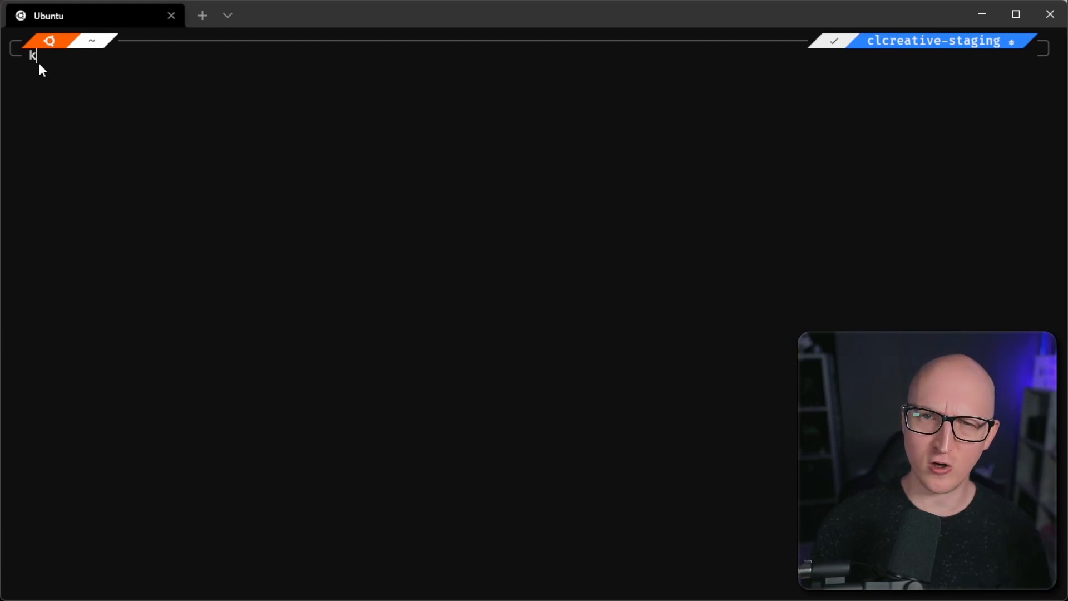
pyautogui.moveTo(42, 85)
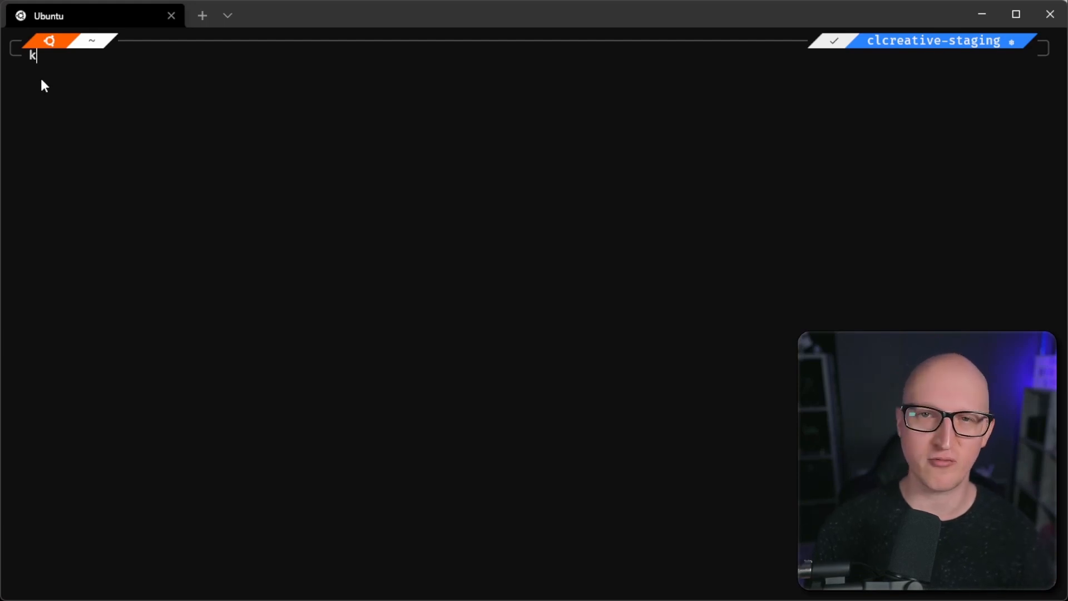
pyautogui.moveTo(908, 142)
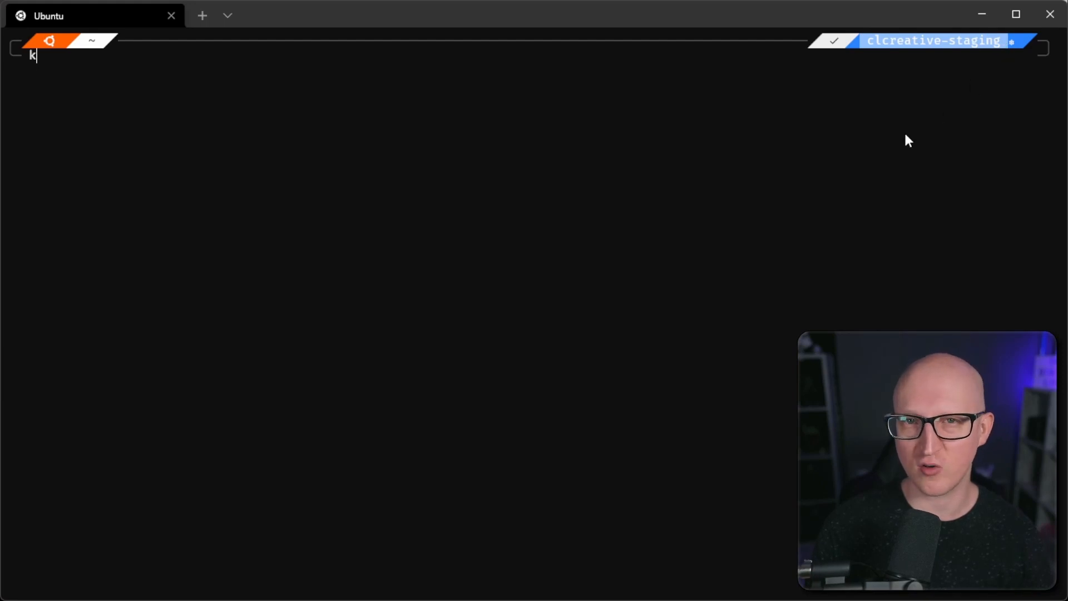
pyautogui.moveTo(383, 468)
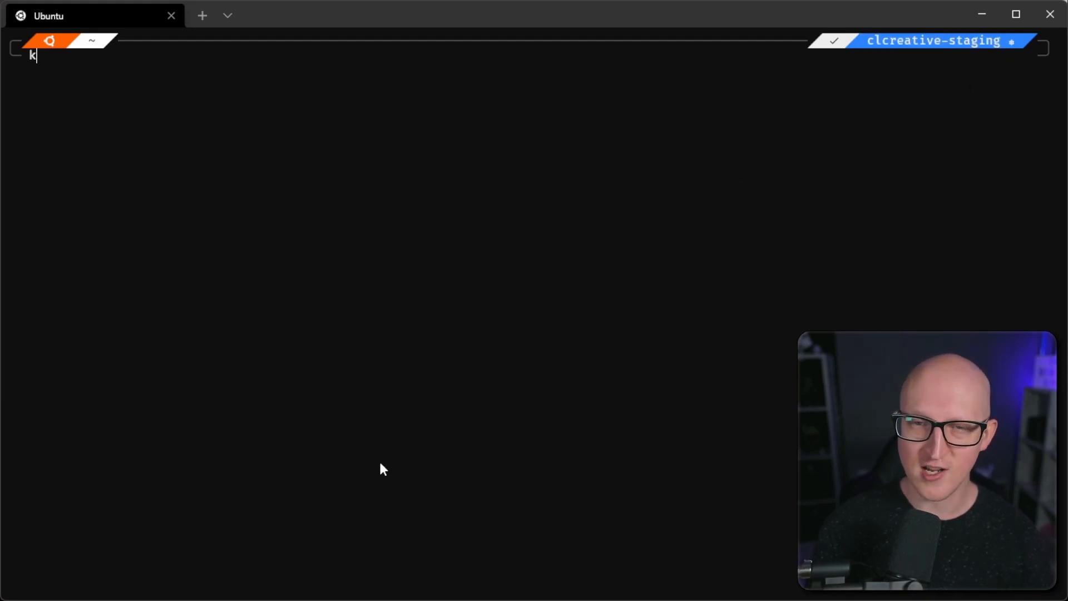
pyautogui.moveTo(324, 584)
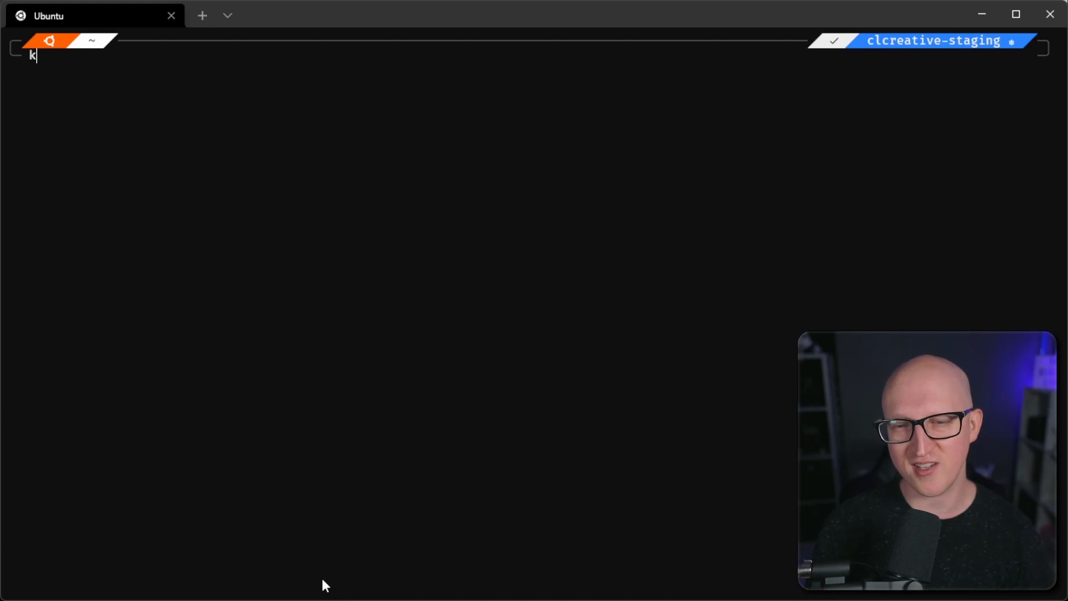
pyautogui.write('config get-contexts')
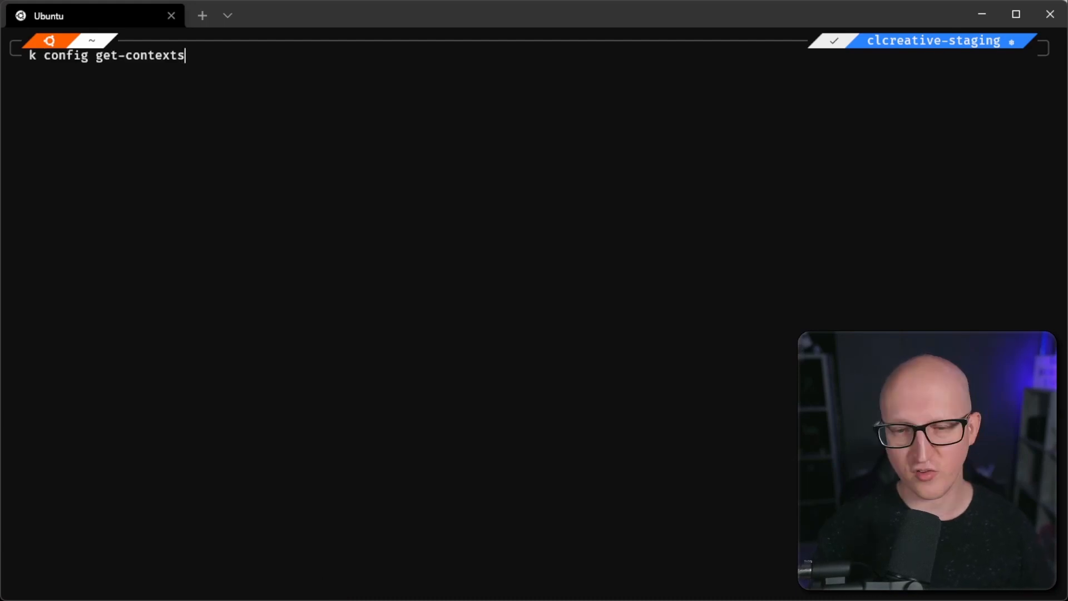
pyautogui.press('Return')
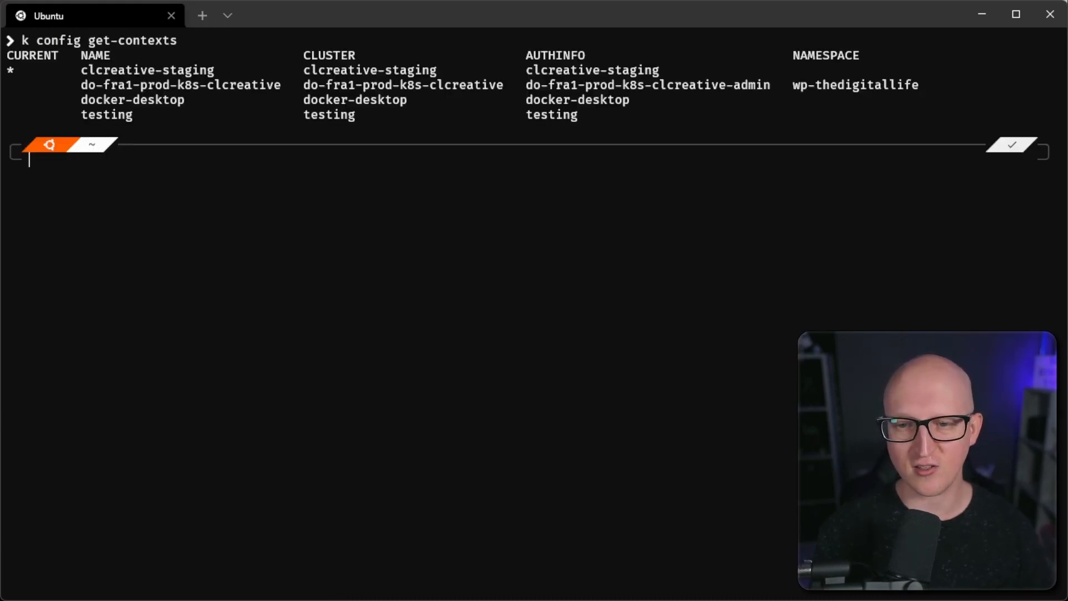
pyautogui.moveTo(244, 95)
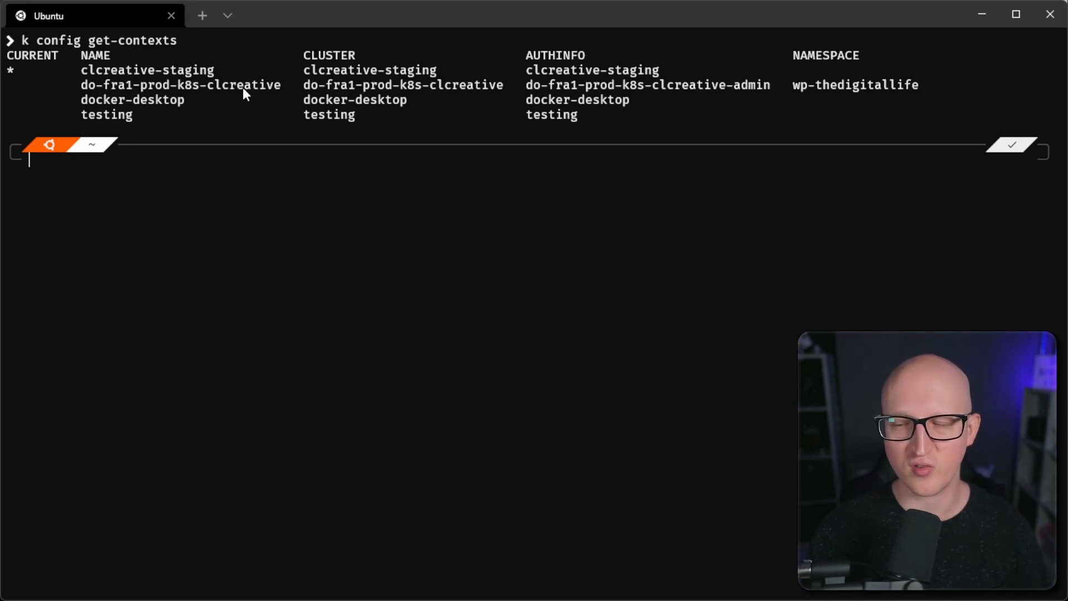
pyautogui.moveTo(144, 109)
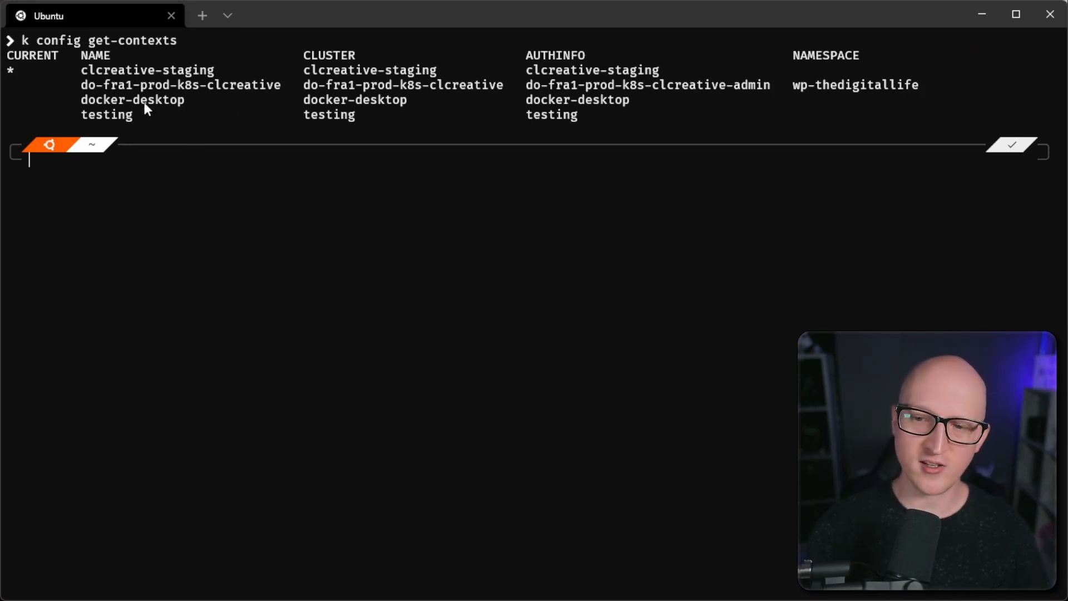
pyautogui.moveTo(77, 118)
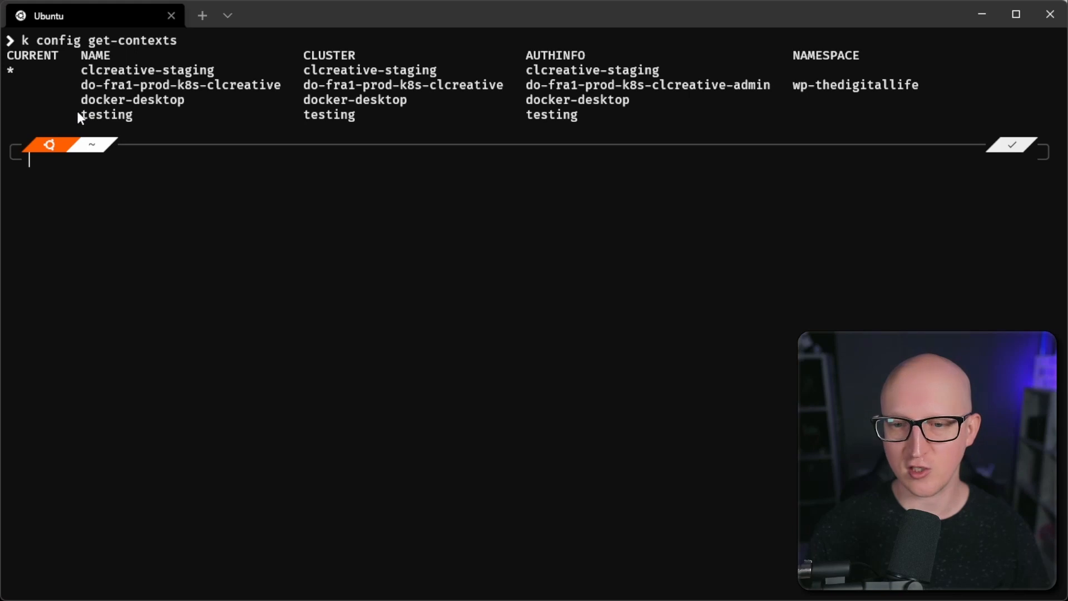
pyautogui.moveTo(201, 140)
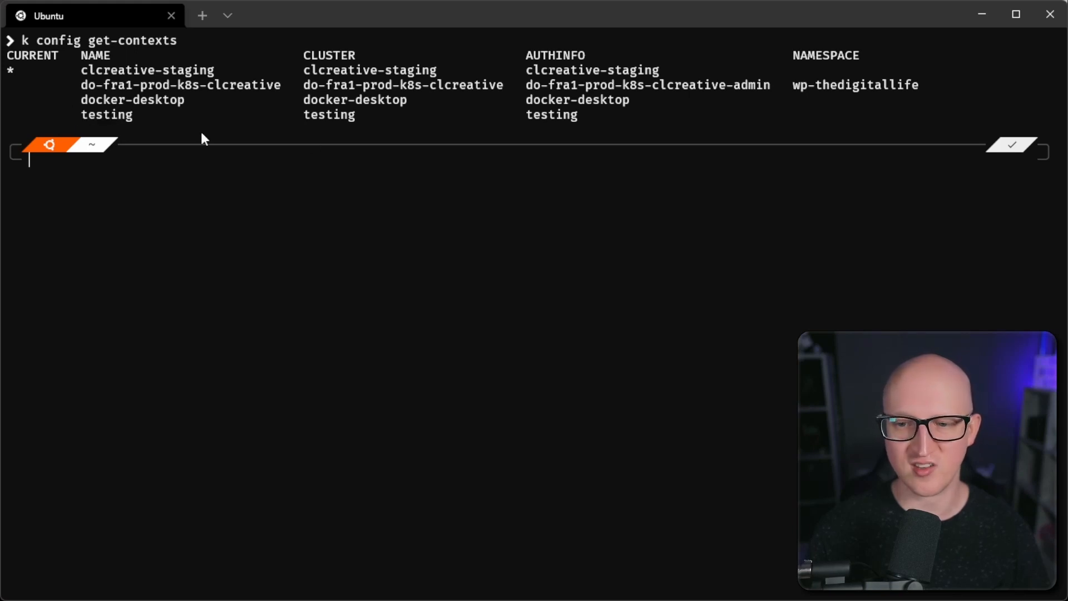
# - Switch kubectl to the testing context and confirm its two k3s nodes are Ready
pyautogui.write('k config get-context')
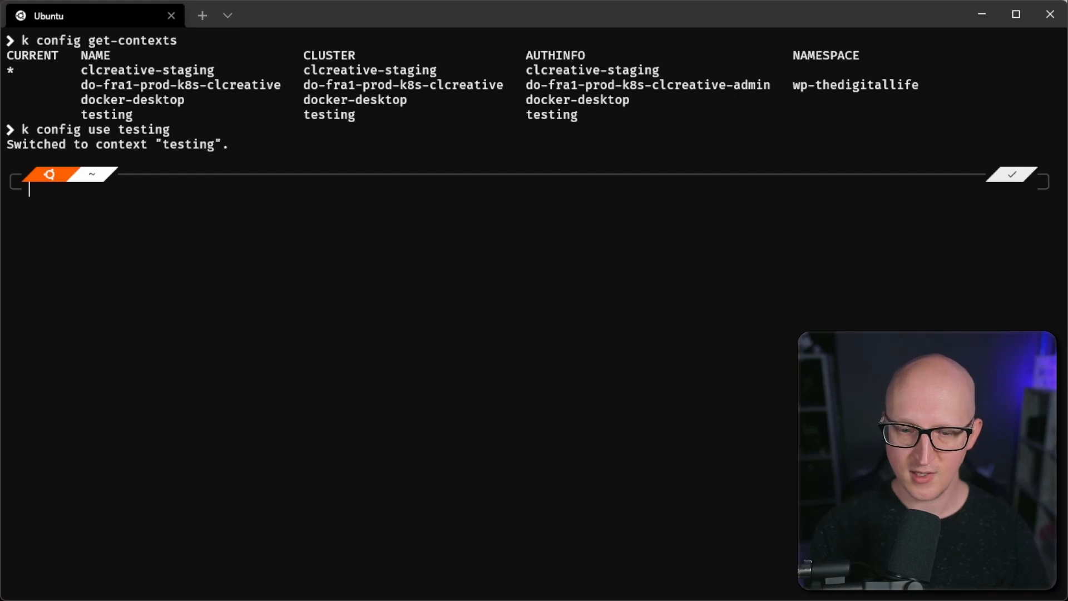
pyautogui.write('k get nod')
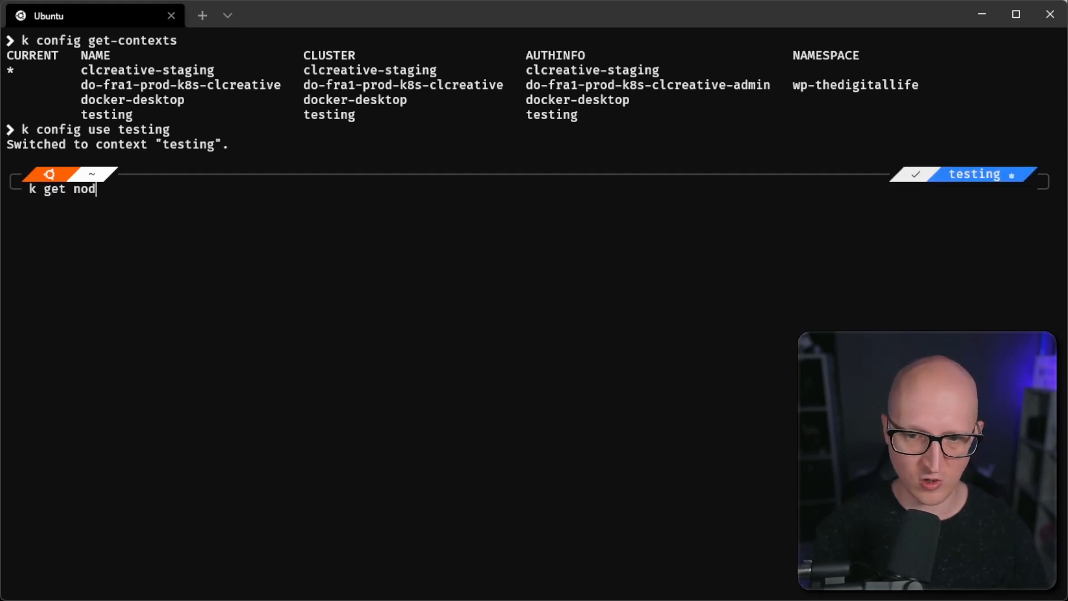
pyautogui.press('Return')
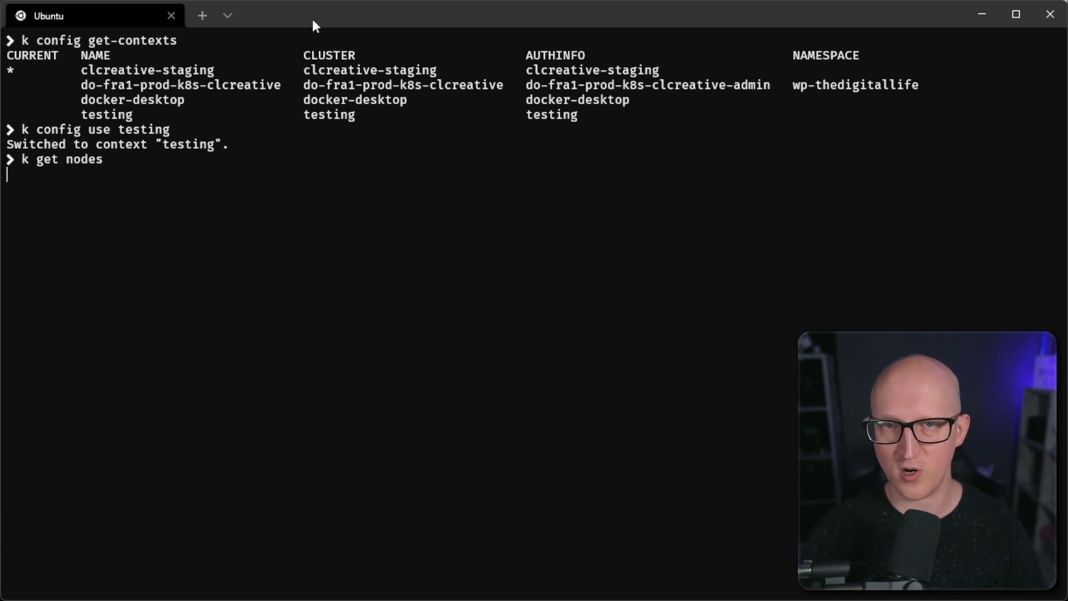
pyautogui.press('Return')
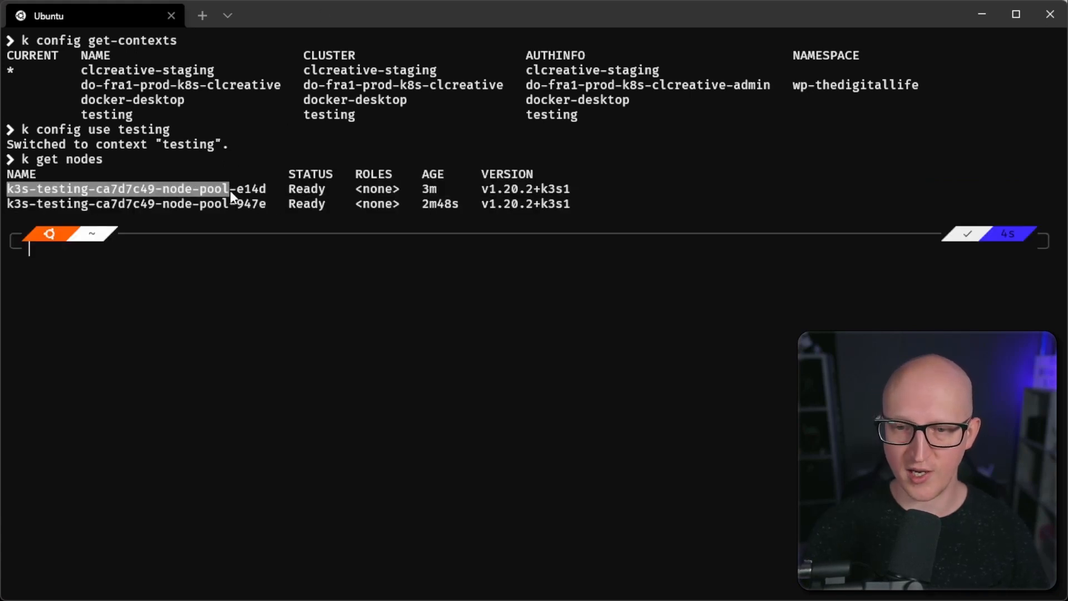
pyautogui.moveTo(341, 254)
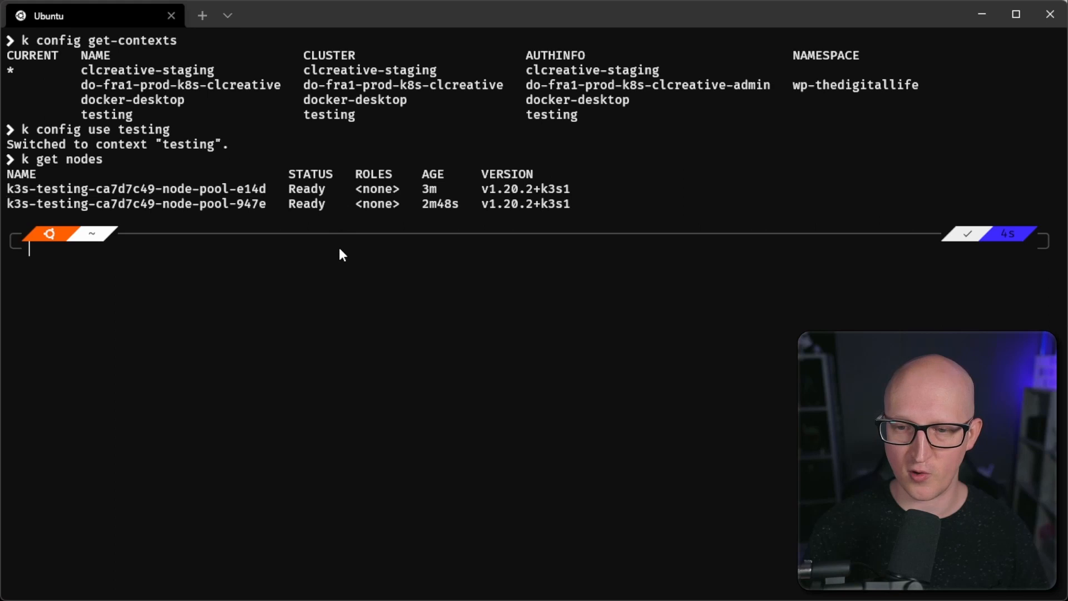
pyautogui.moveTo(369, 369)
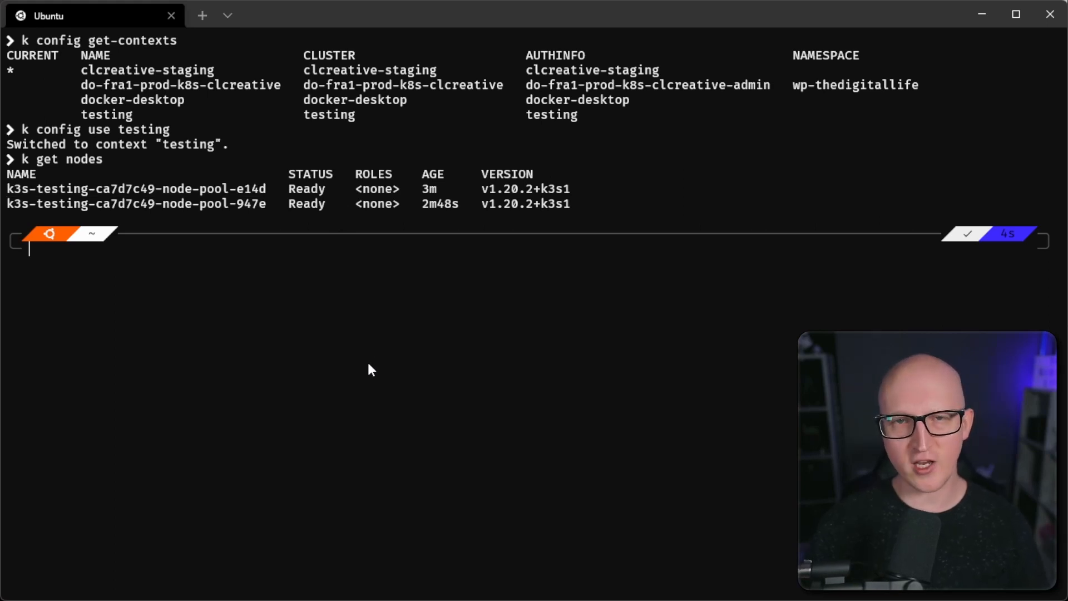
# - List all resources across every namespace with 'k get all --all-namespaces'
pyautogui.write('k get')
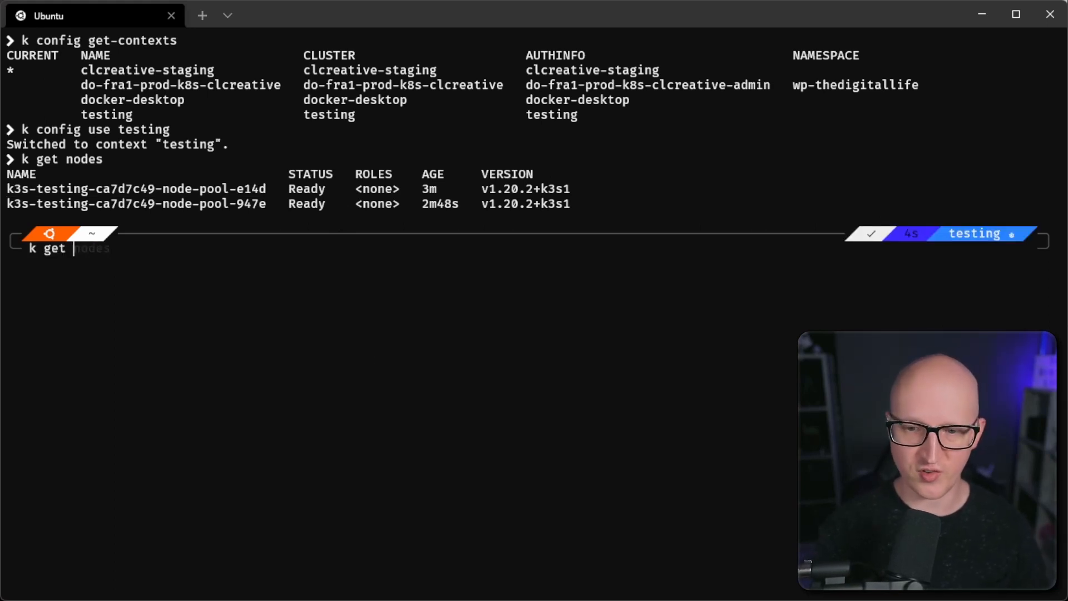
pyautogui.write('all --all-namespaces')
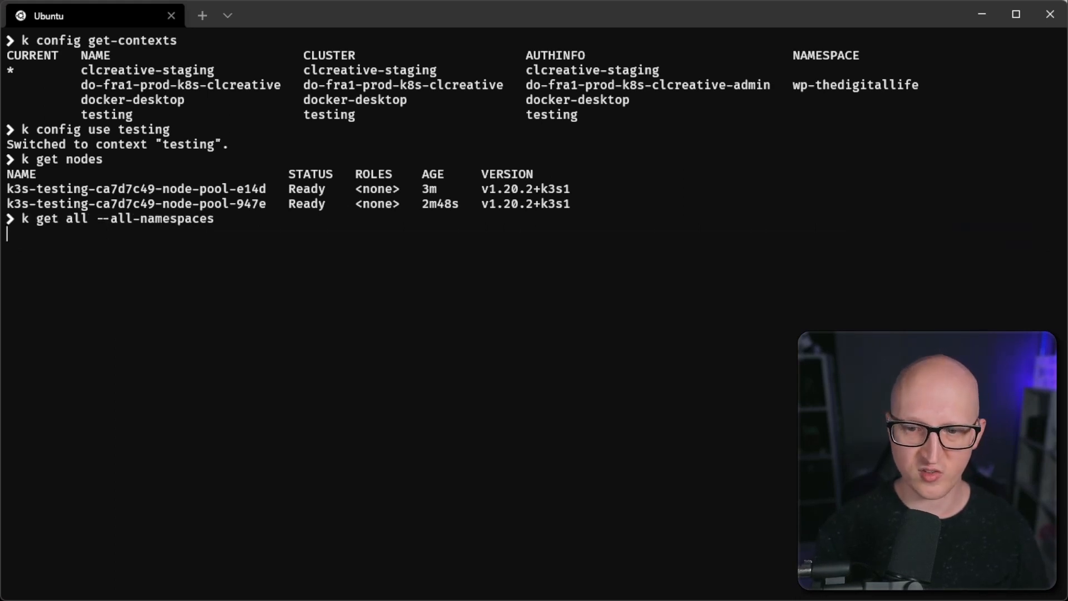
pyautogui.moveTo(436, 293)
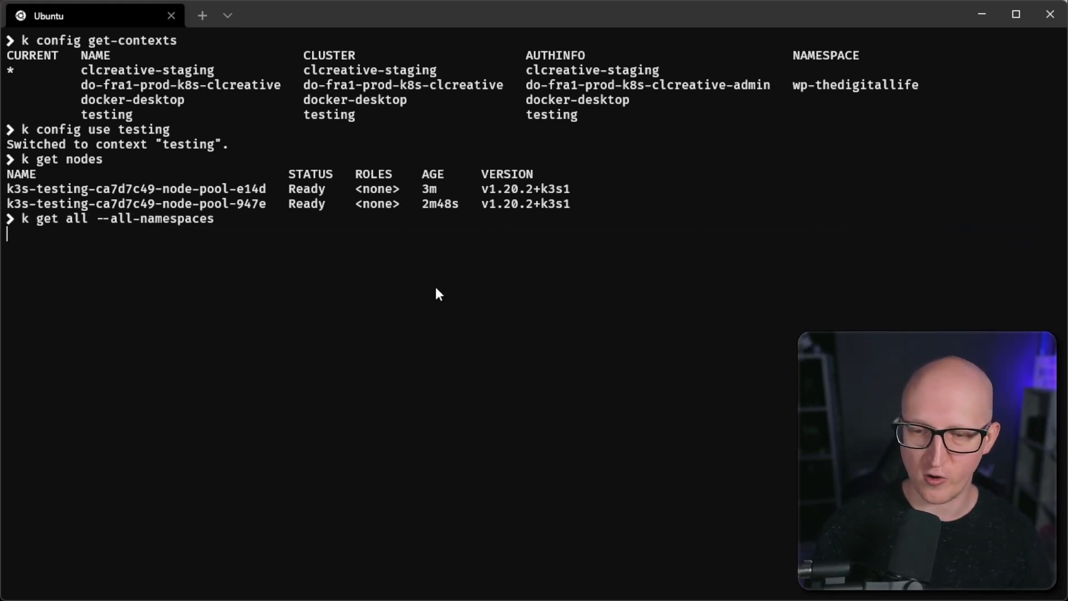
pyautogui.press('Return')
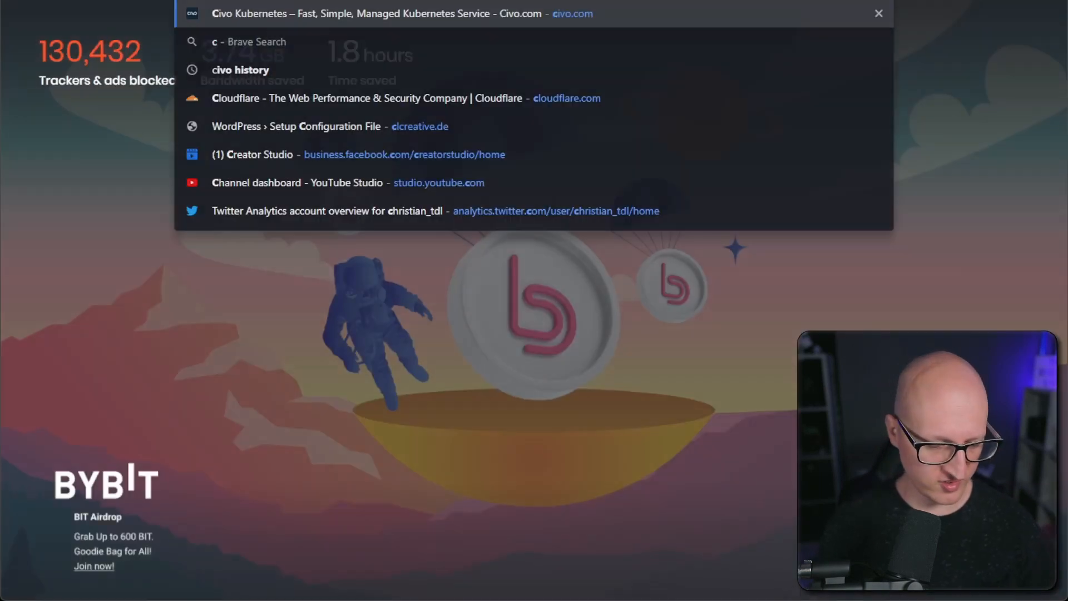
# - View the civo/cli GitHub README and bring its table of contents into view
pyautogui.click(375, 13)
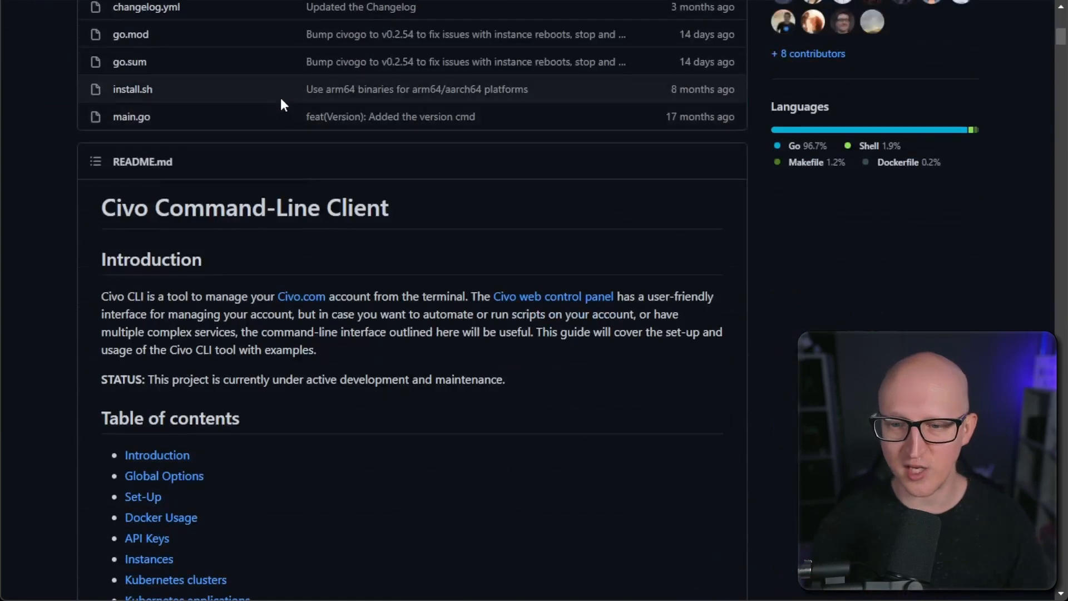
pyautogui.scroll(-3)
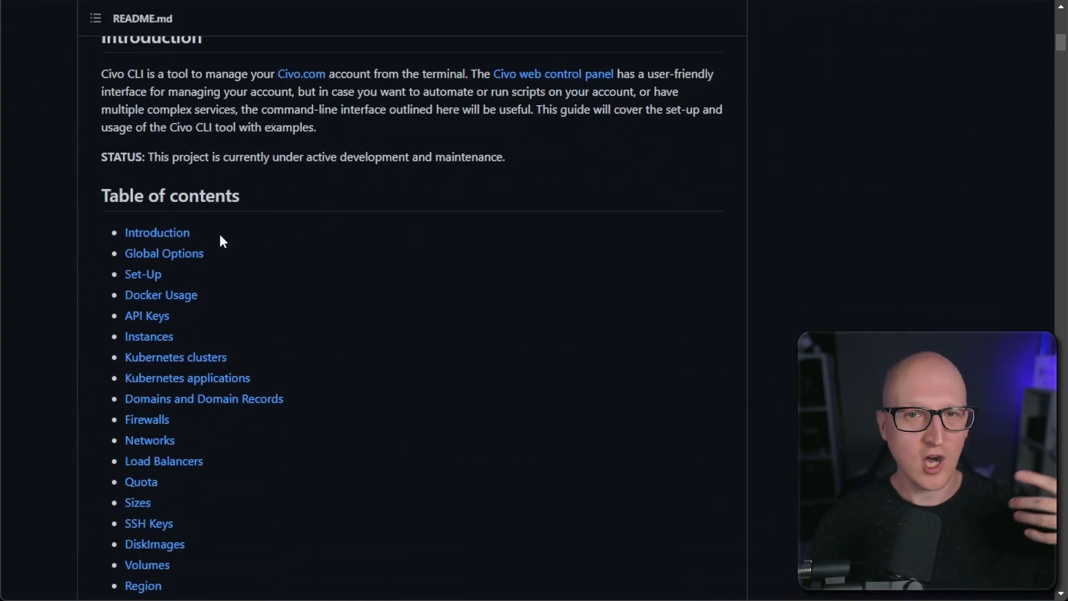
pyautogui.scroll(-3)
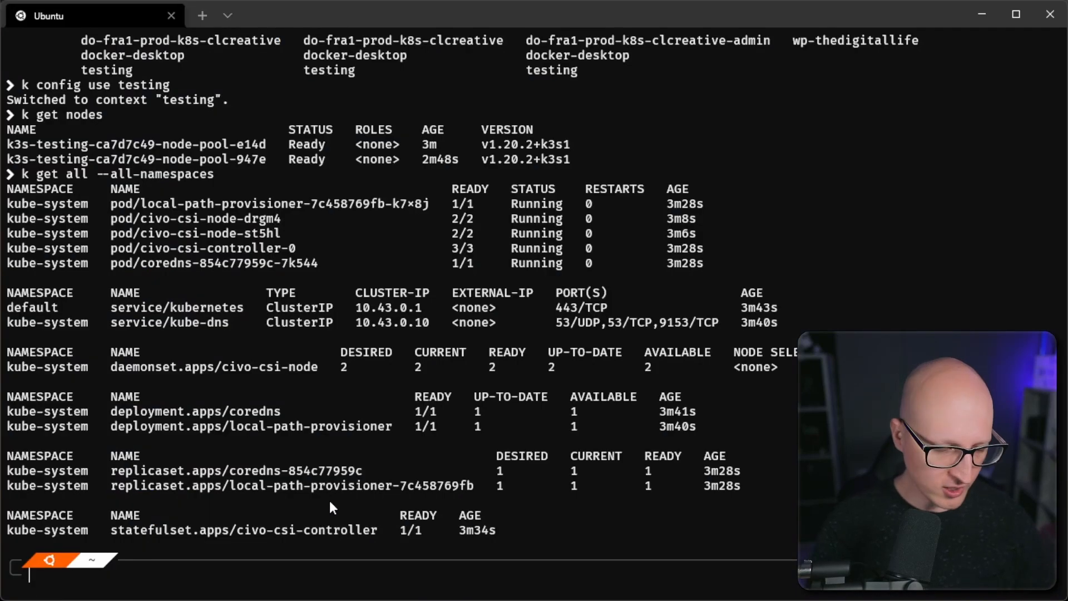
# - Show the civo CLI help, then list Kubernetes clusters showing Testing, production and staging ACTIVE
pyautogui.write('civo')
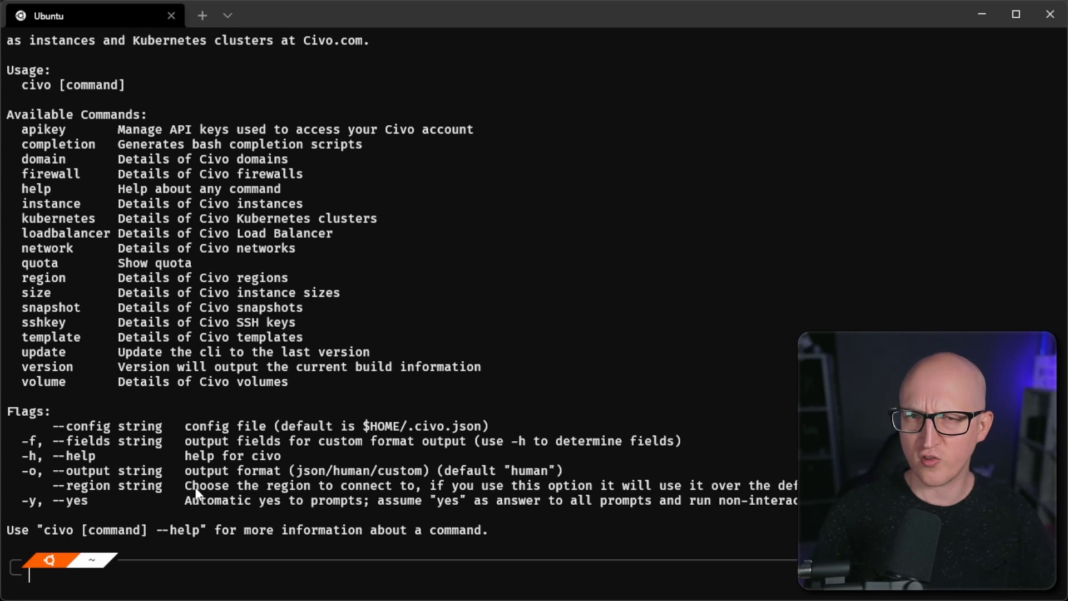
pyautogui.moveTo(264, 569)
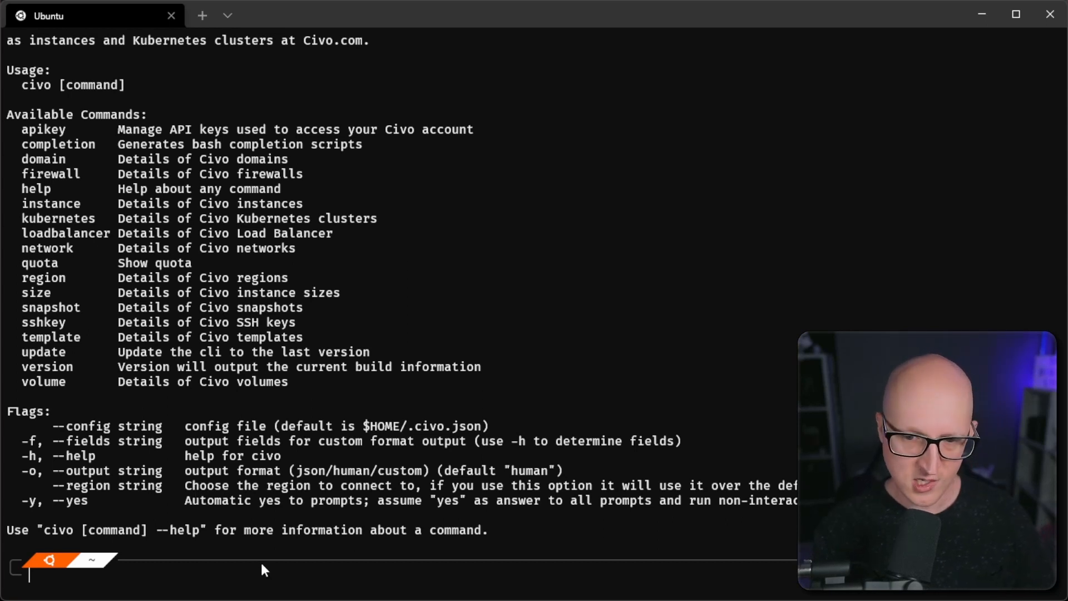
pyautogui.write('civo kubernetes list')
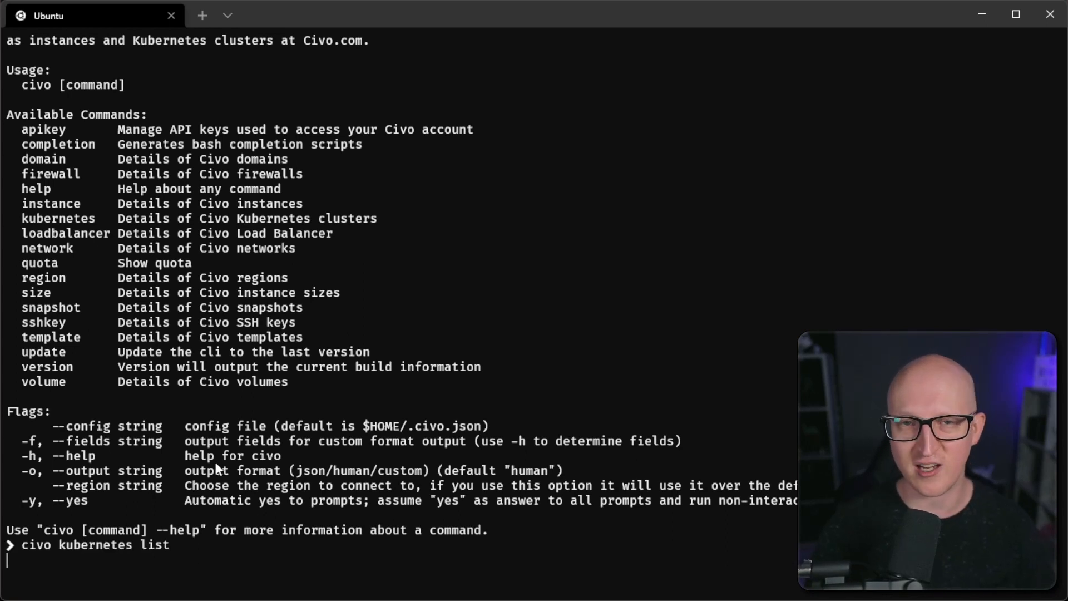
pyautogui.press('Return')
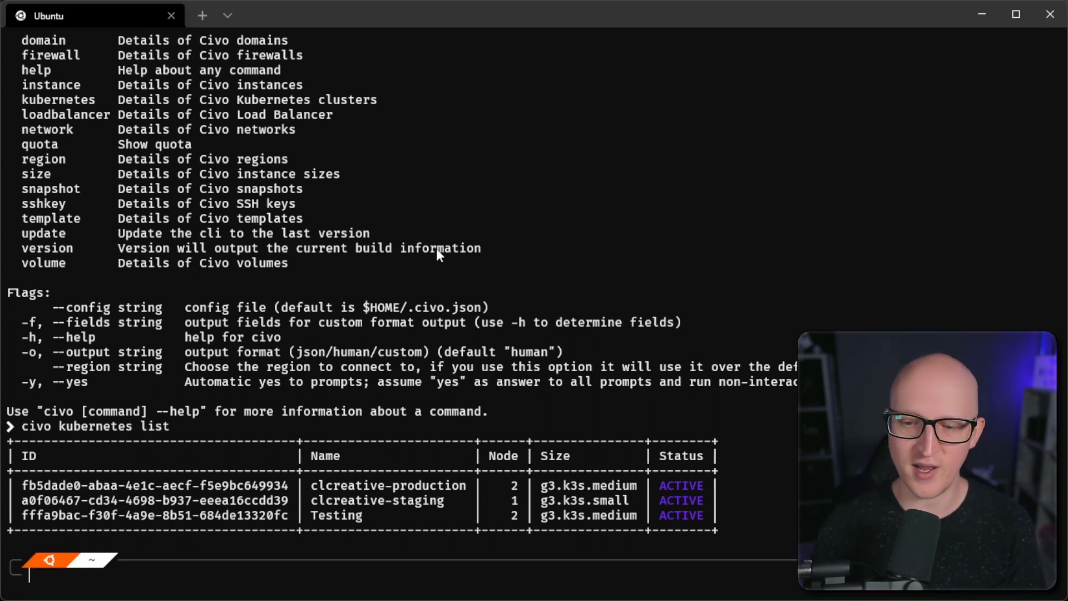
pyautogui.moveTo(380, 266)
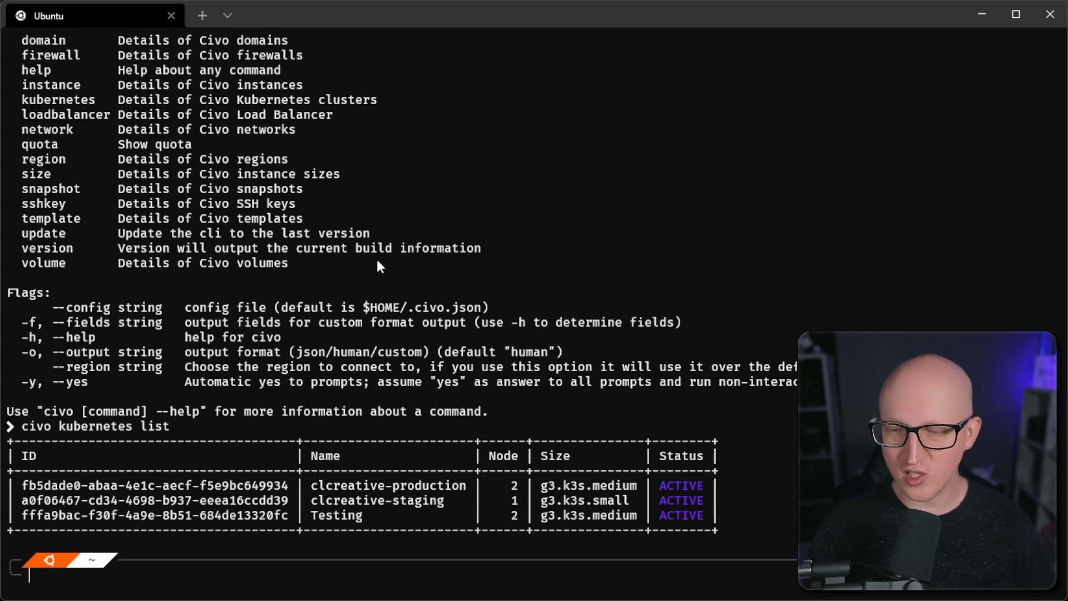